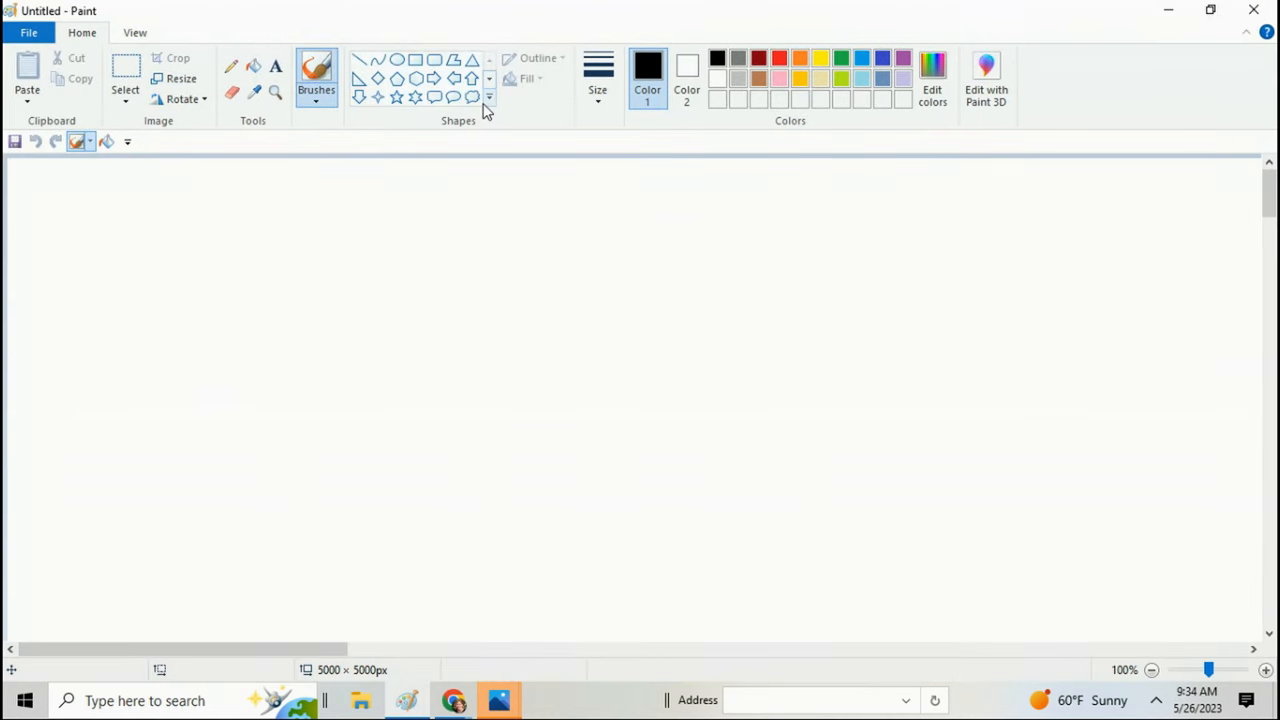
mouse_move(488, 100)
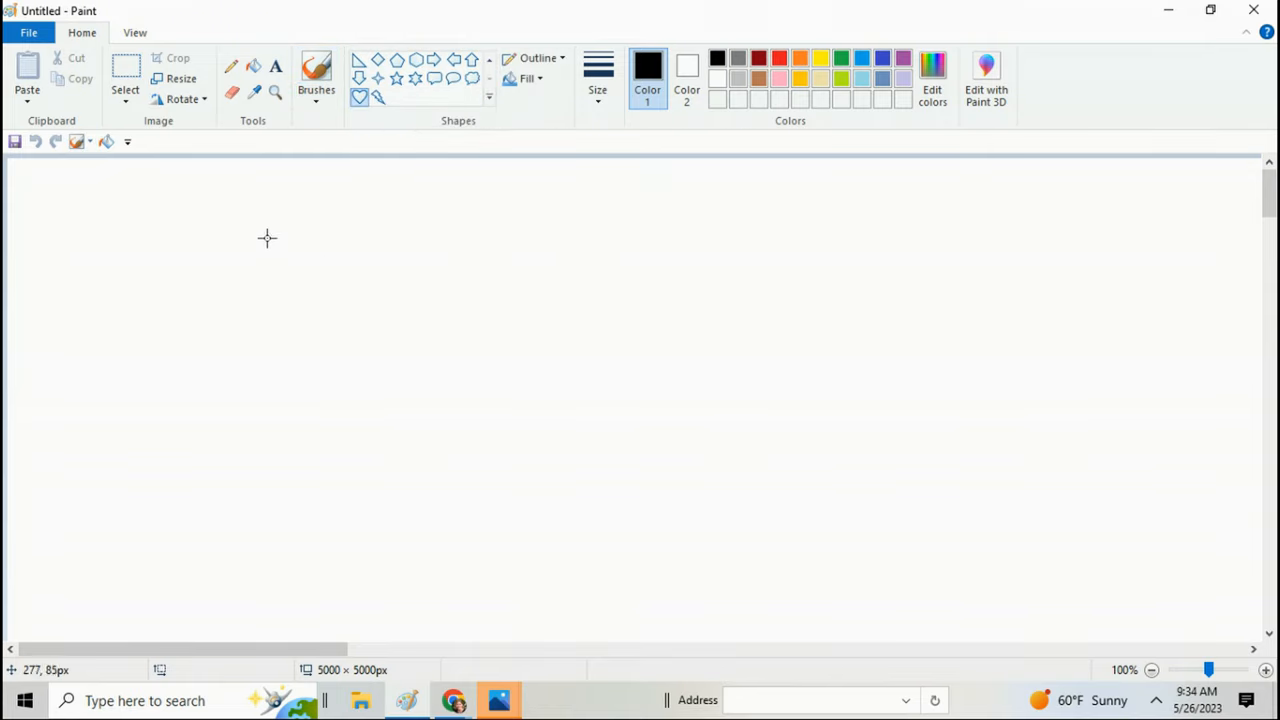
- Draw a large black heart outline, box it with Select and crop the canvas to it
left_click_drag(268, 236, 806, 632)
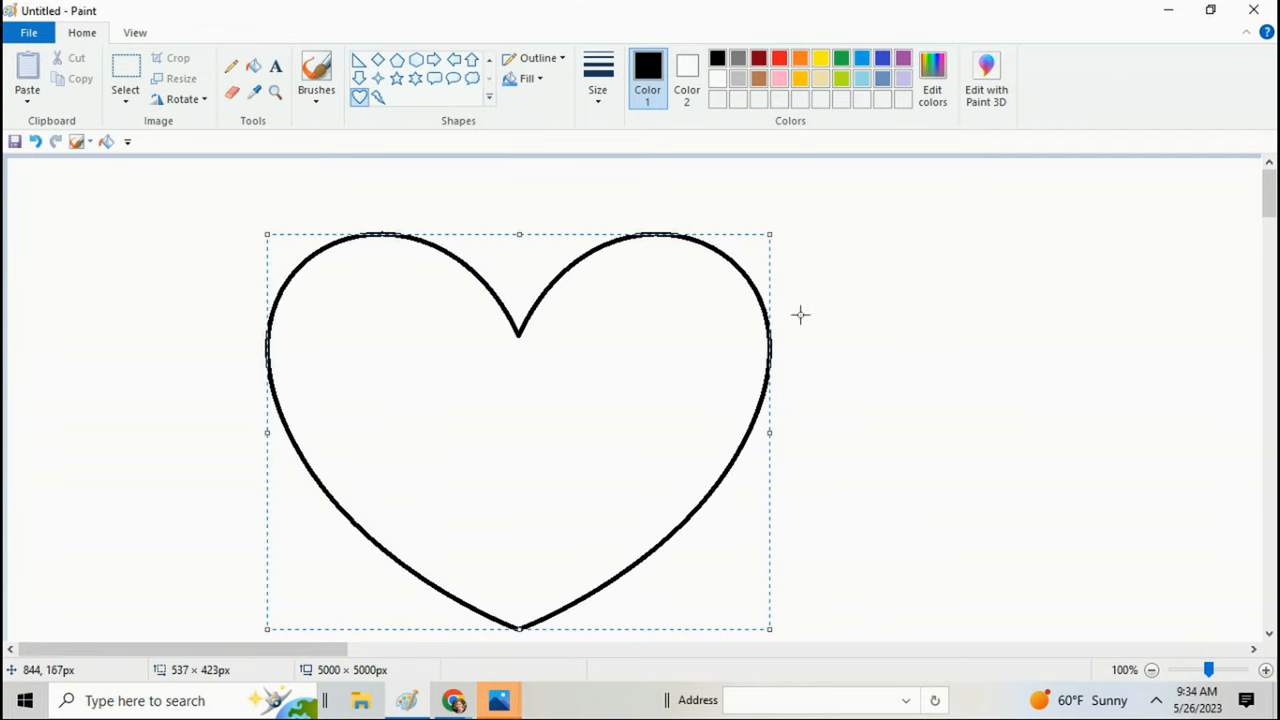
left_click(124, 90)
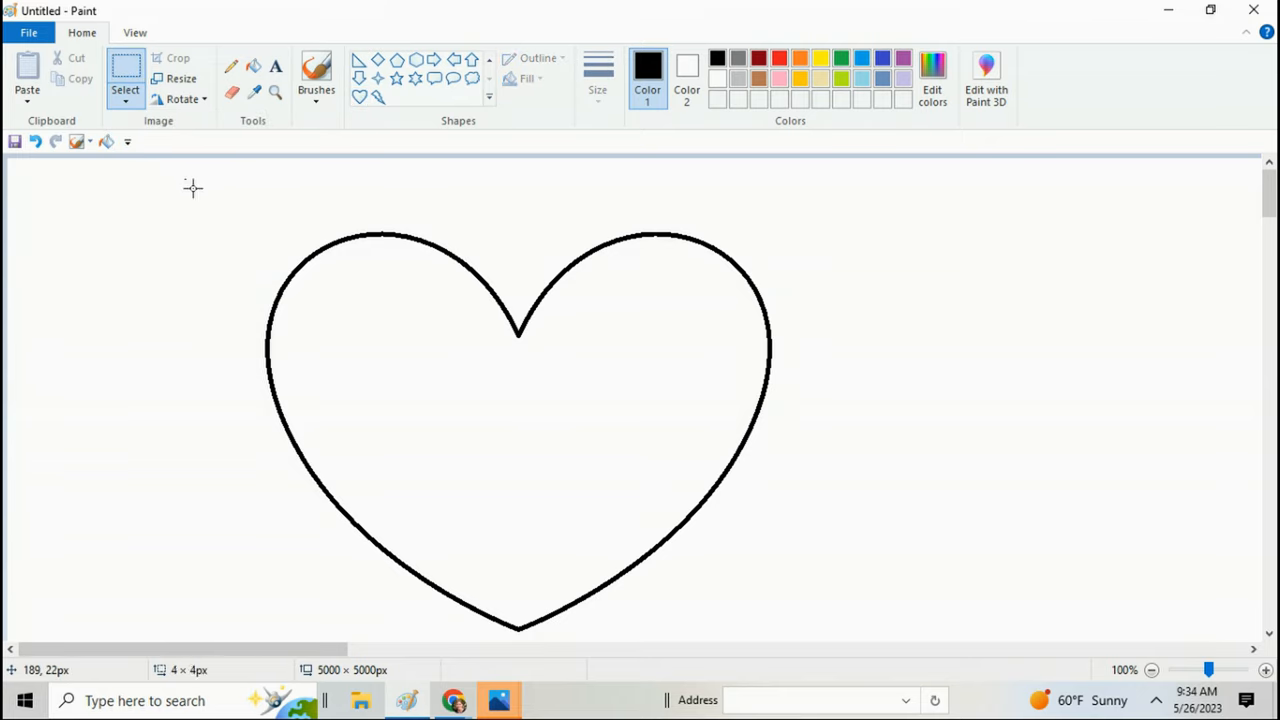
left_click_drag(184, 180, 840, 650)
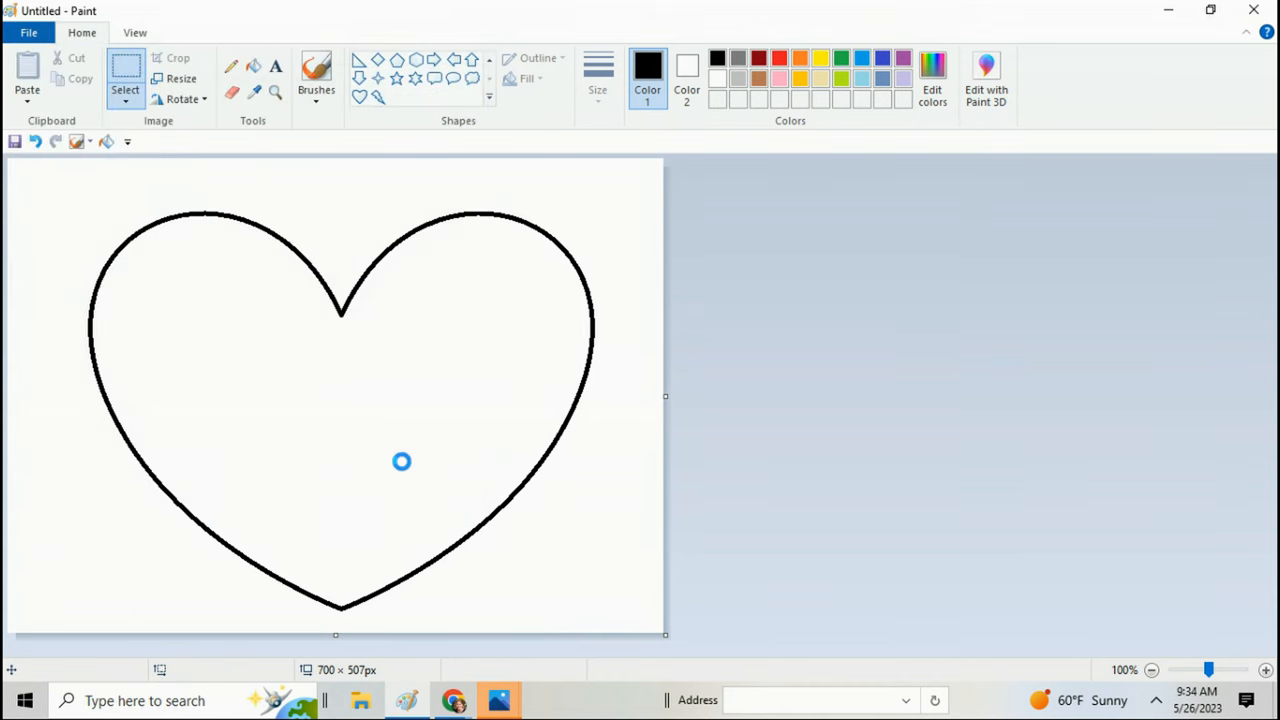
type("heart")
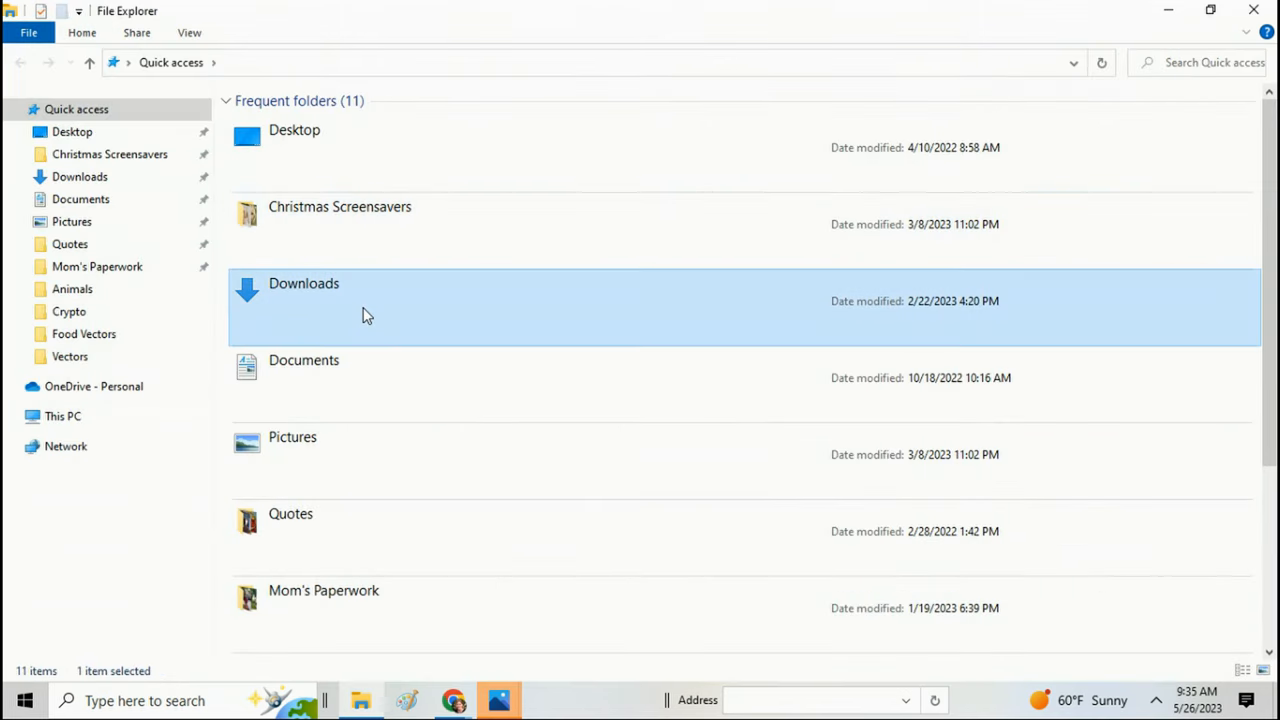
- Open hearts.png from Downloads with Adobe Photoshop CC 2018
double_click(304, 284)
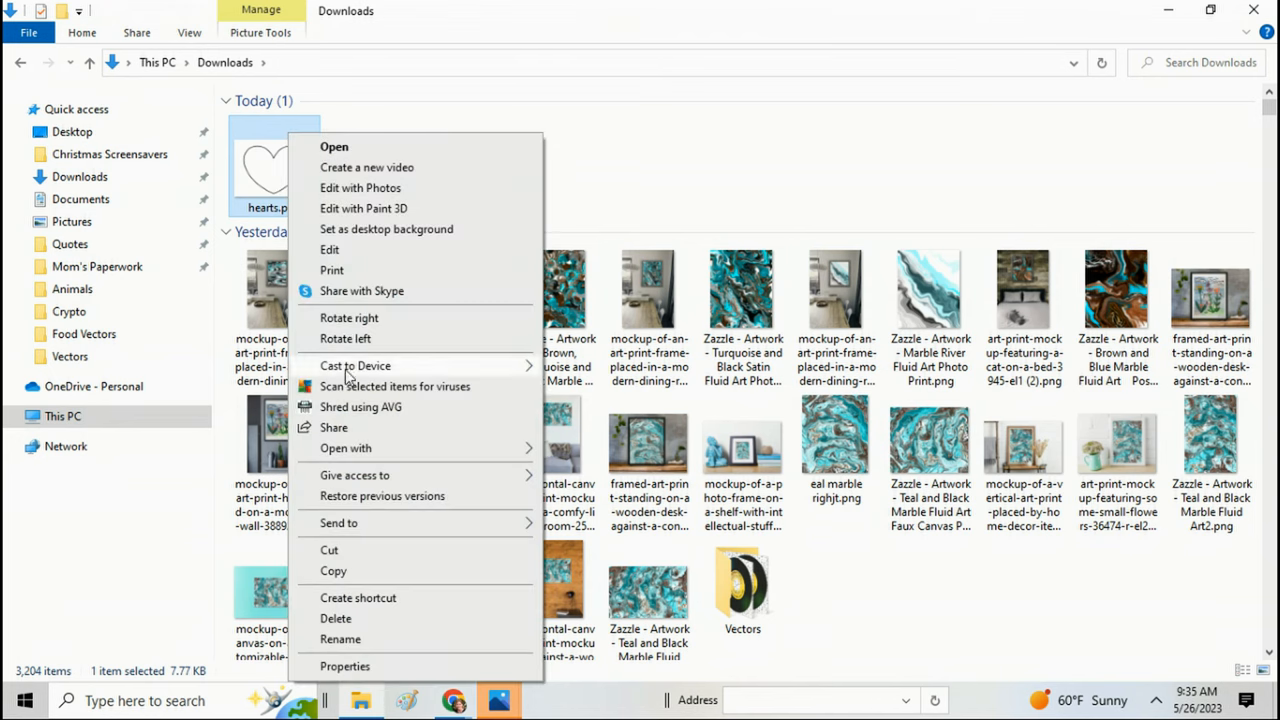
left_click(344, 448)
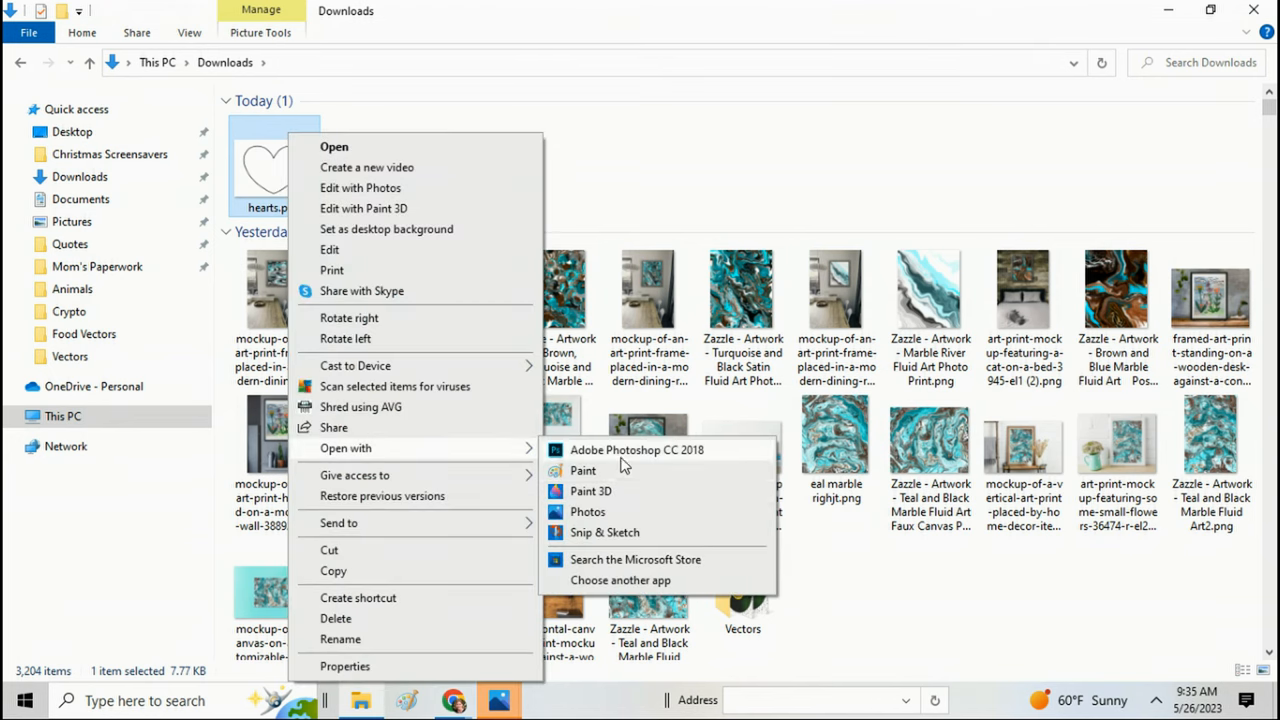
left_click(640, 410)
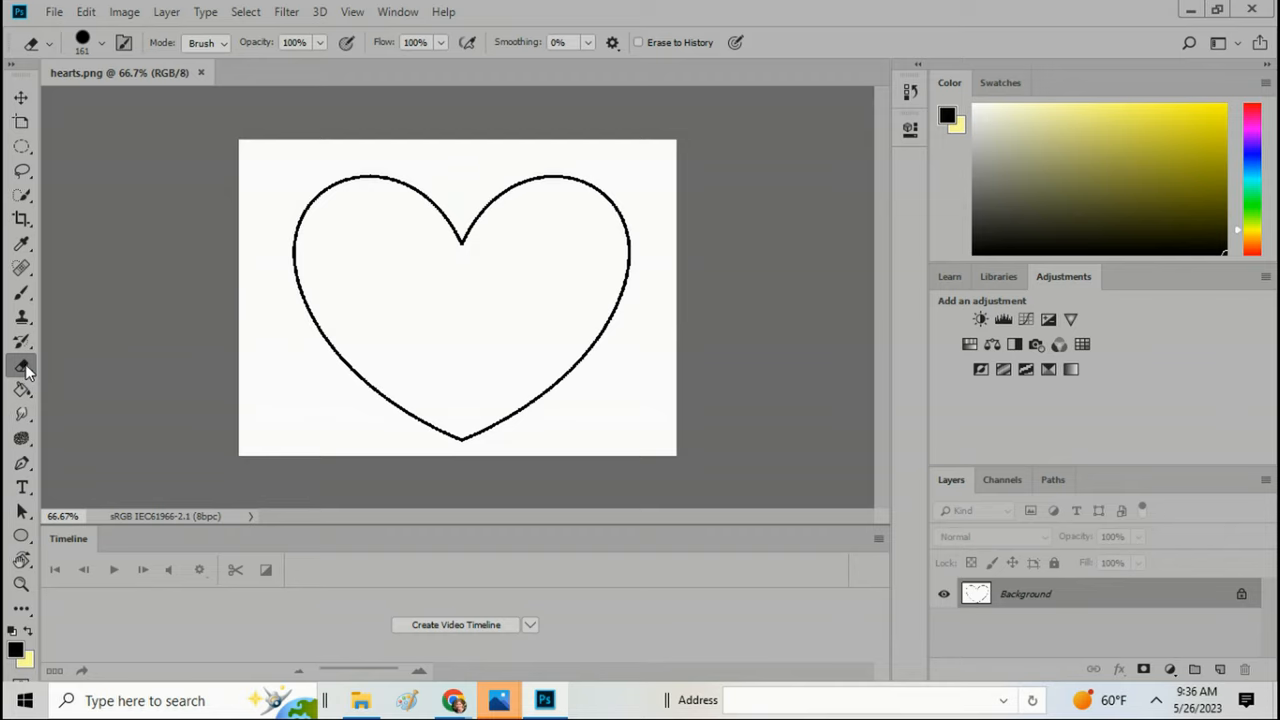
- Choose the Magic Eraser Tool to clear the heart's white fill
left_click(22, 366)
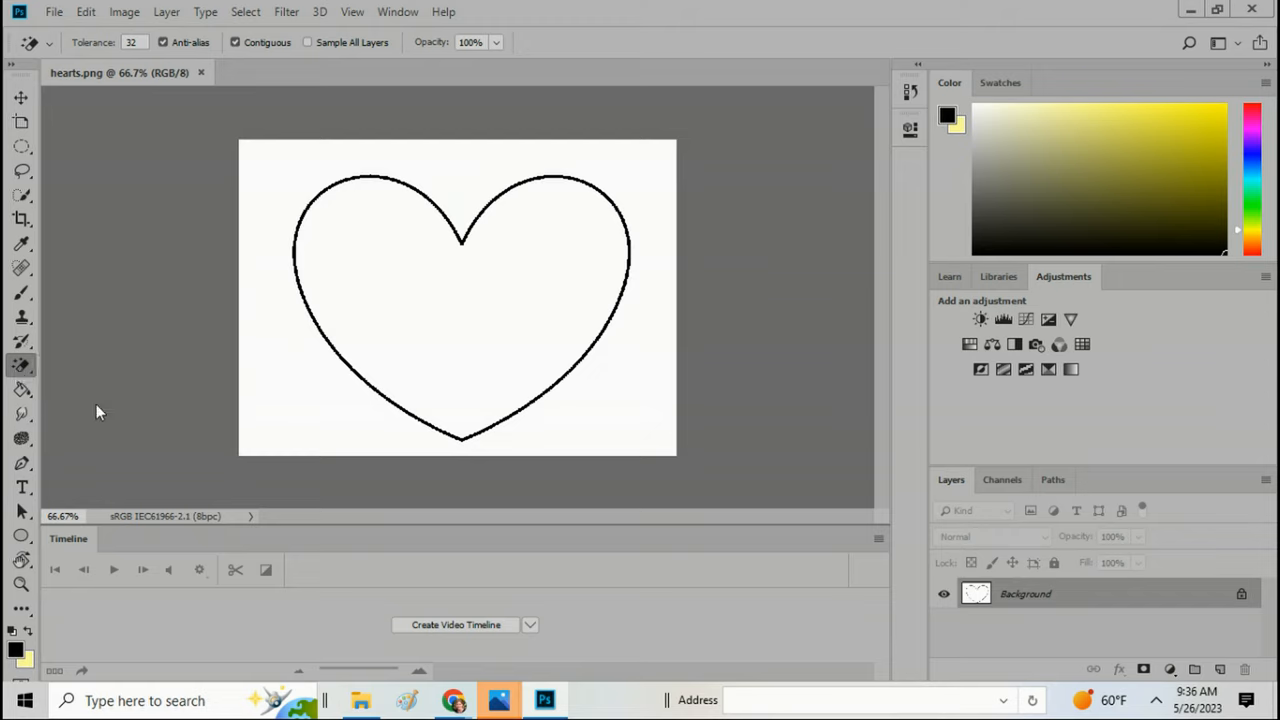
mouse_move(428, 304)
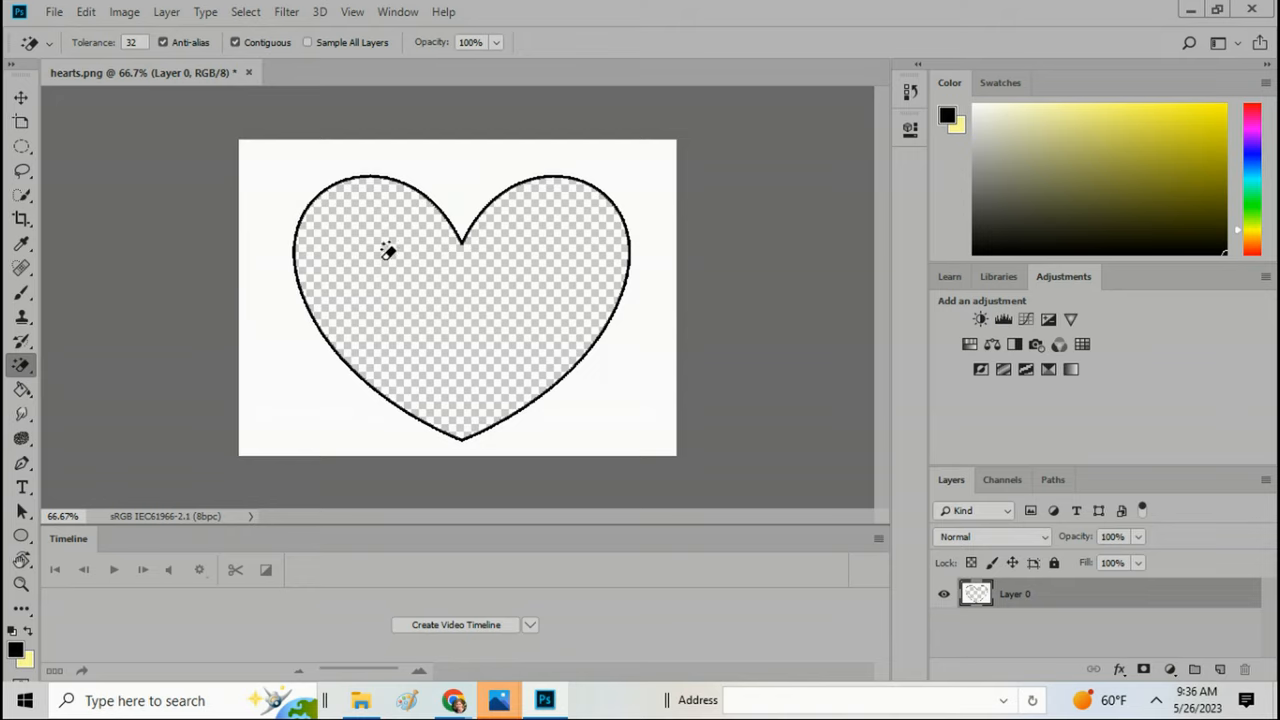
mouse_move(572, 276)
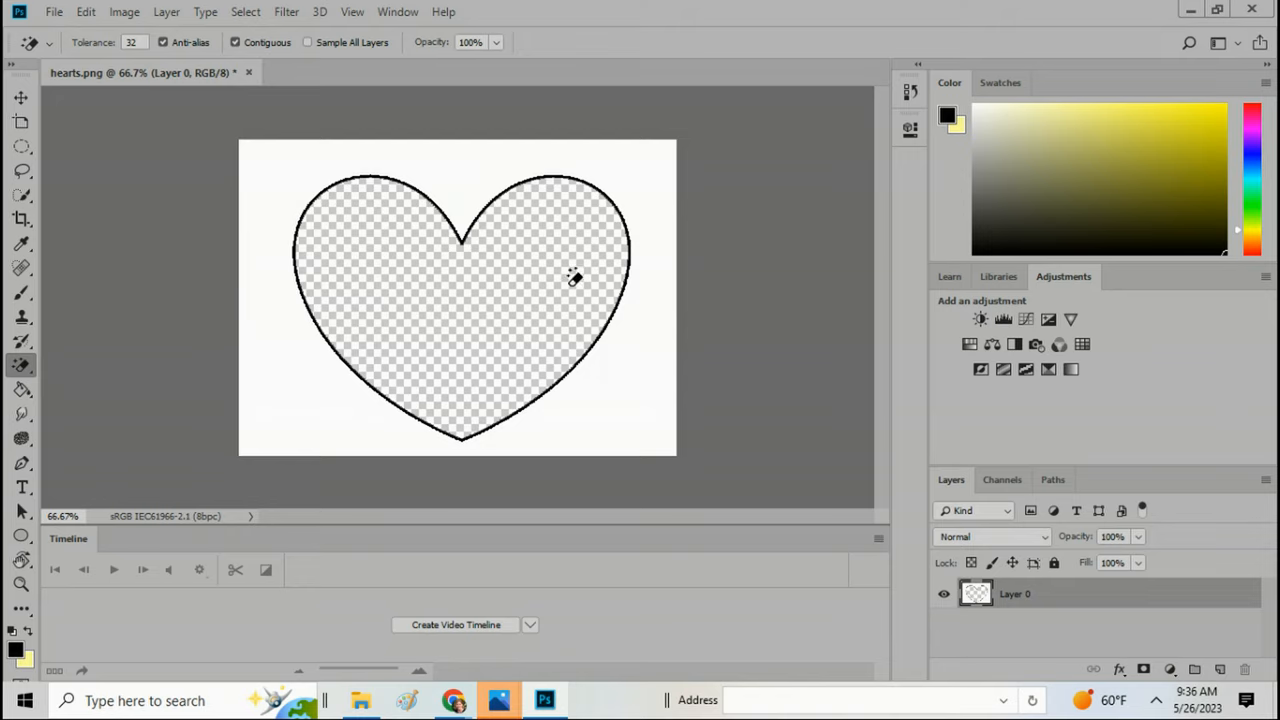
mouse_move(618, 202)
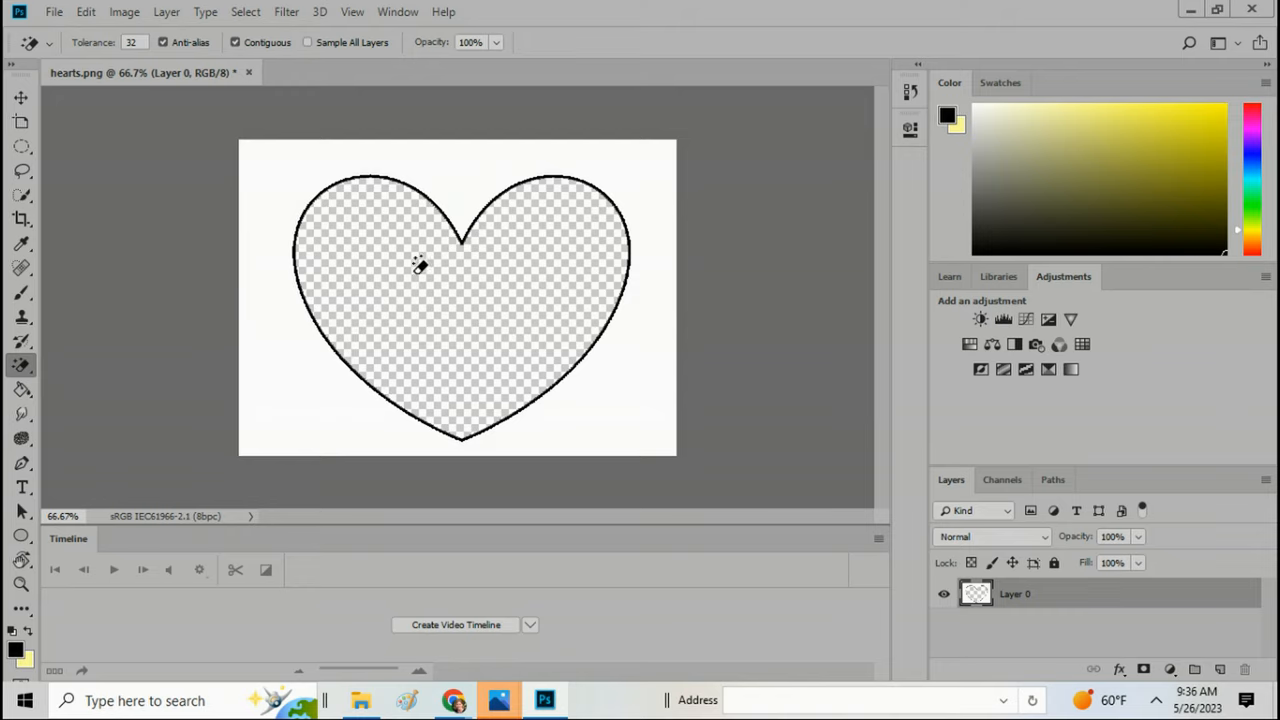
mouse_move(648, 164)
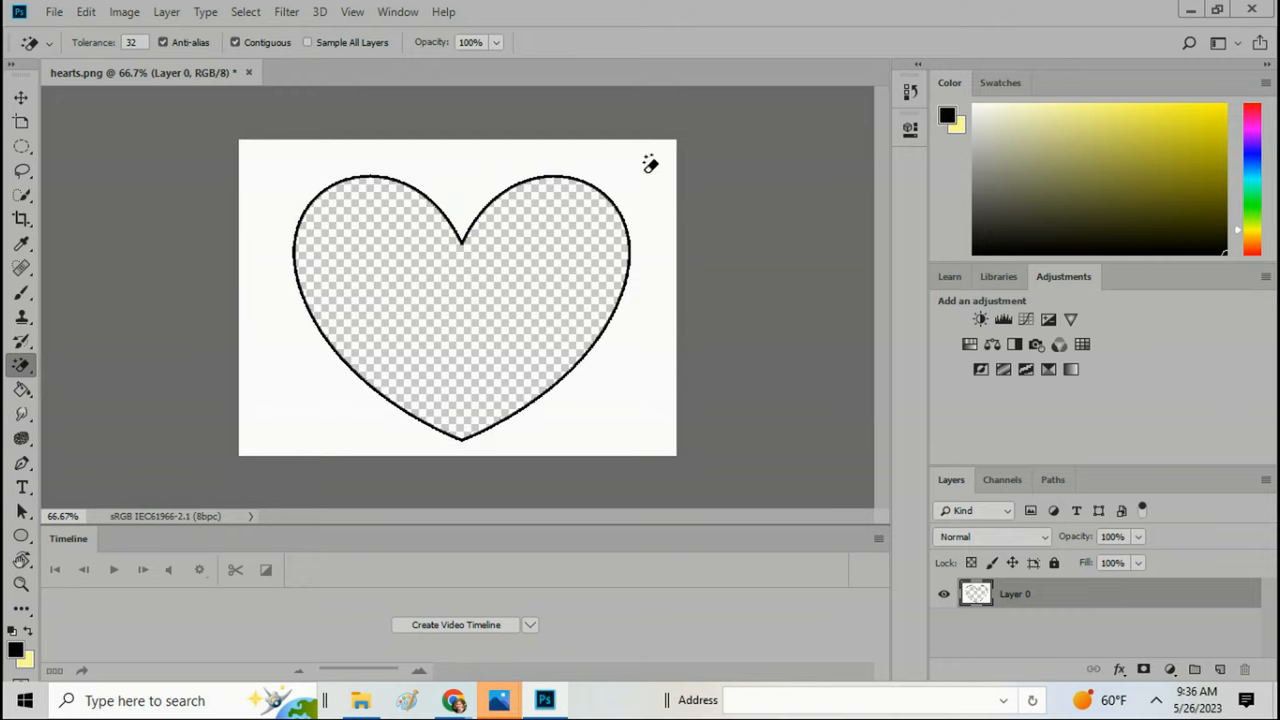
mouse_move(274, 372)
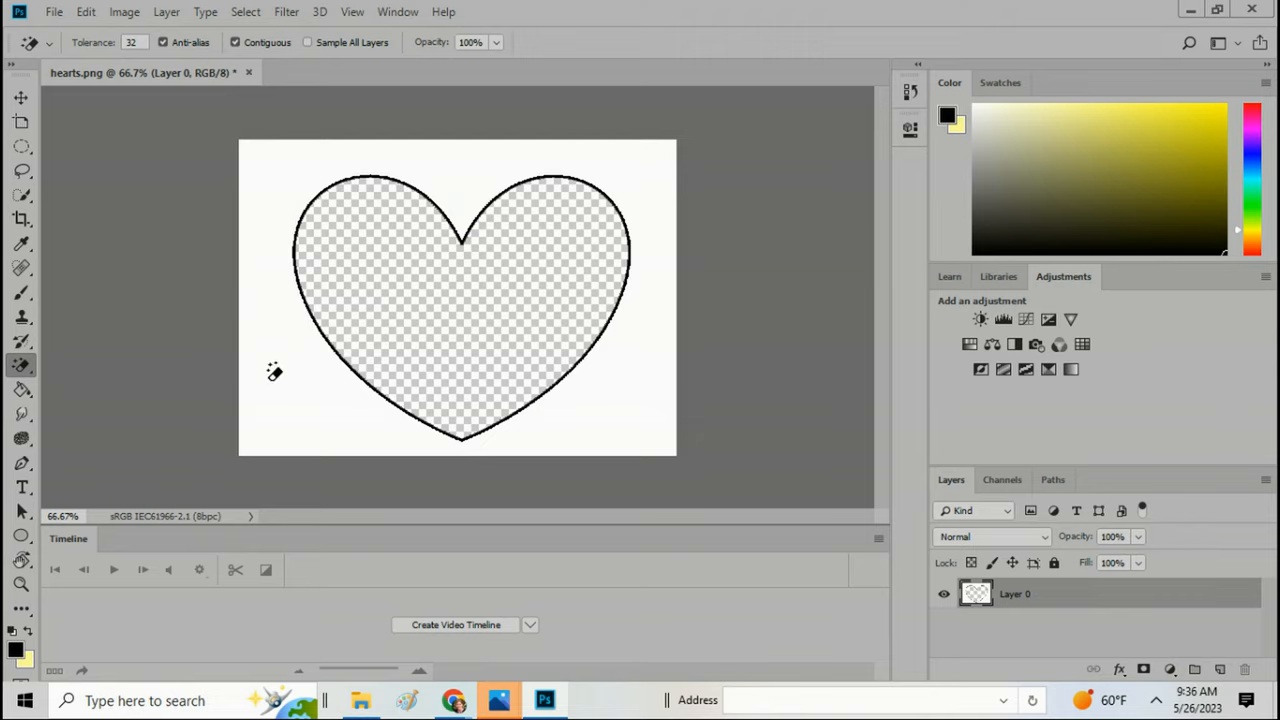
mouse_move(368, 132)
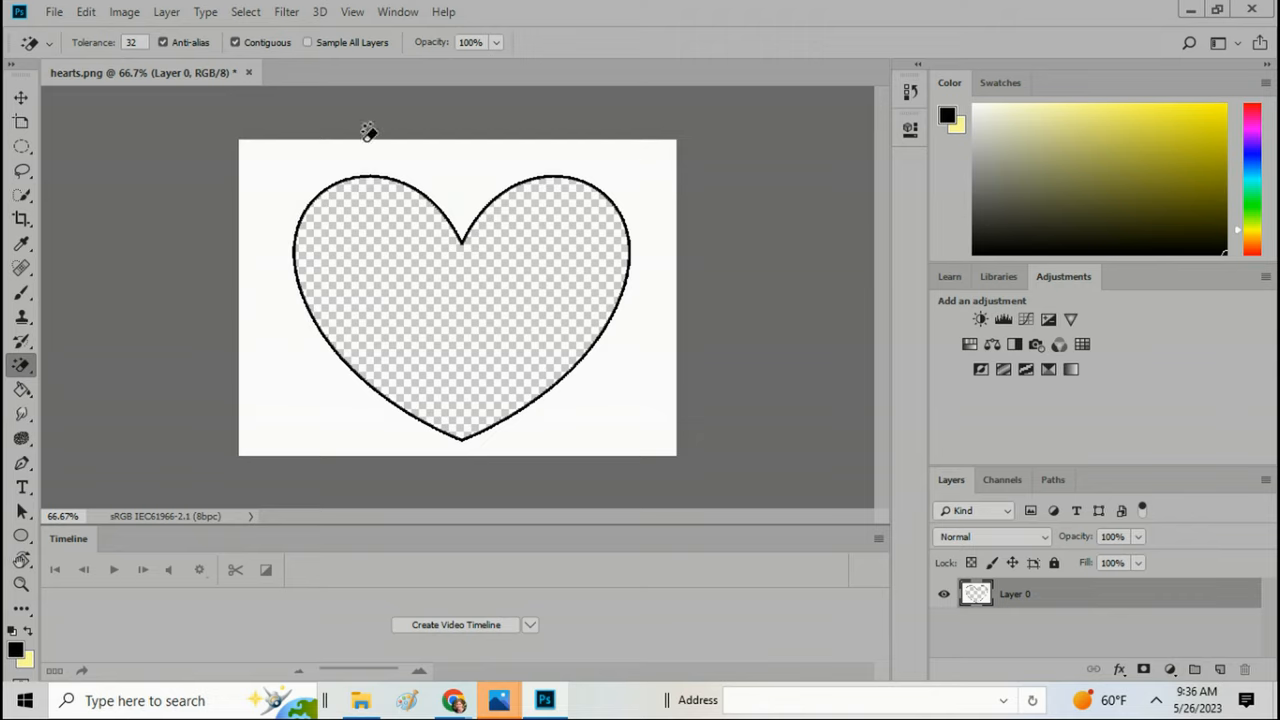
mouse_move(596, 376)
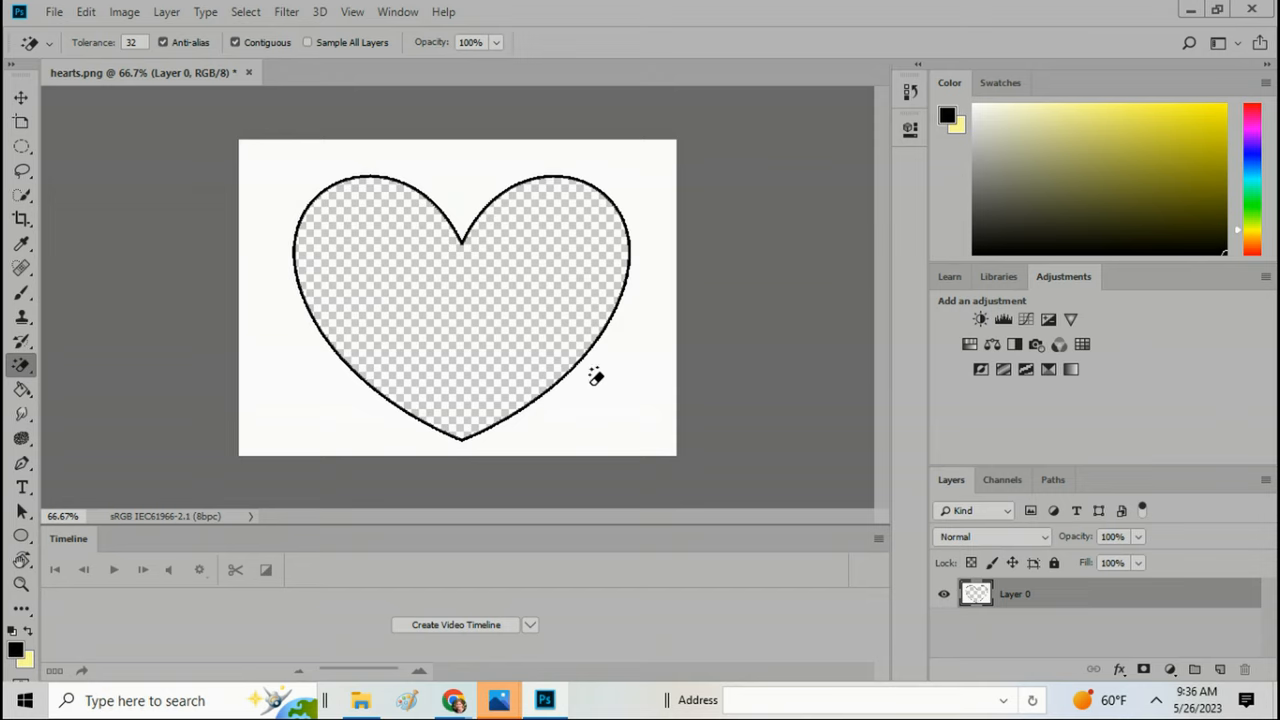
- Place the black-and-white child photo as a linked layer via File > Place Linked
left_click(54, 12)
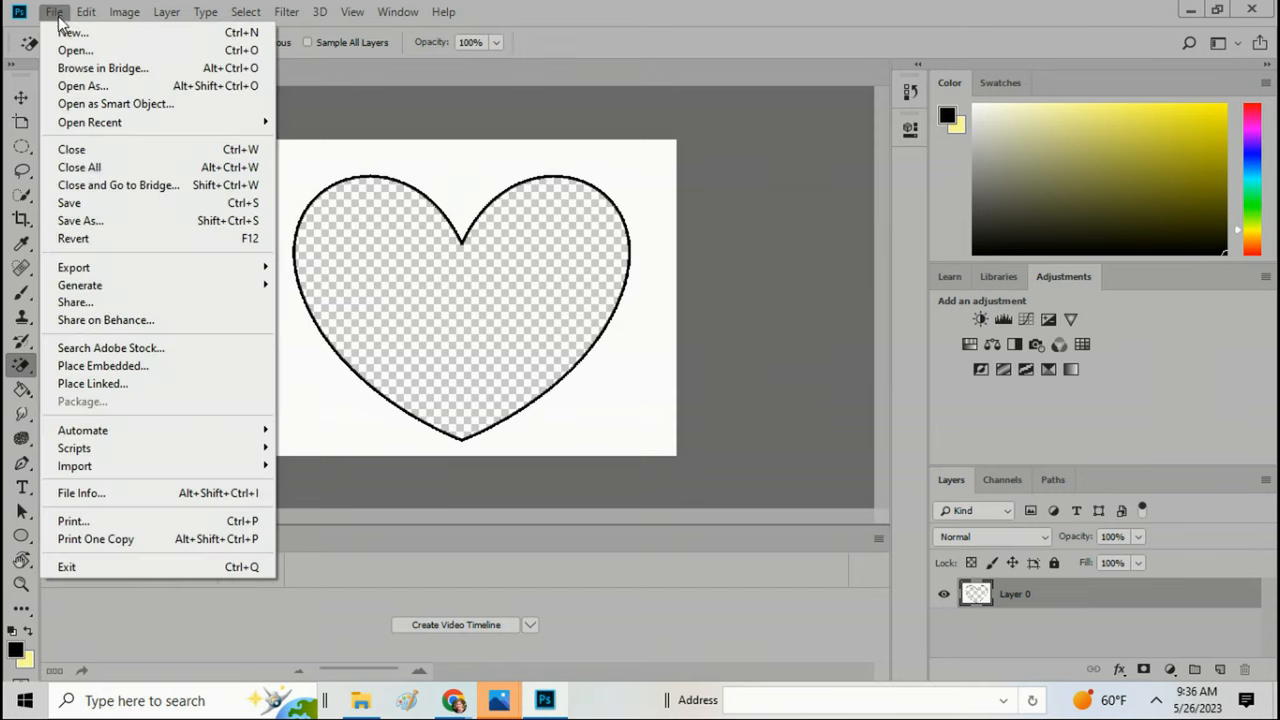
mouse_move(92, 384)
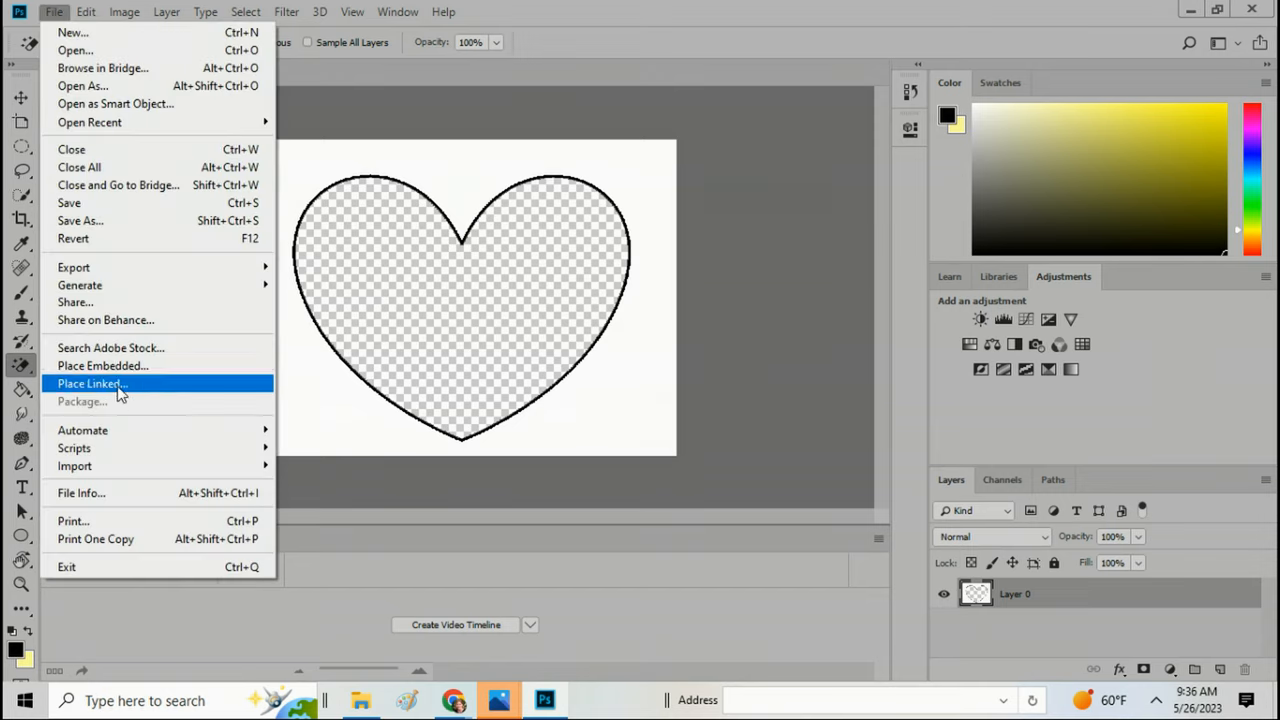
left_click(92, 384)
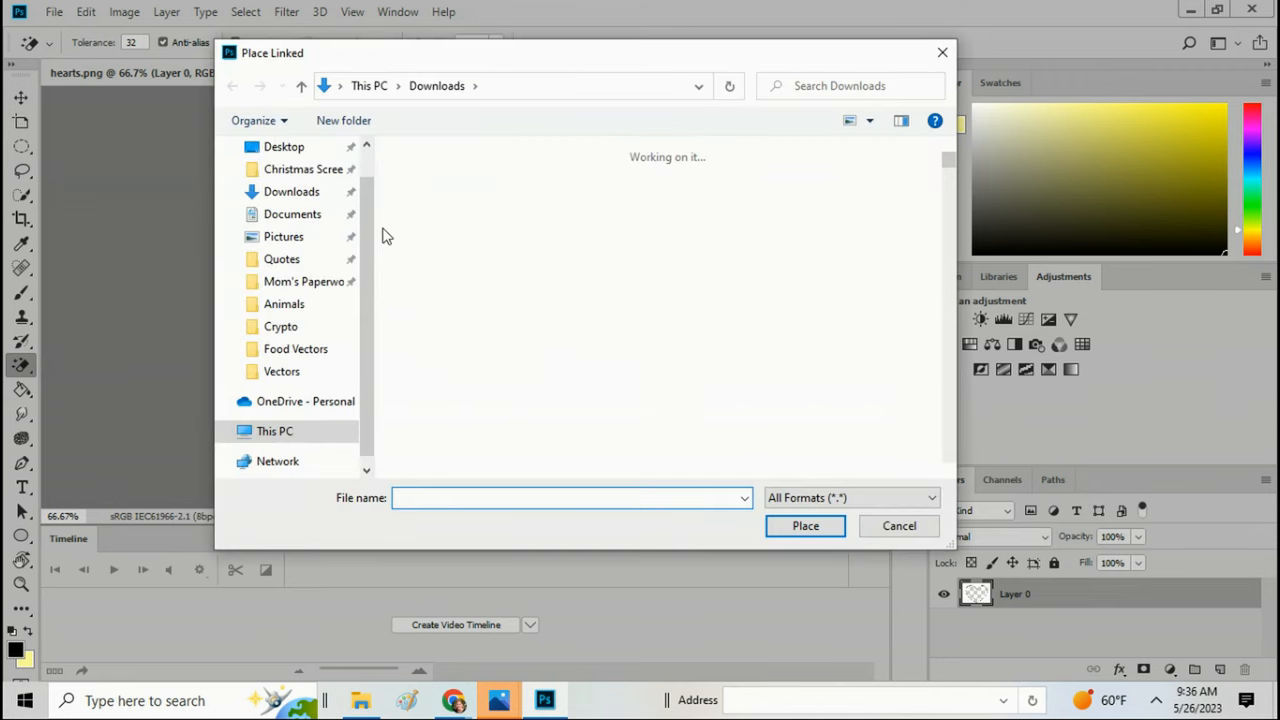
left_click(284, 236)
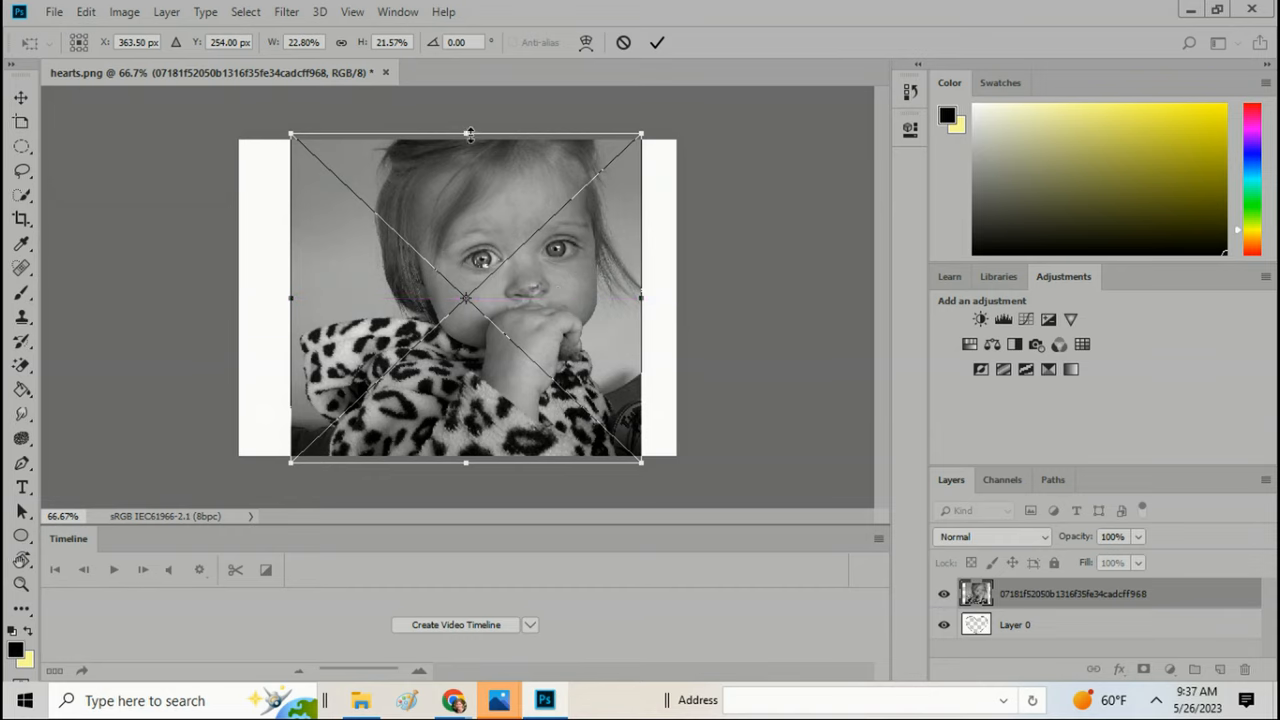
- Shorten the placed photo's height so it just covers the heart
left_click_drag(464, 132, 464, 144)
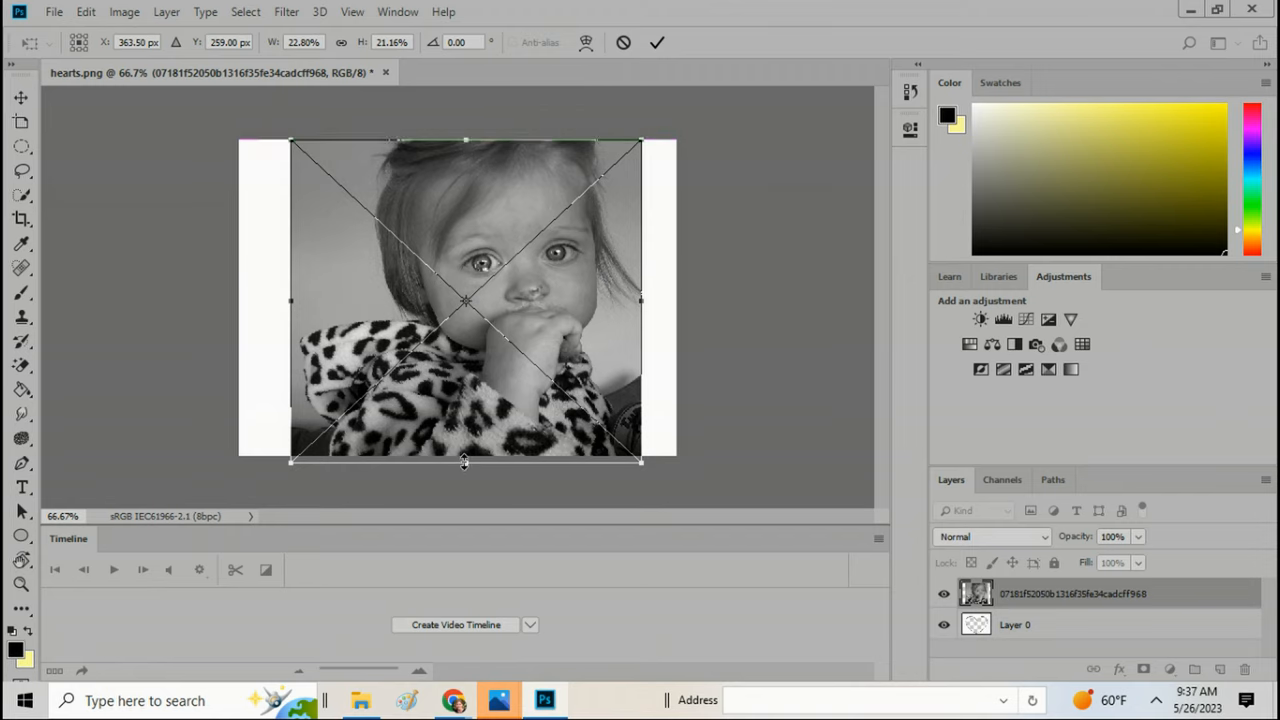
left_click_drag(464, 460, 464, 452)
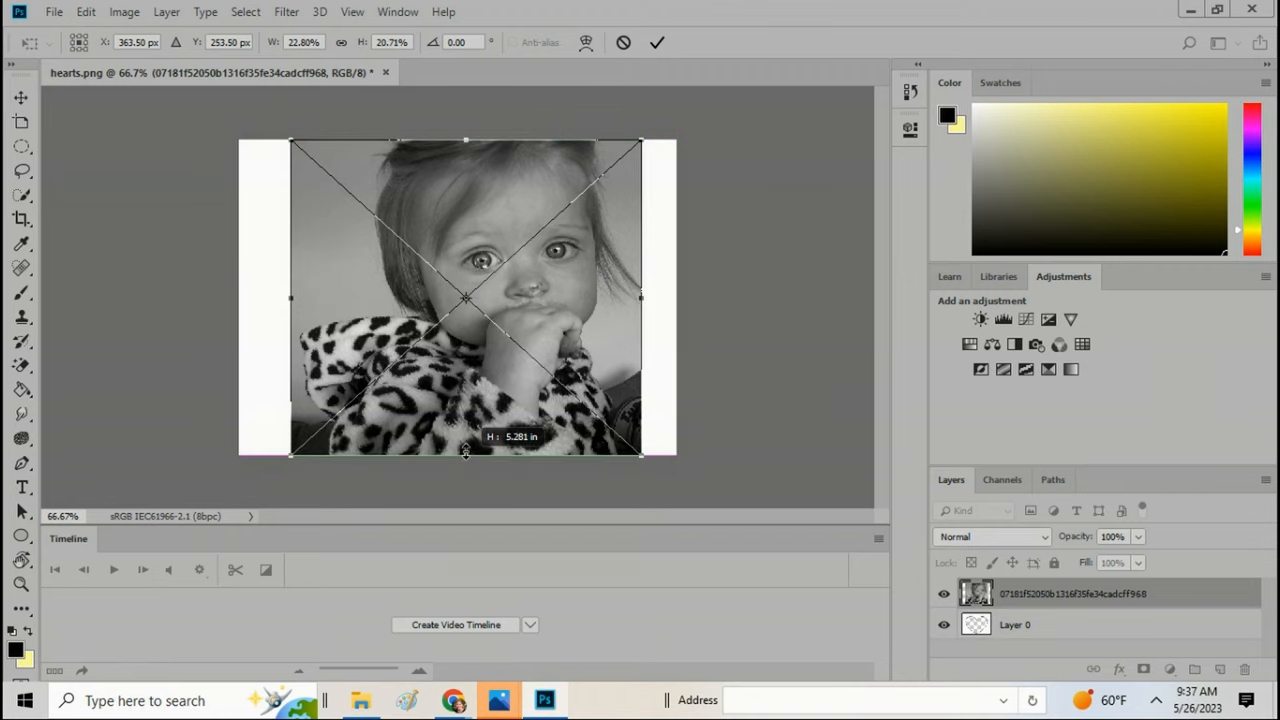
left_click_drag(464, 452, 464, 444)
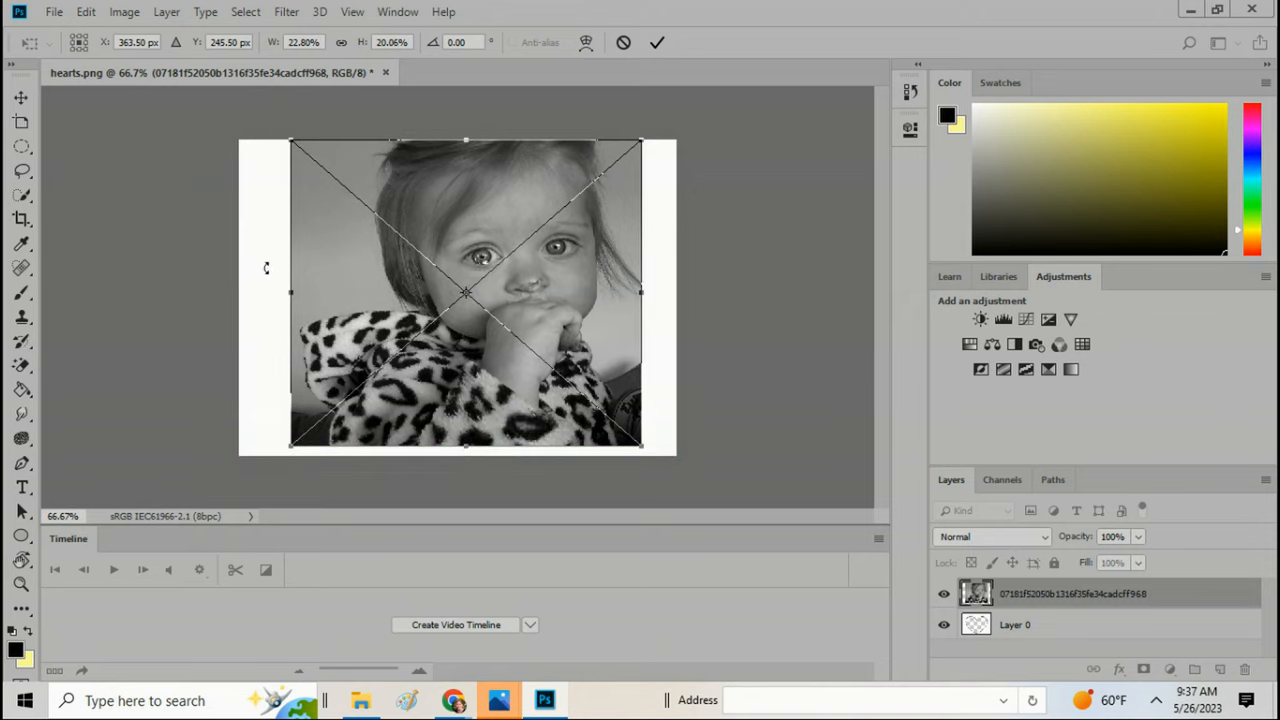
left_click_drag(290, 292, 288, 292)
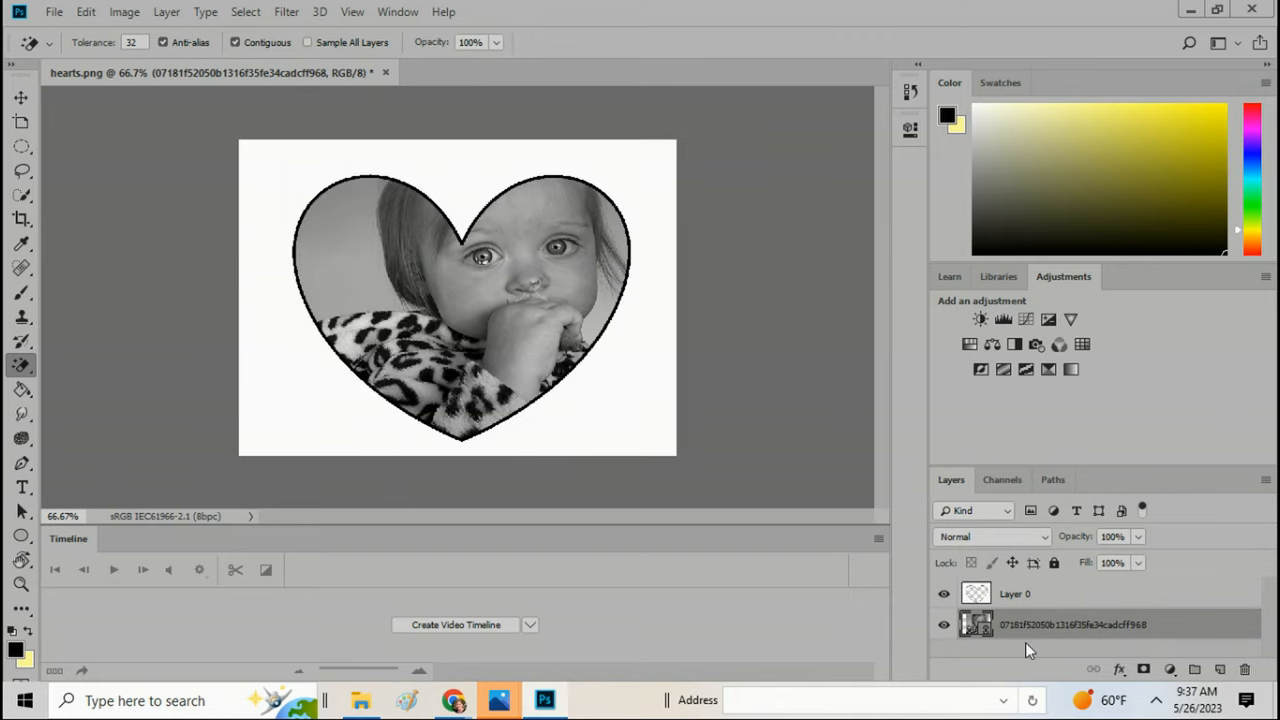
mouse_move(412, 218)
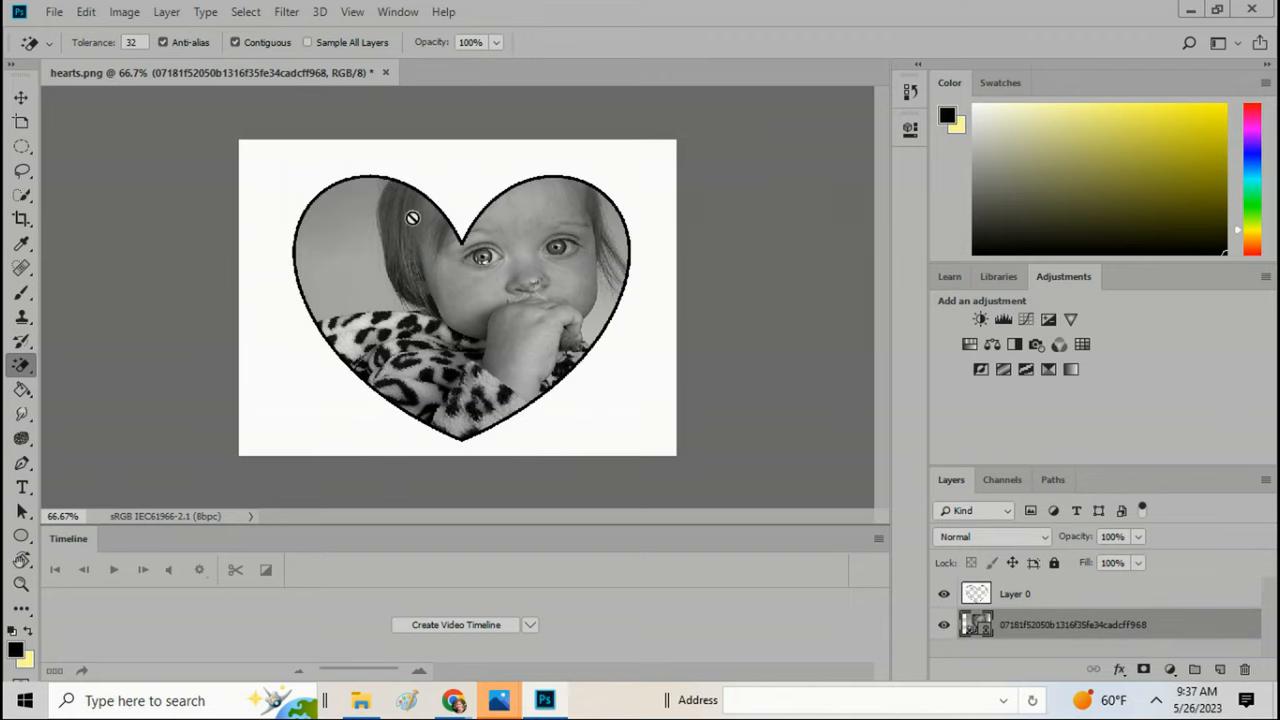
mouse_move(1068, 648)
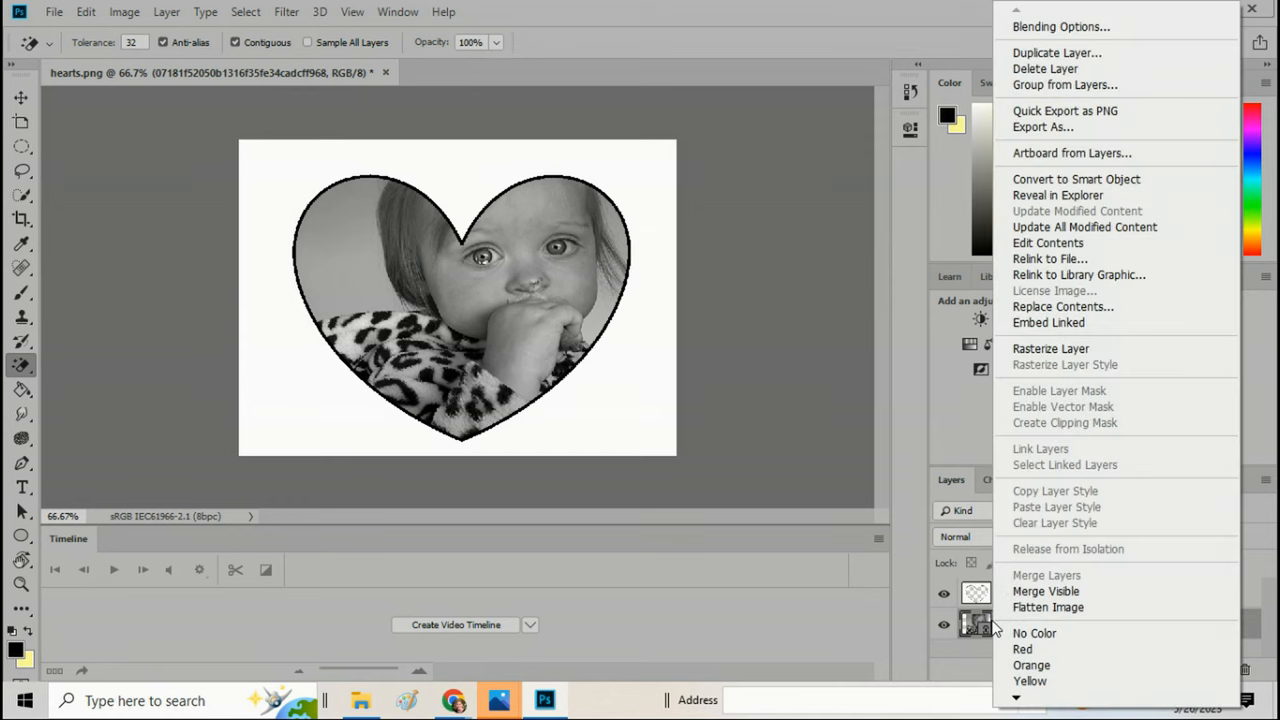
mouse_move(1044, 68)
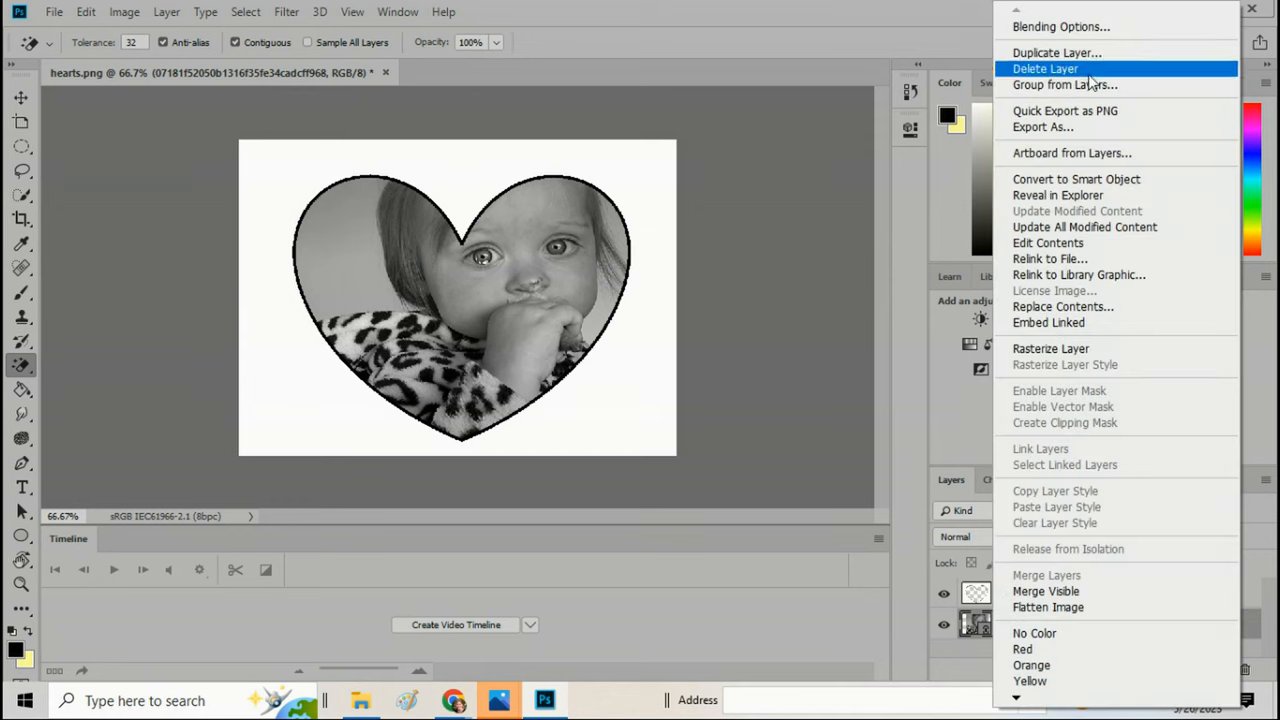
- Start deleting the photo layer, then answer No to keep it
left_click(1044, 68)
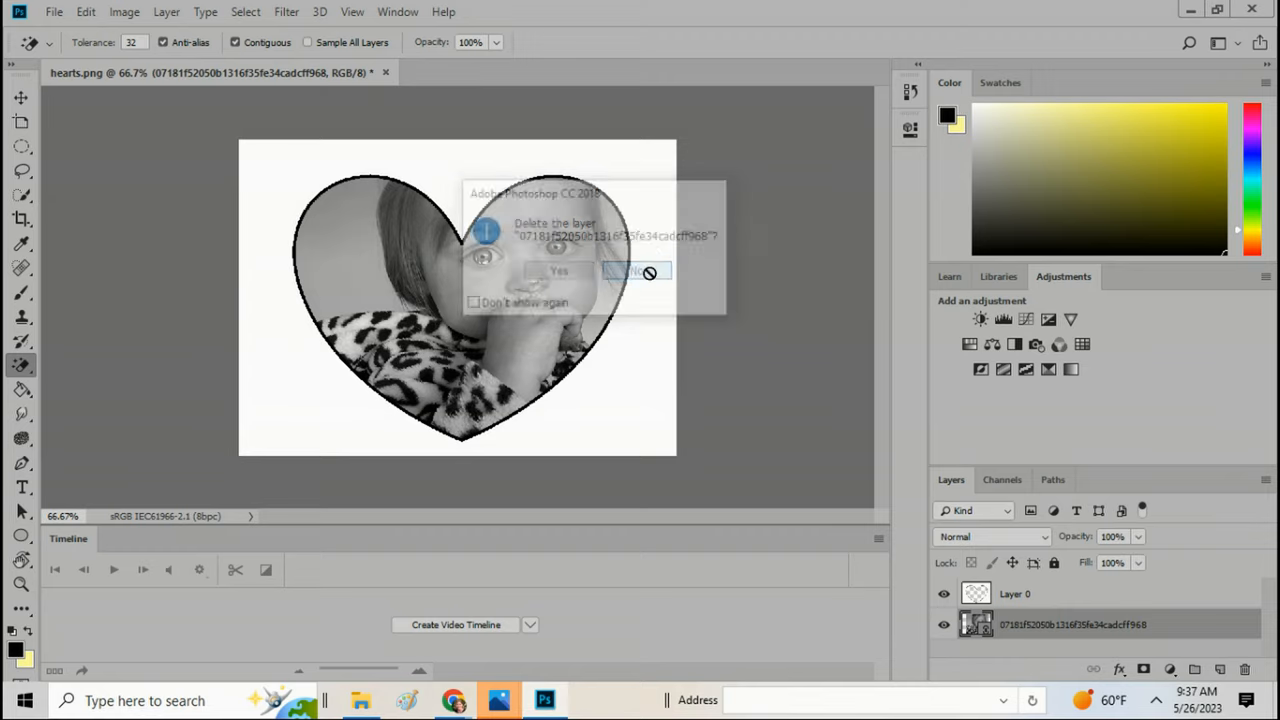
left_click(644, 272)
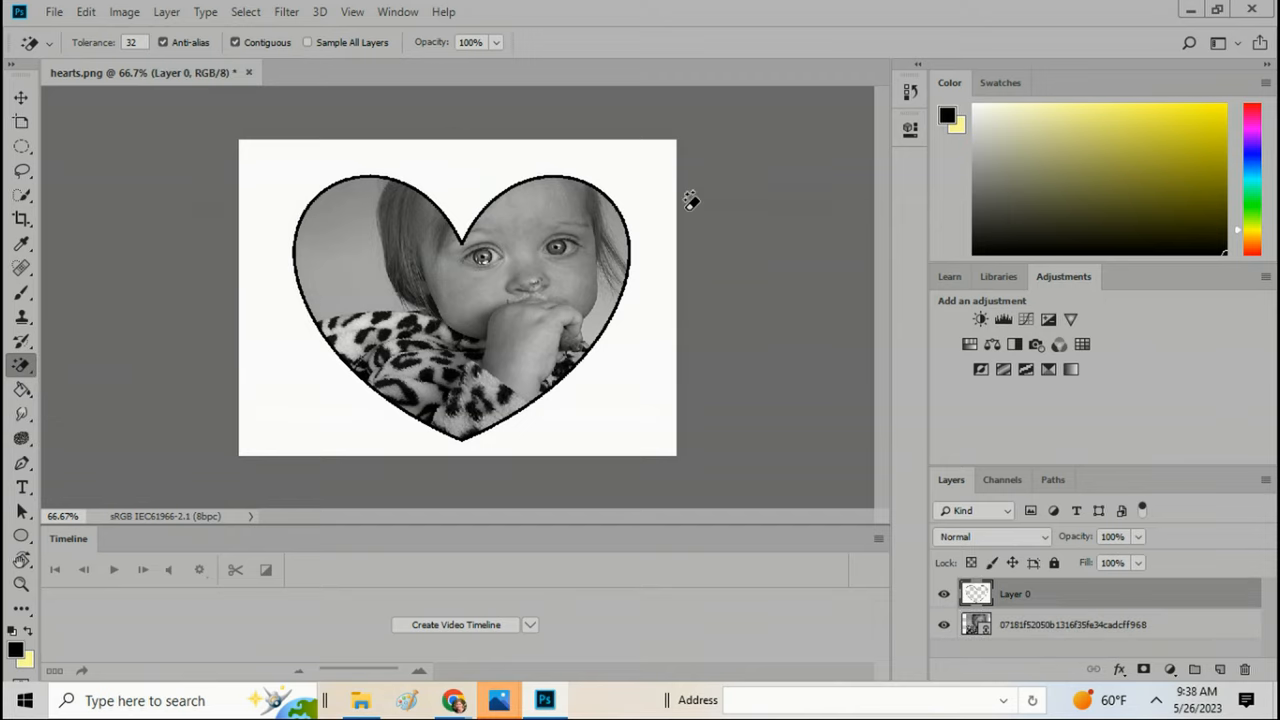
mouse_move(132, 148)
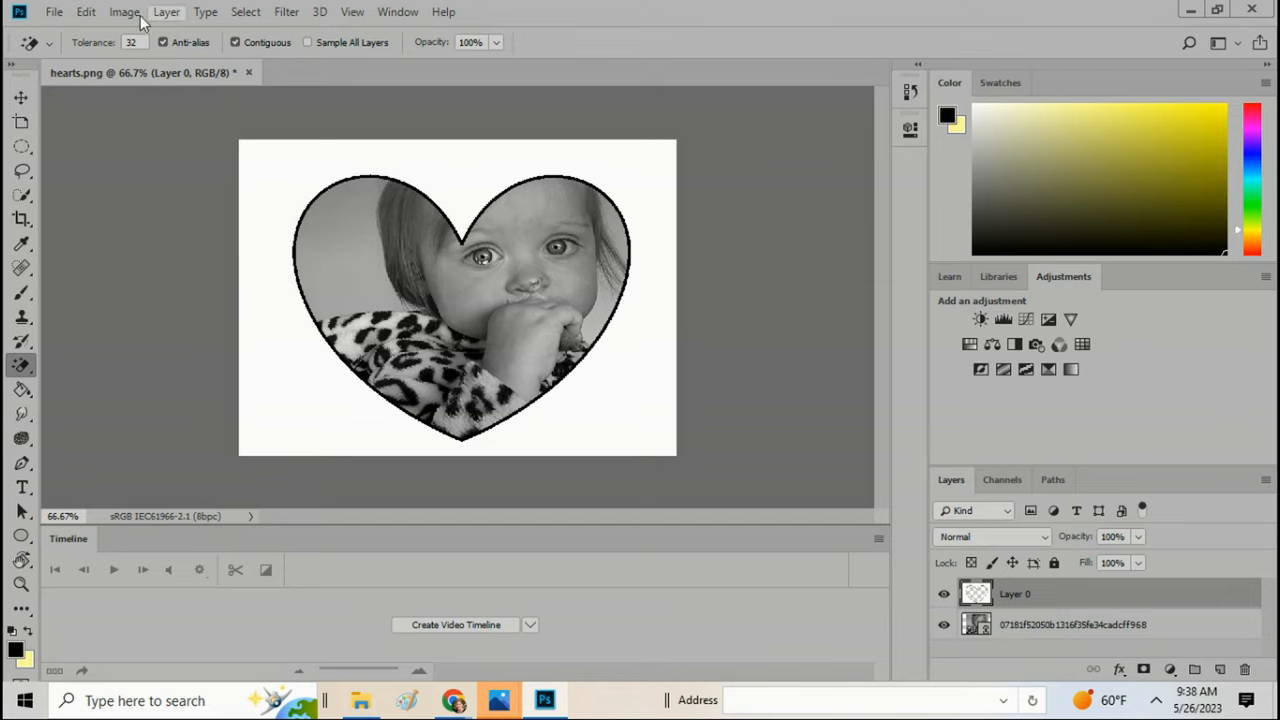
- Step back one action, then lower the heart layer's opacity to 76% in Blending Options
left_click(84, 12)
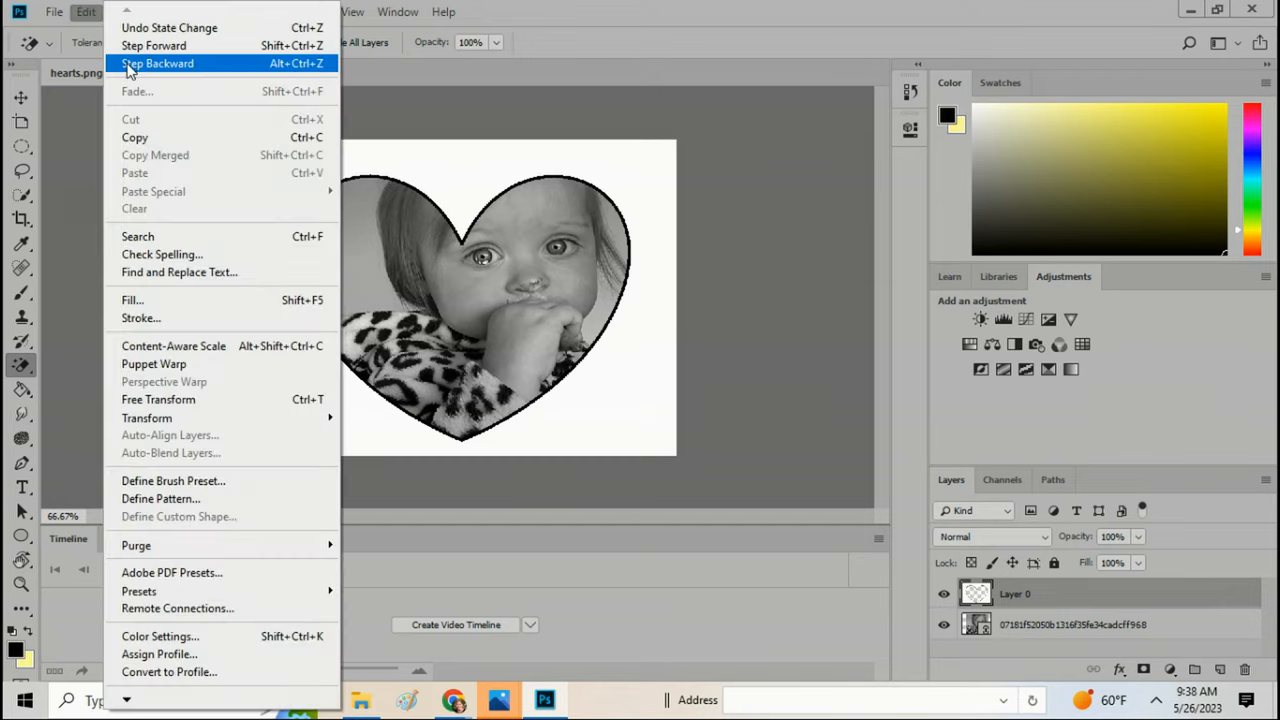
left_click(156, 62)
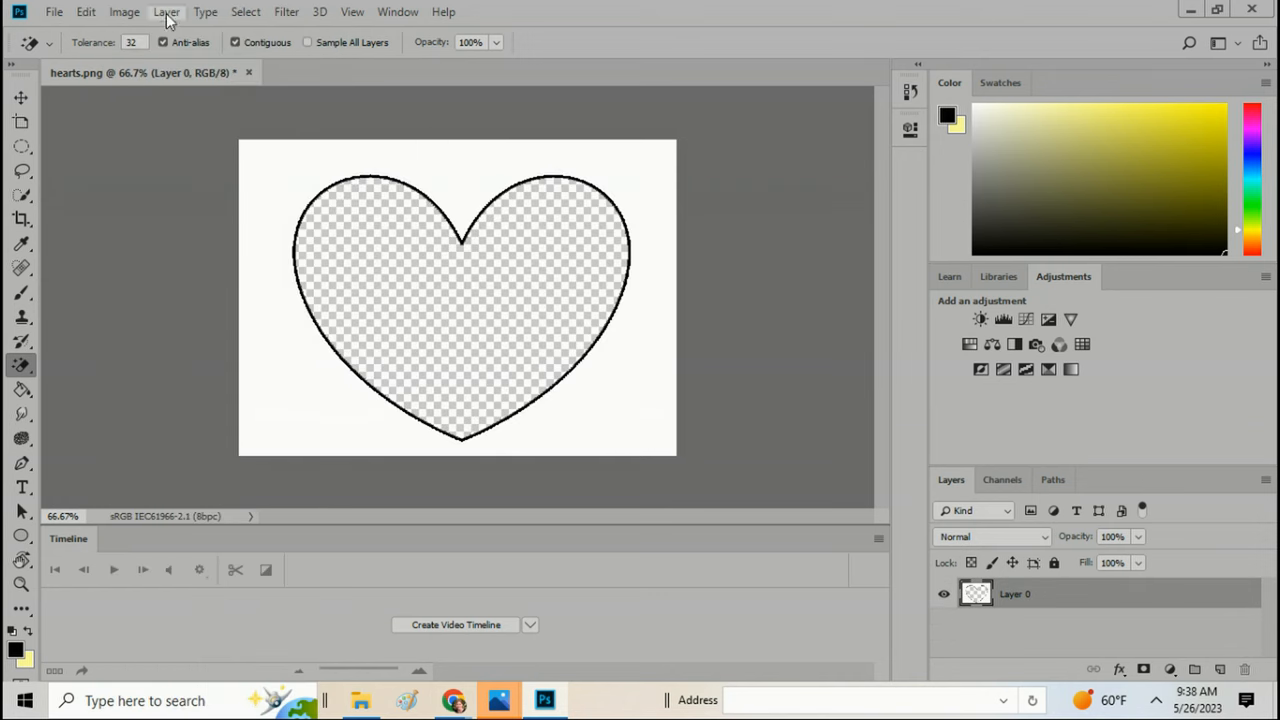
left_click(166, 12)
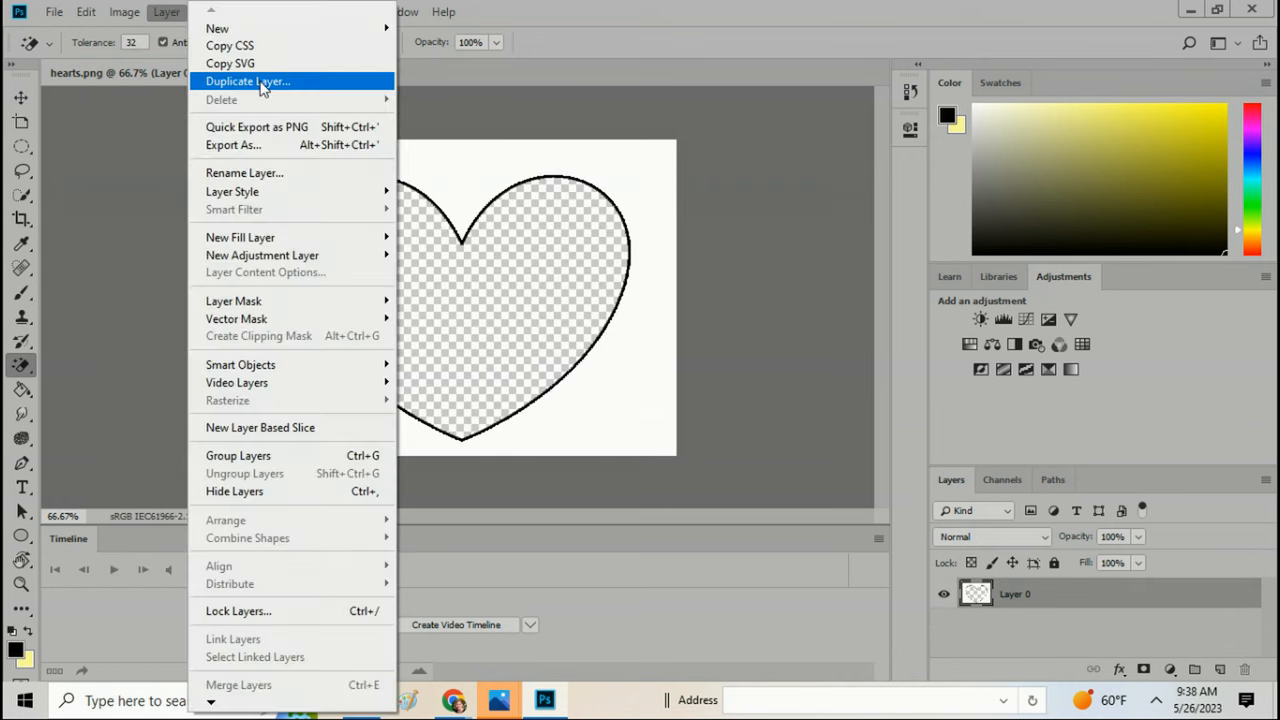
mouse_move(232, 192)
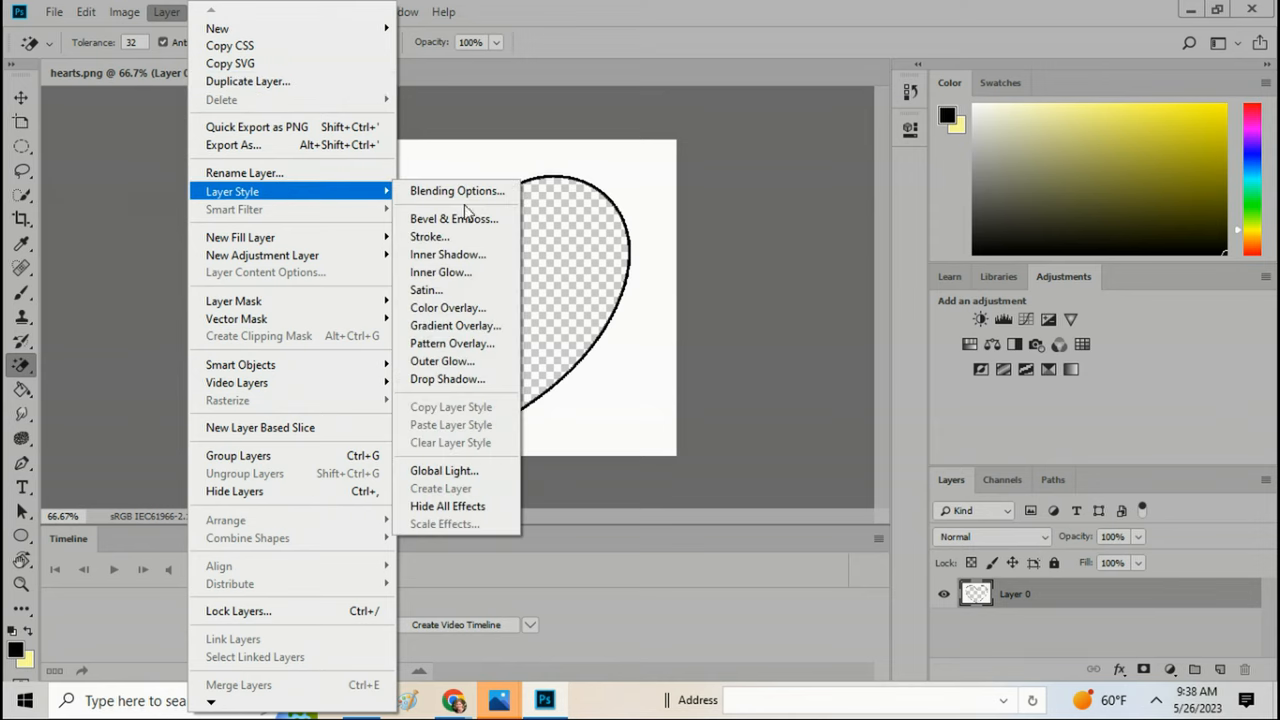
mouse_move(456, 192)
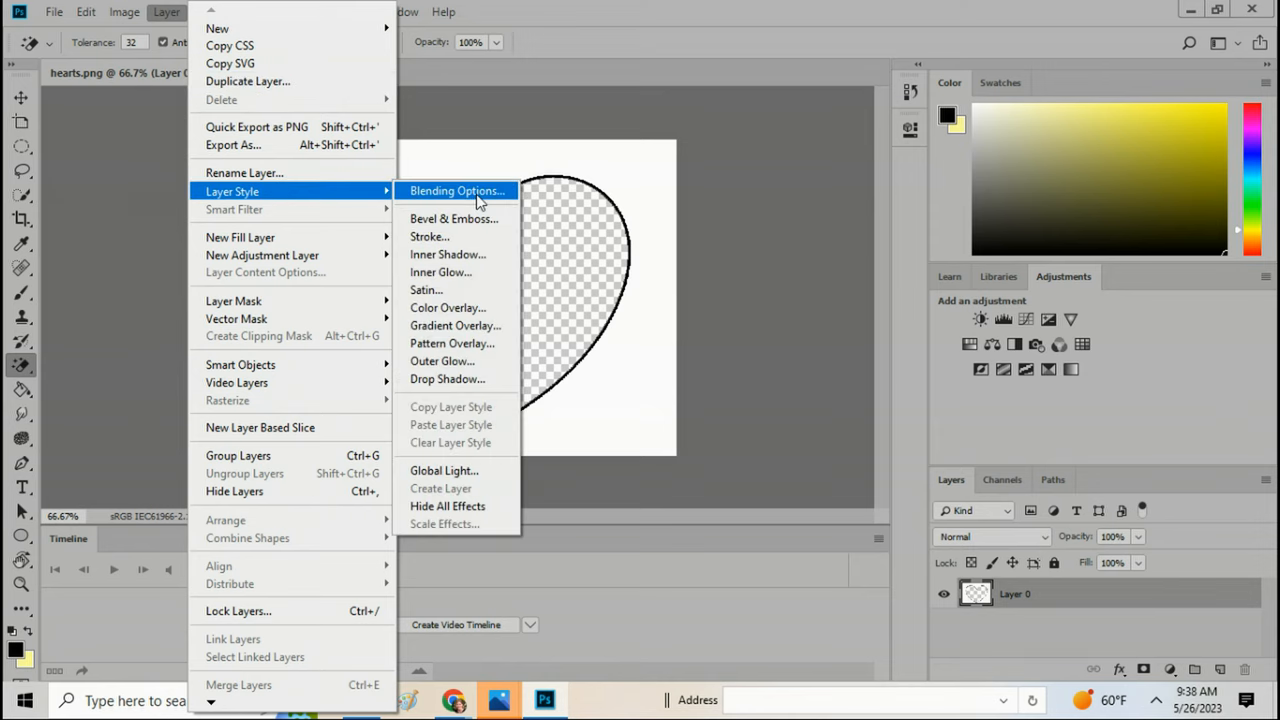
left_click(456, 192)
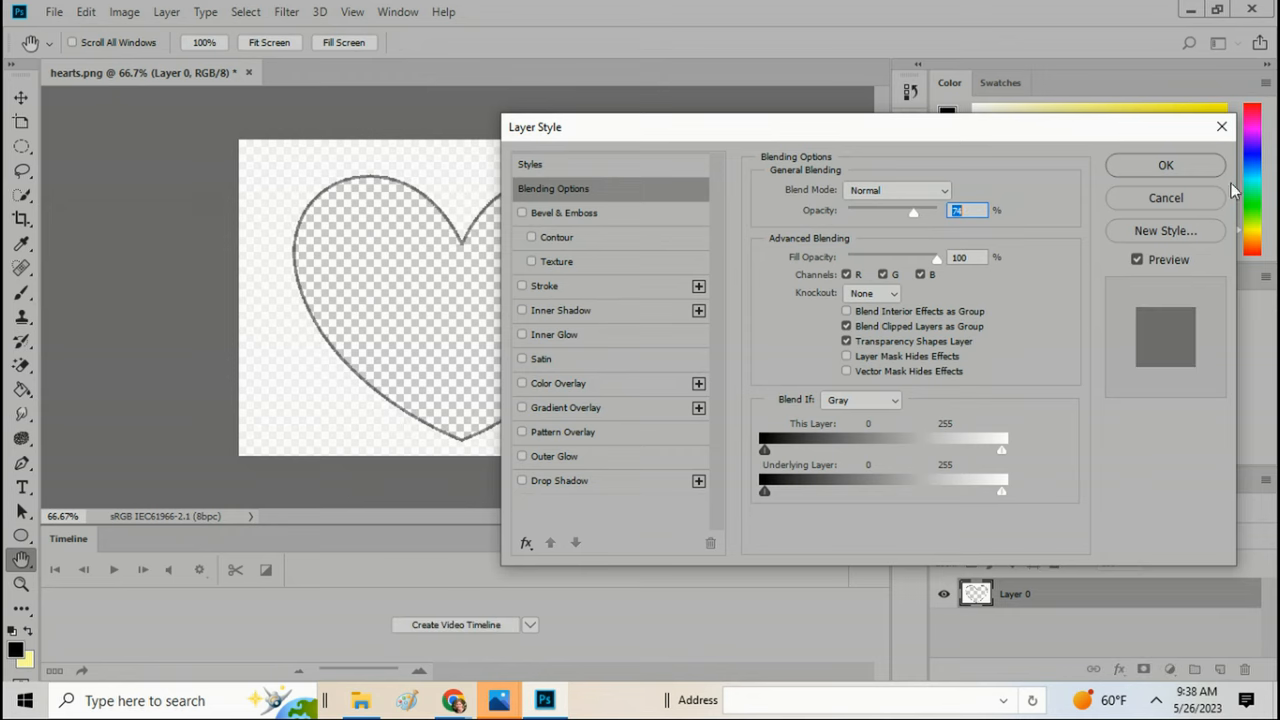
left_click(1164, 164)
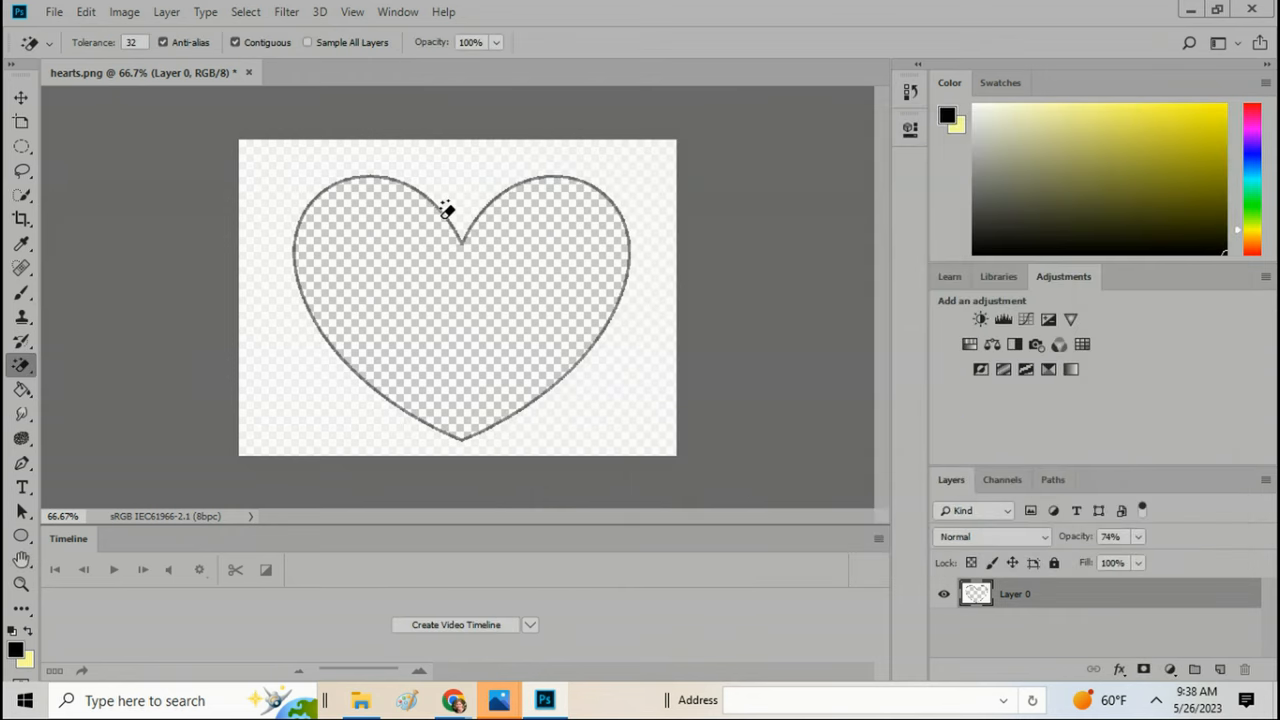
mouse_move(328, 248)
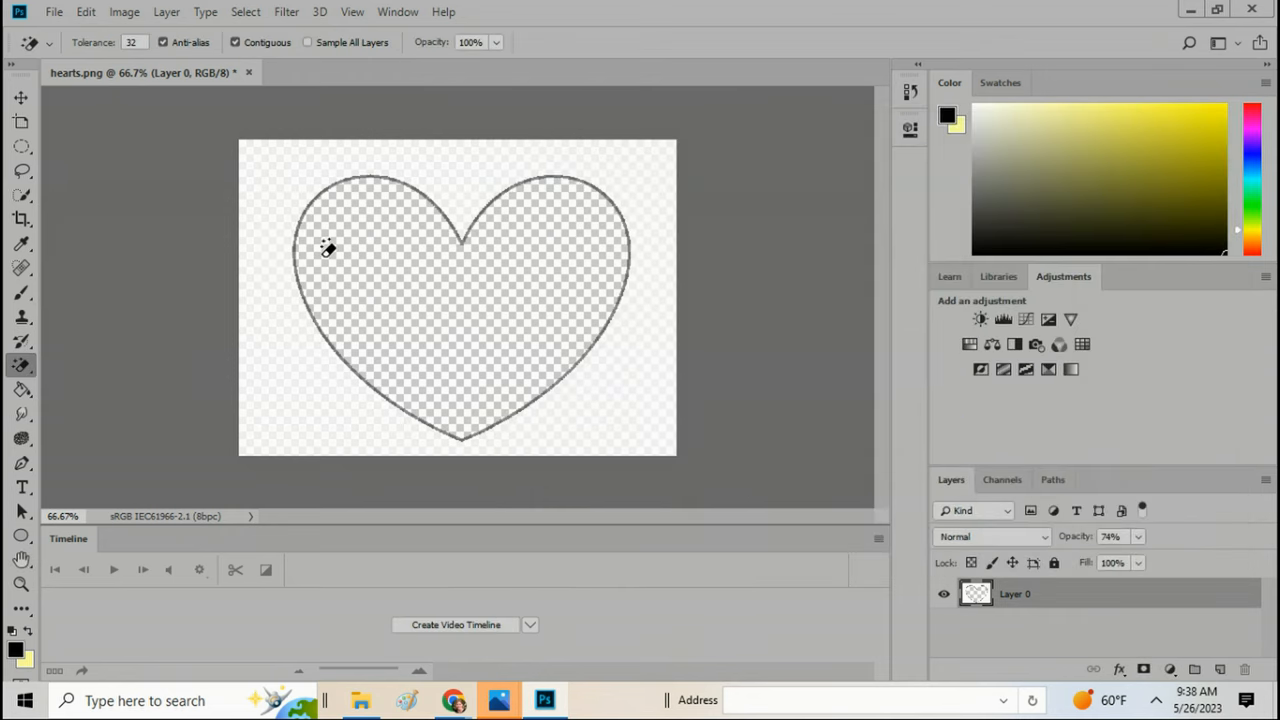
- Place the child photo again as a linked layer, browsing down the Pictures folder
left_click(54, 12)
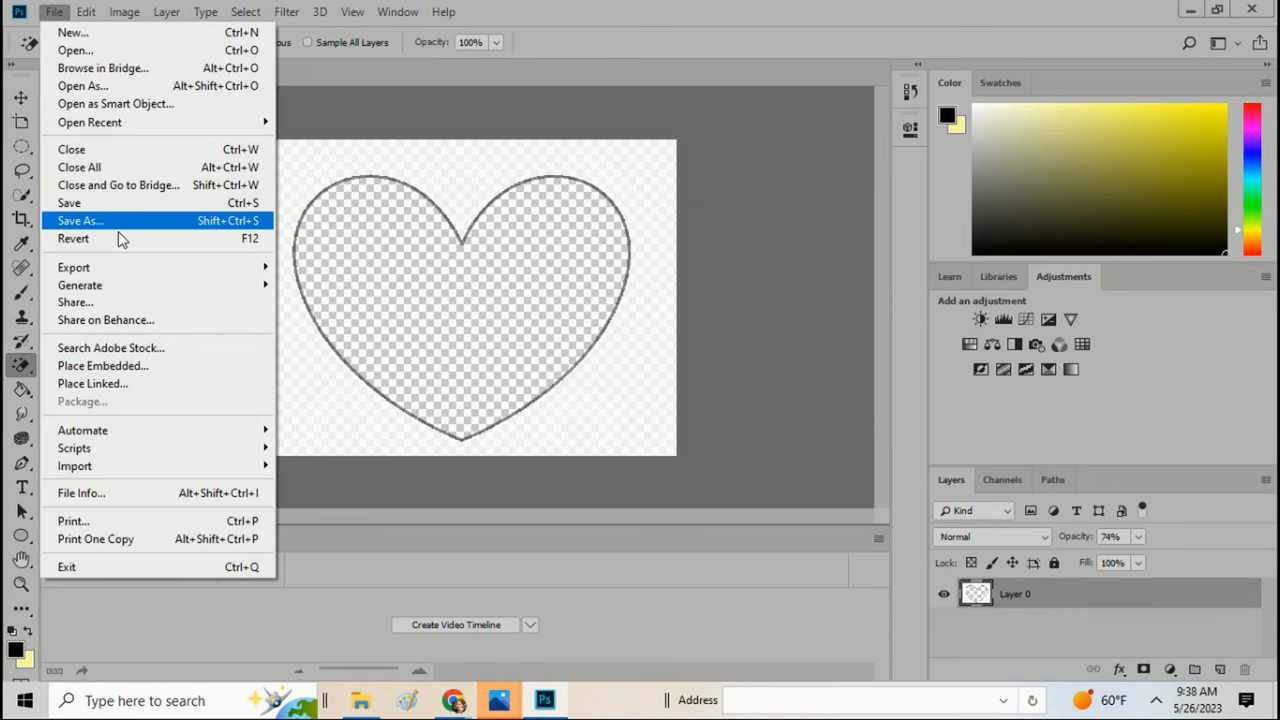
mouse_move(120, 384)
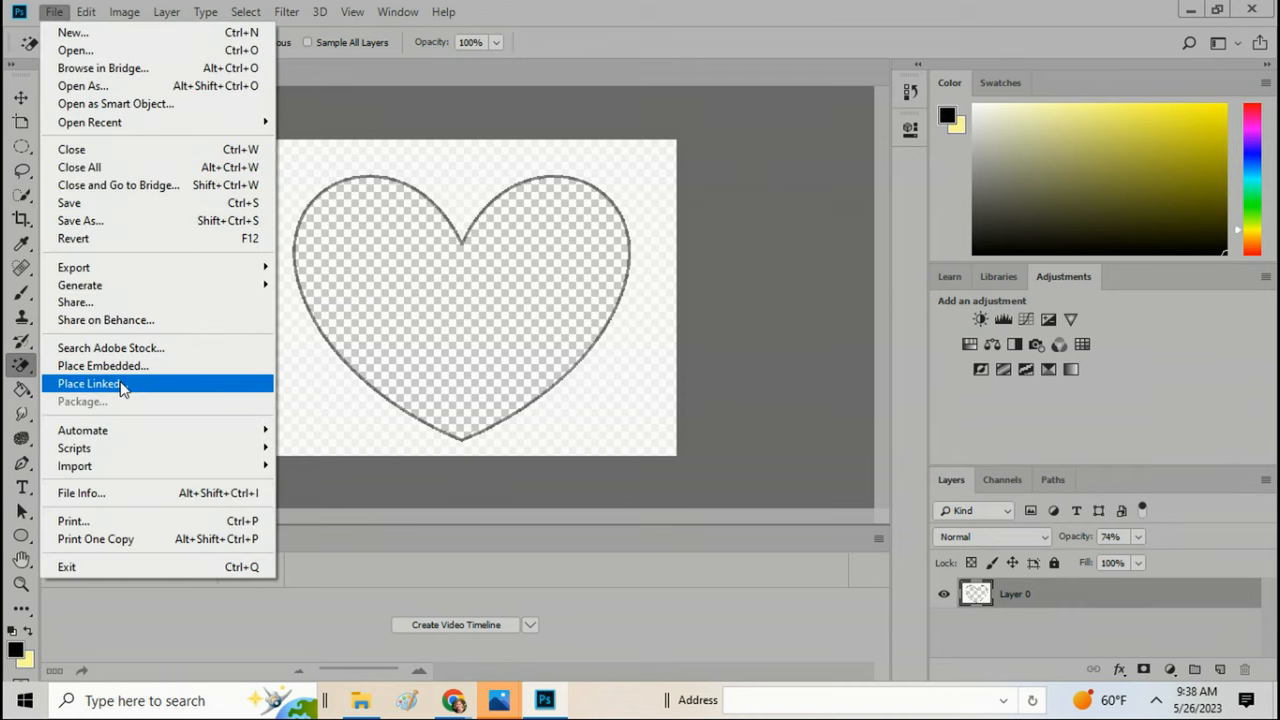
left_click(88, 384)
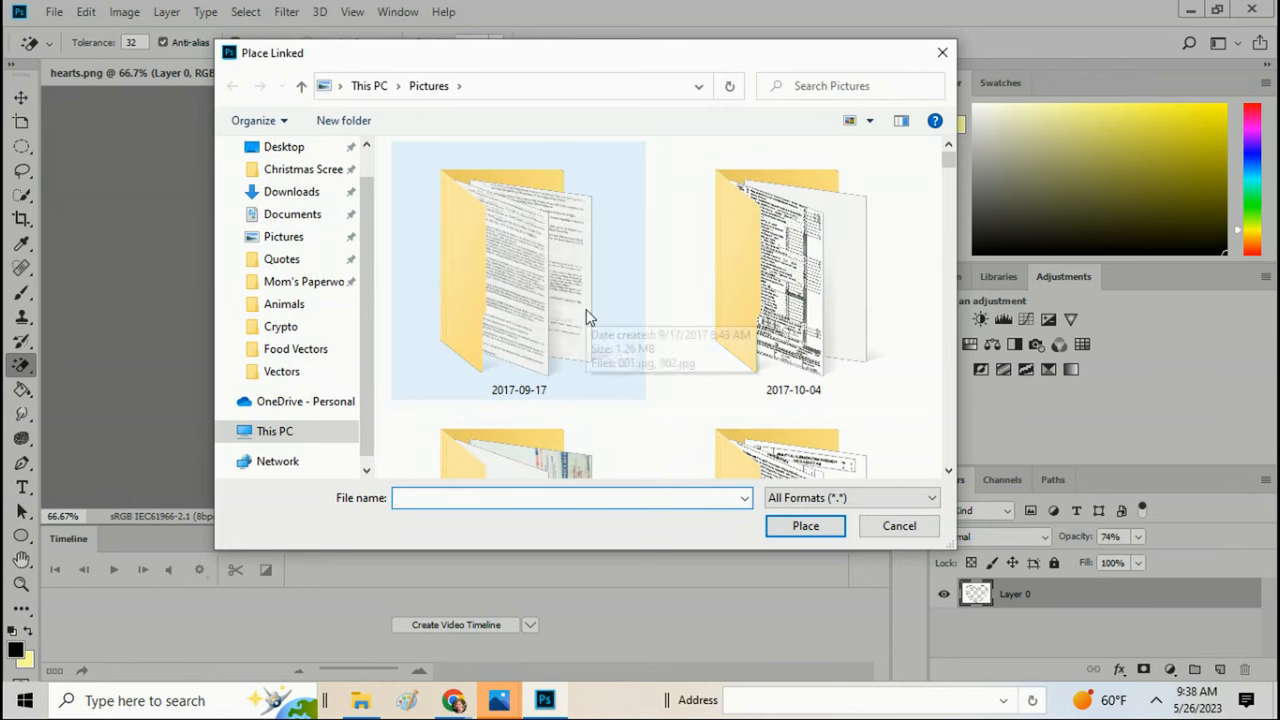
scroll("down", 3)
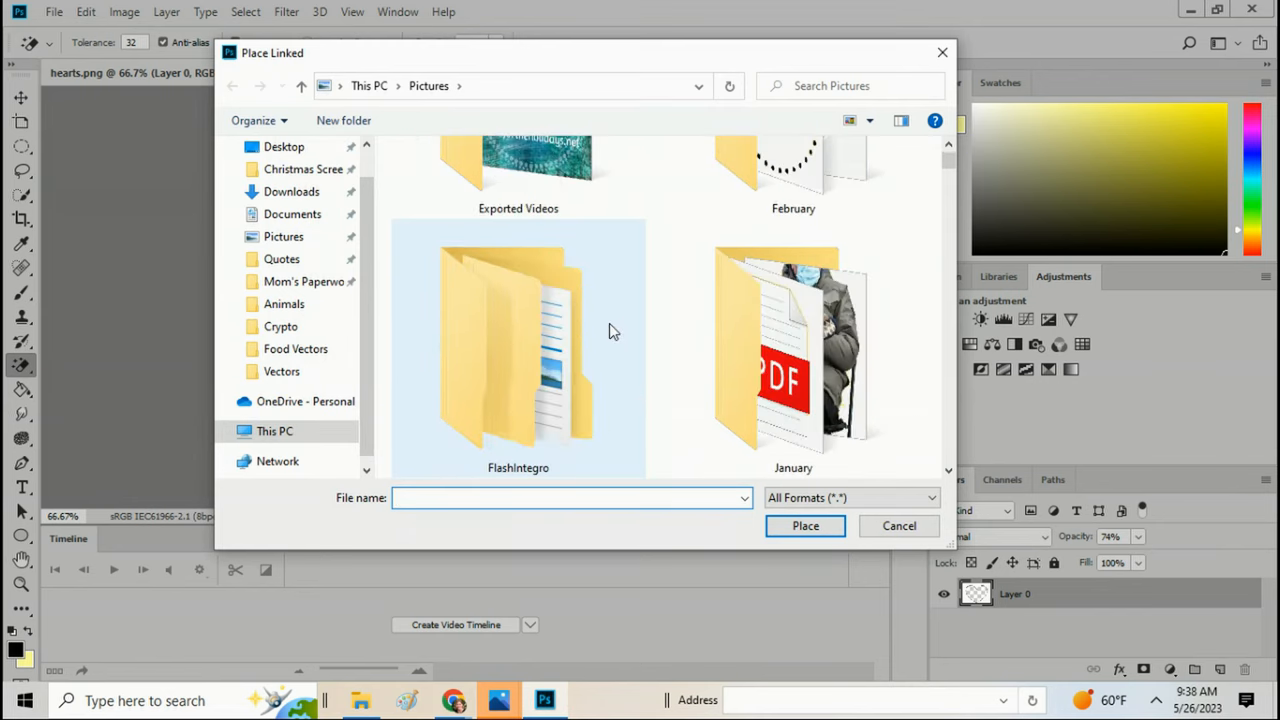
scroll("down", 3)
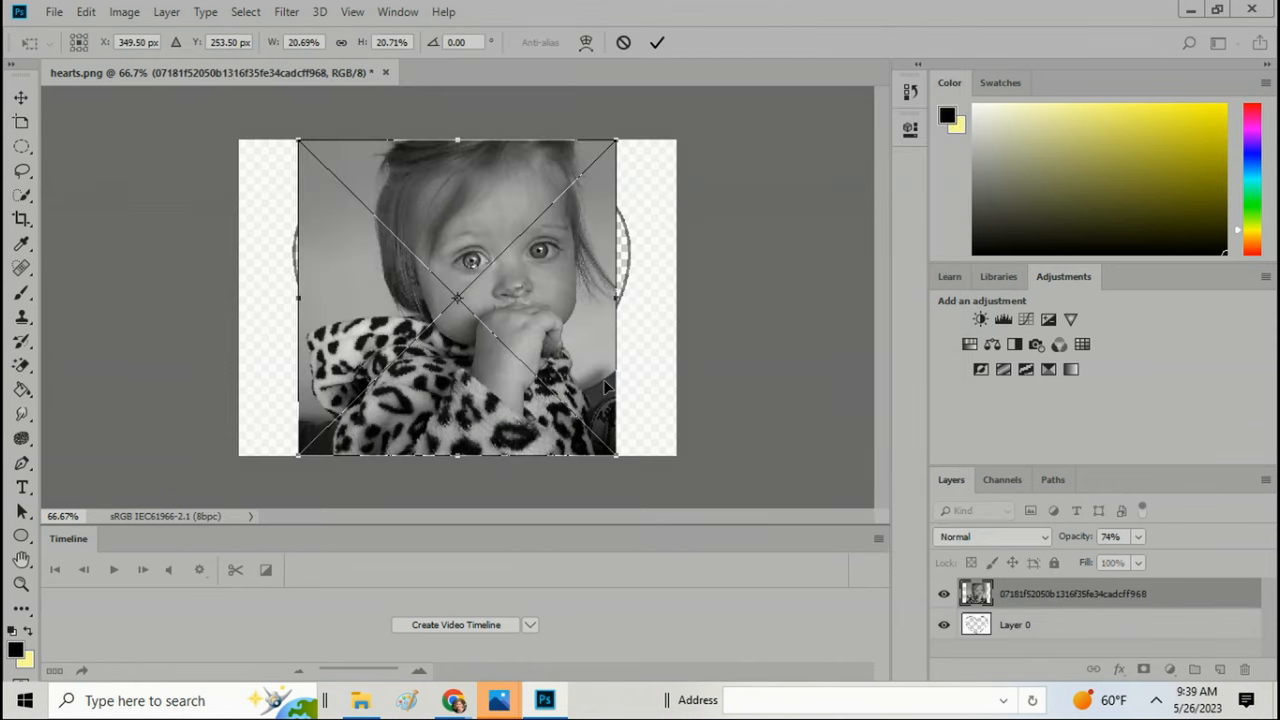
- Enlarge the photo, move the heart layer above it, then revert the file via File > Revert
left_click_drag(616, 452, 676, 470)
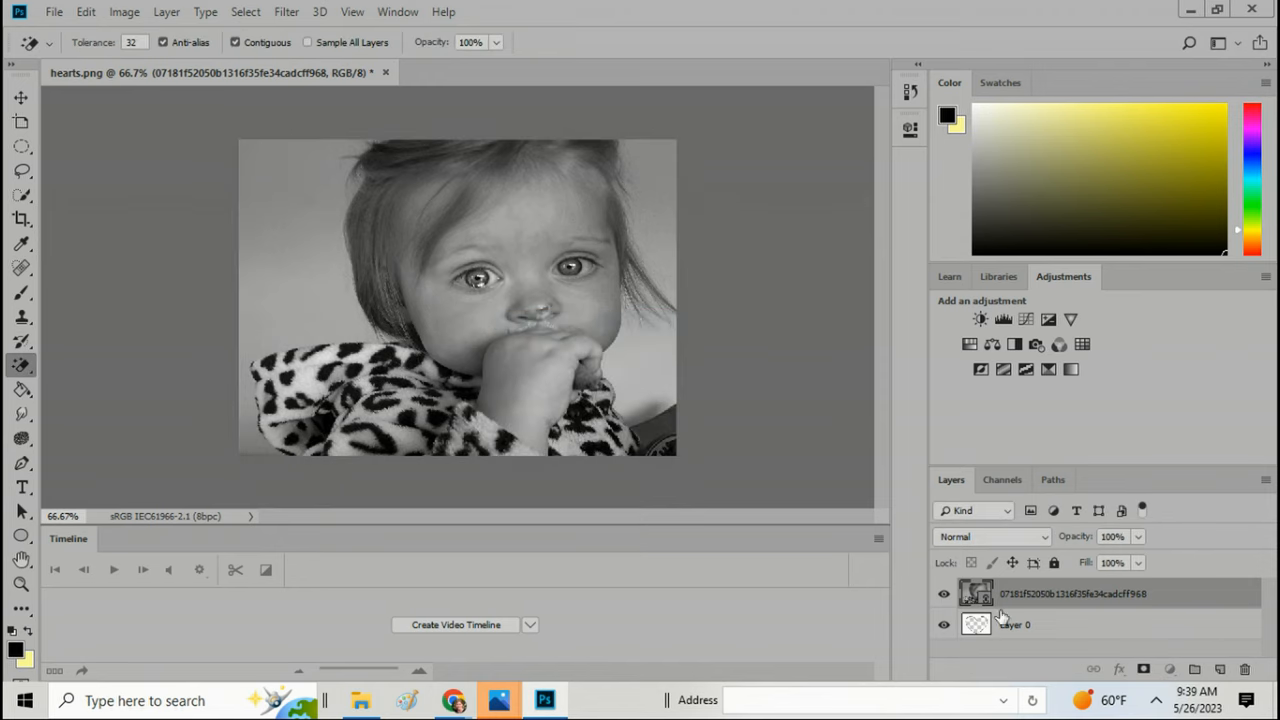
left_click(1070, 592)
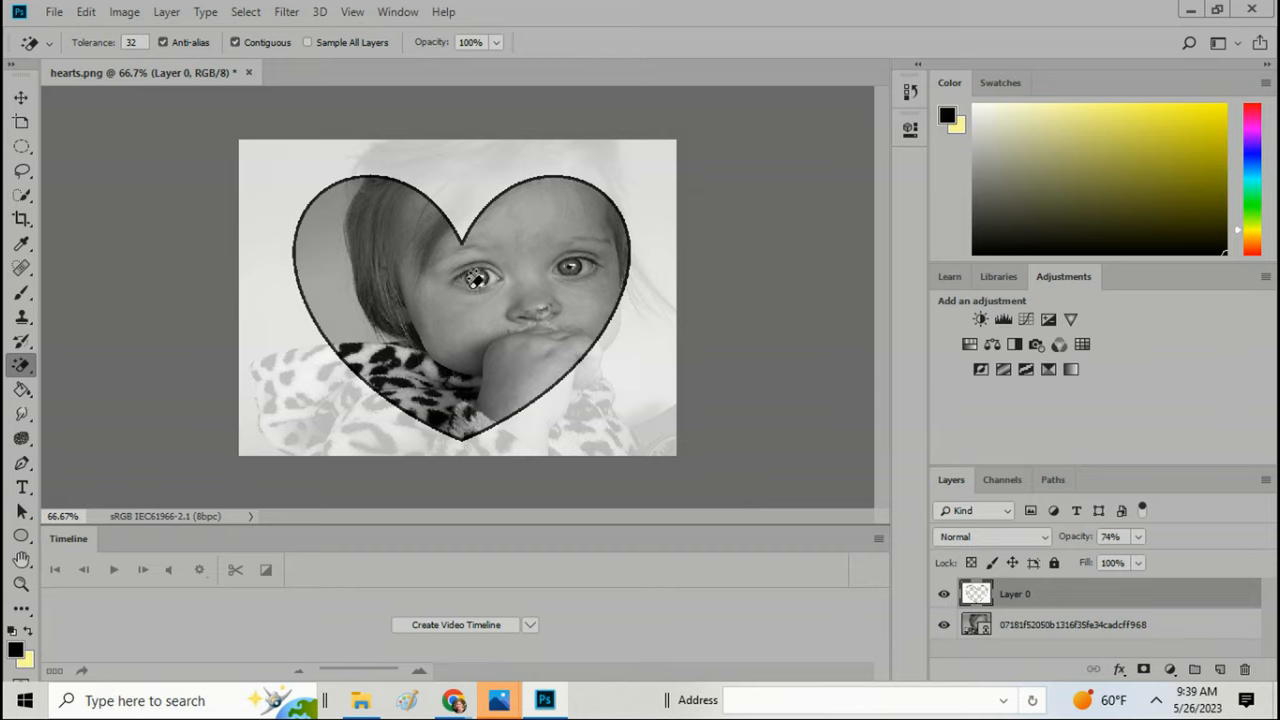
mouse_move(742, 230)
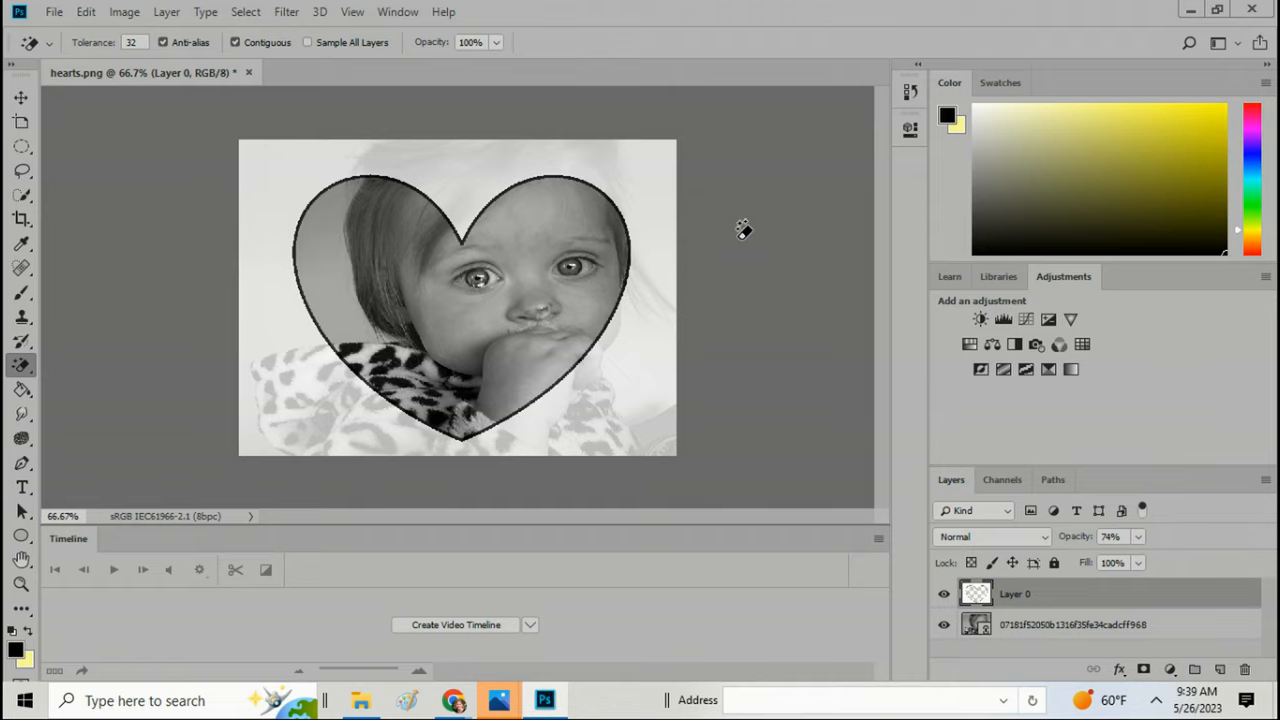
mouse_move(728, 212)
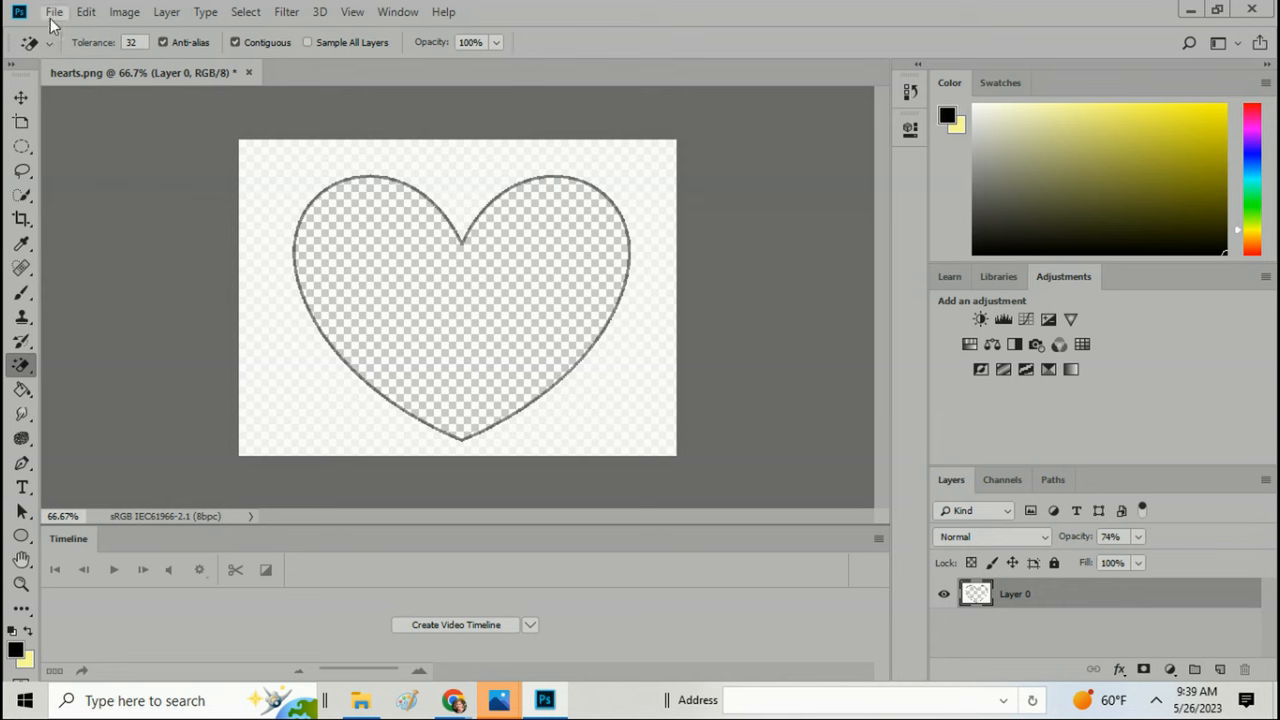
left_click(54, 12)
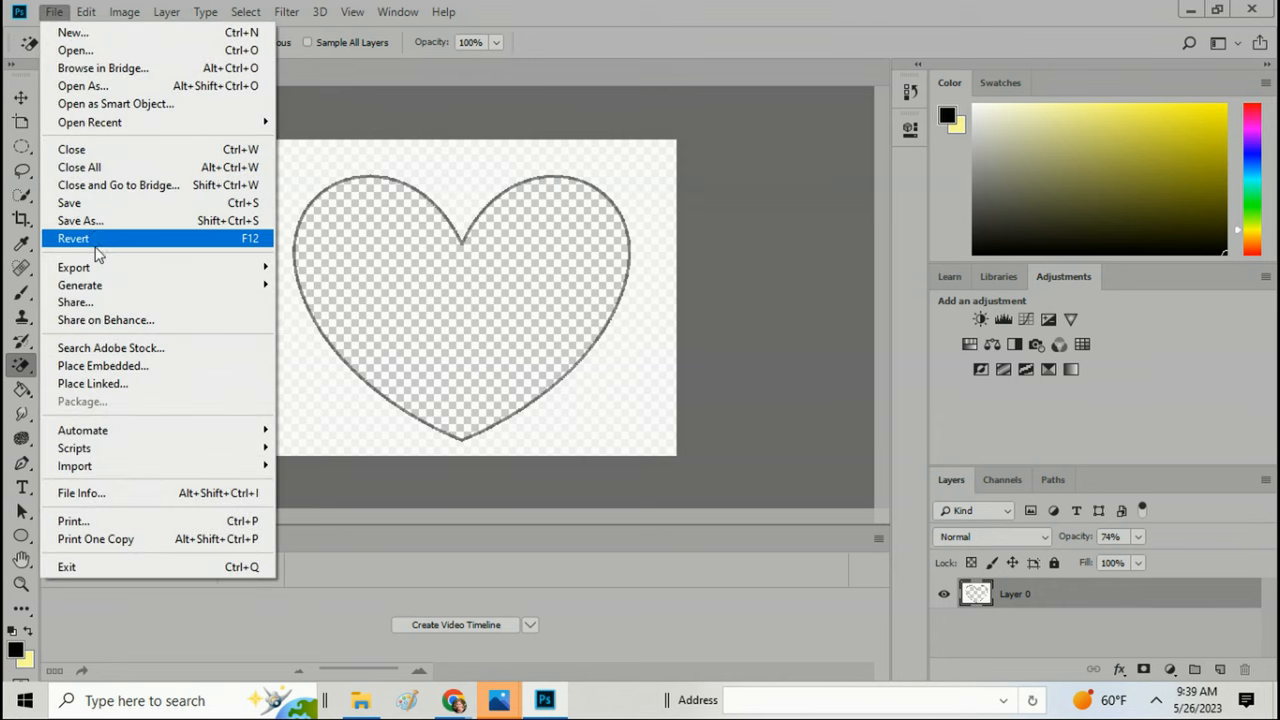
left_click(80, 220)
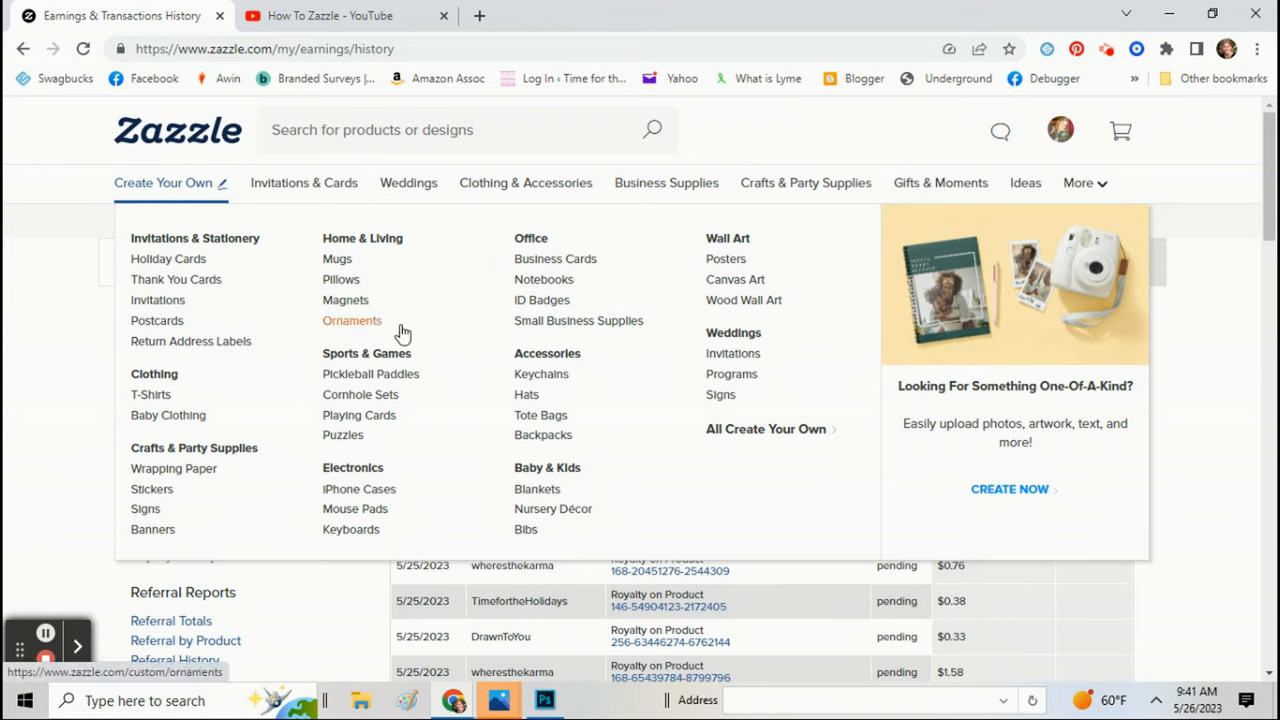
- Go to Zazzle's custom Mugs and choose the Classic Mug, 11 oz
left_click(336, 258)
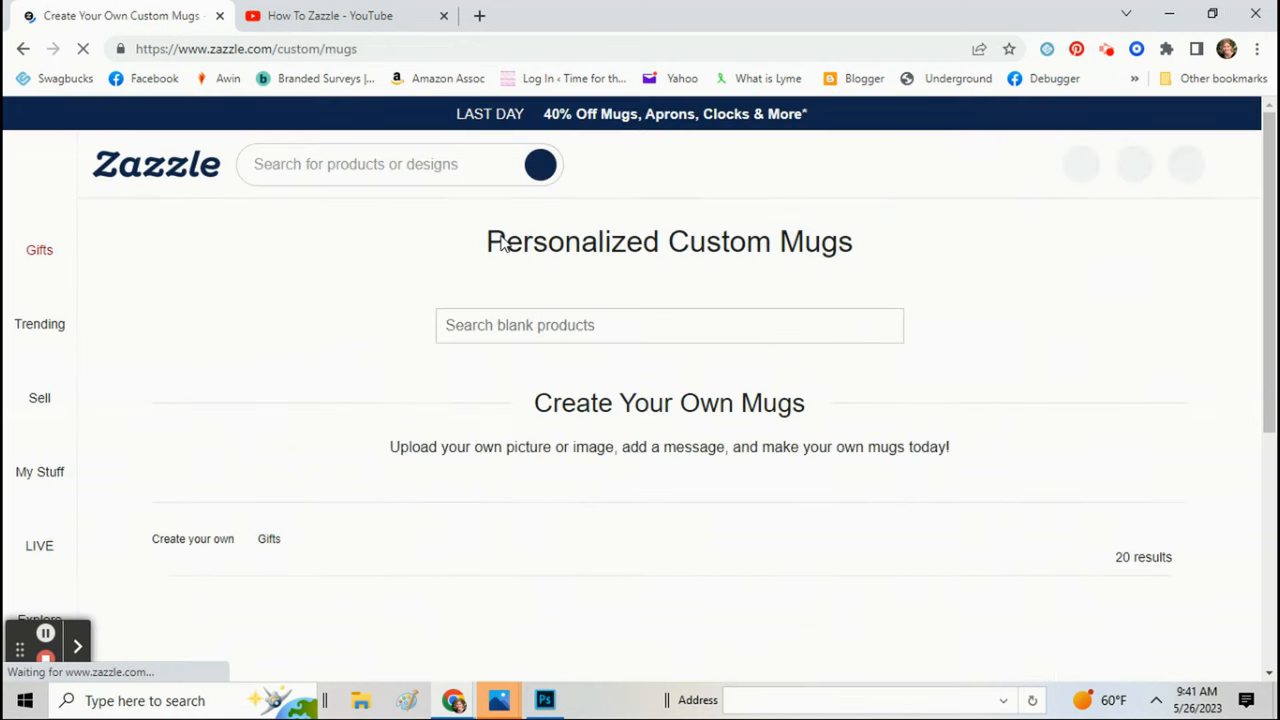
scroll("down", 3)
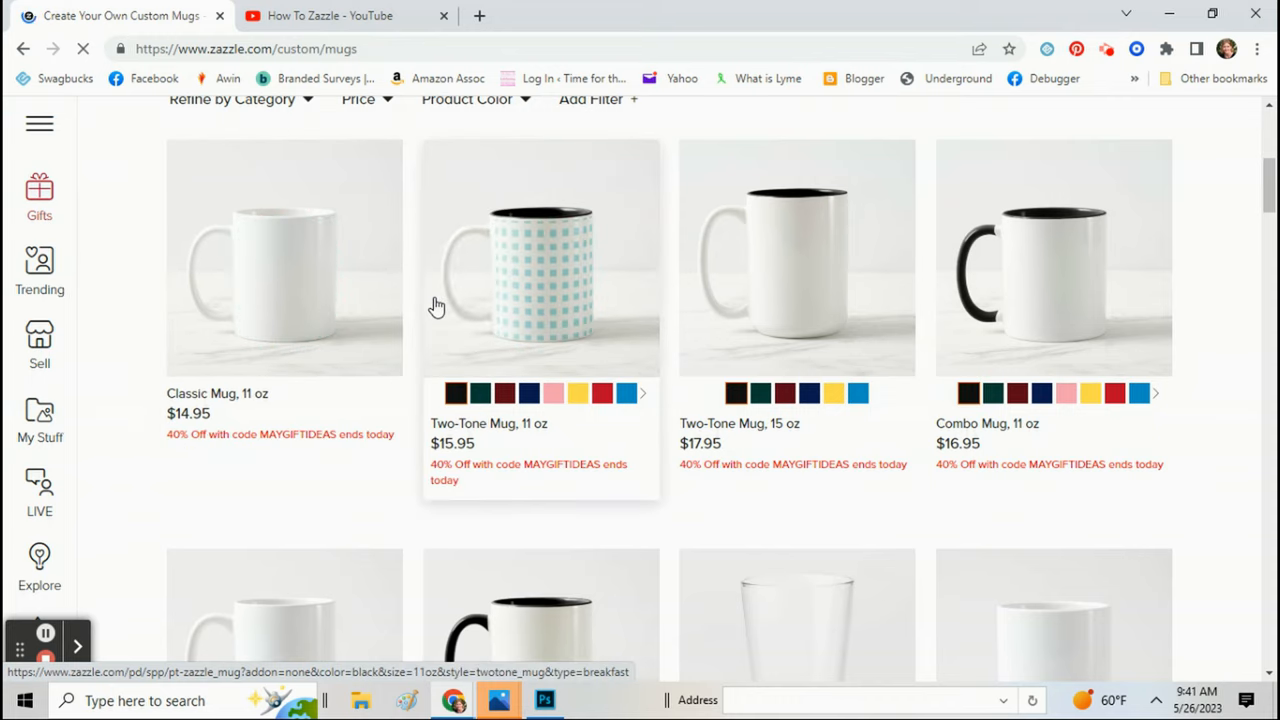
left_click(284, 256)
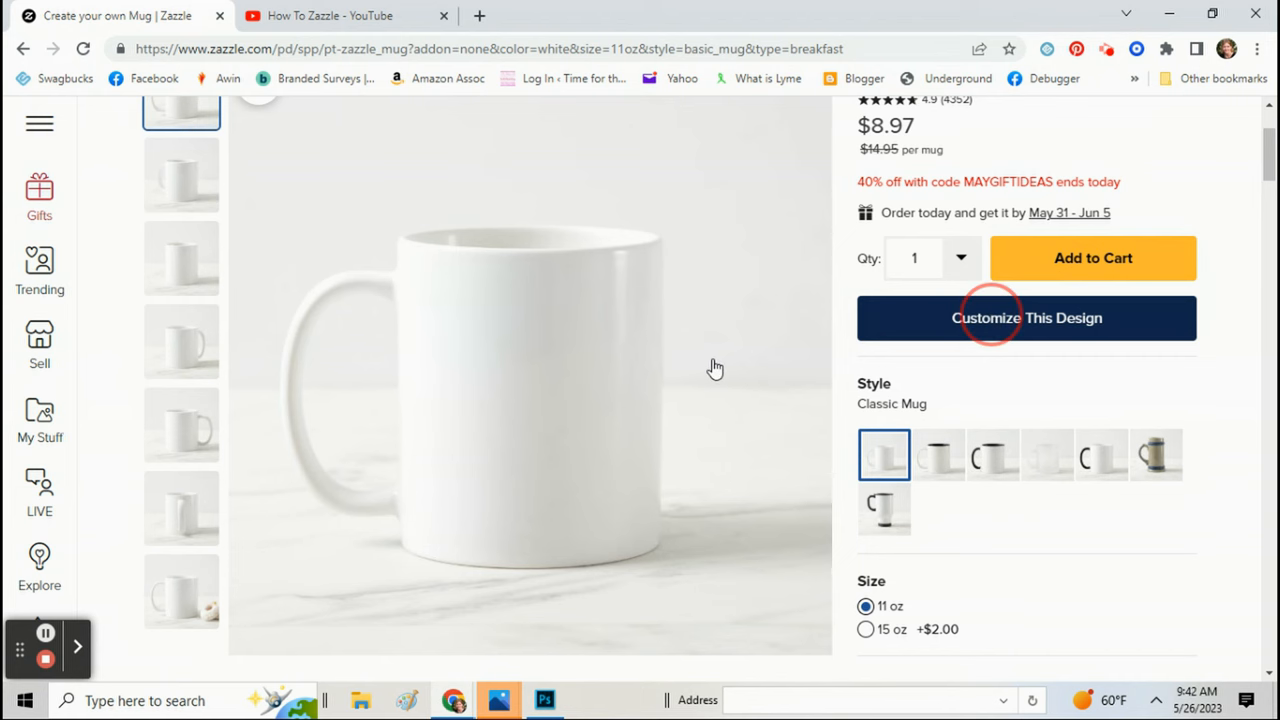
- Customize the mug, upload hearts.png and place the heart outline on the left of the print area
left_click(1026, 316)
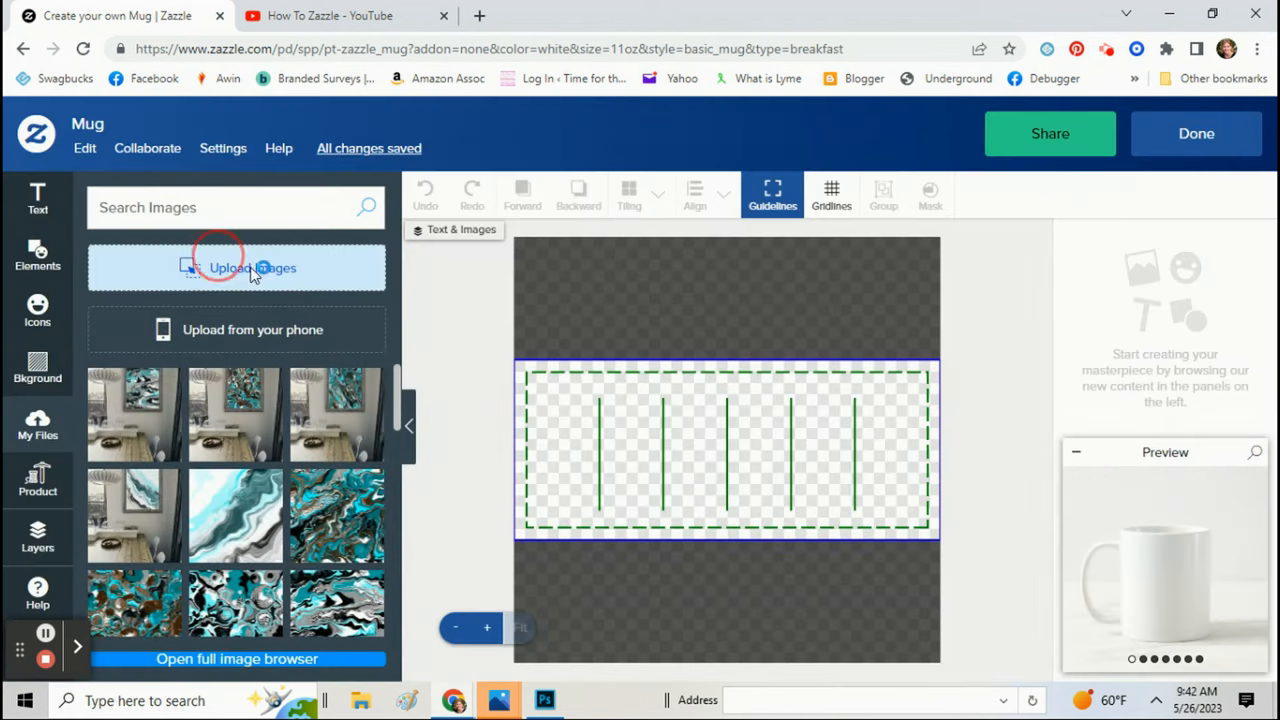
left_click(236, 268)
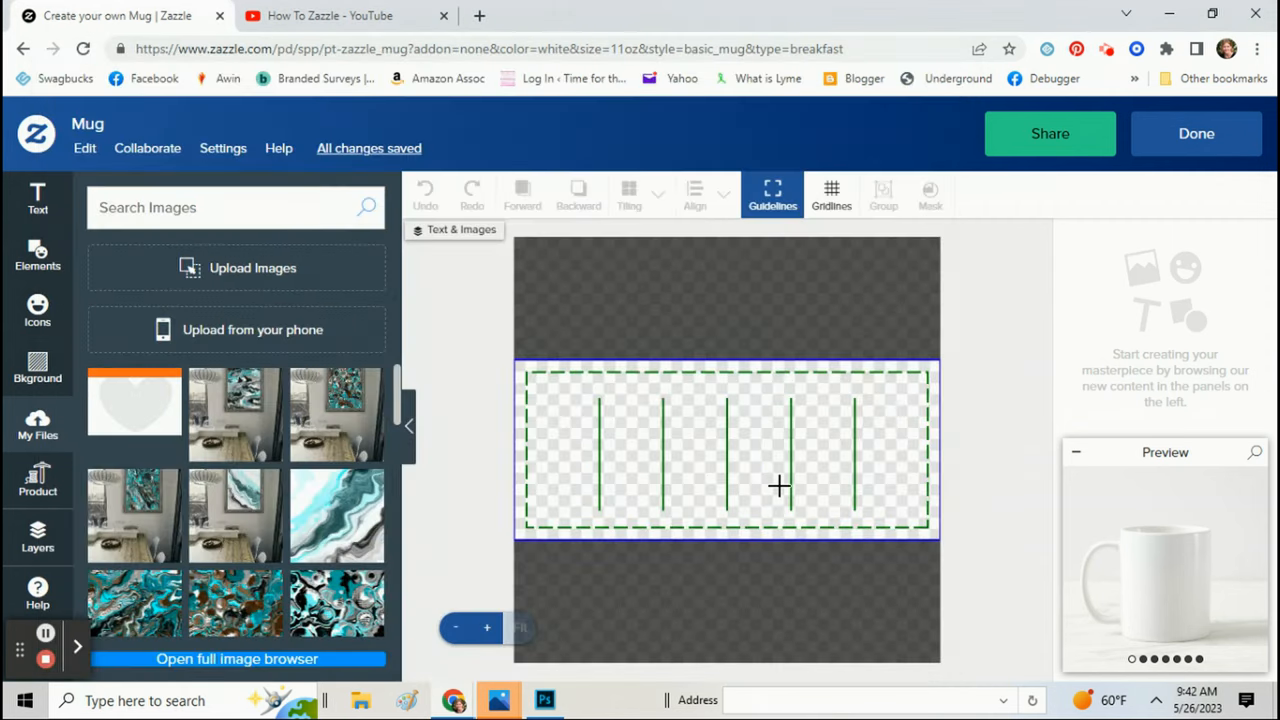
left_click(134, 412)
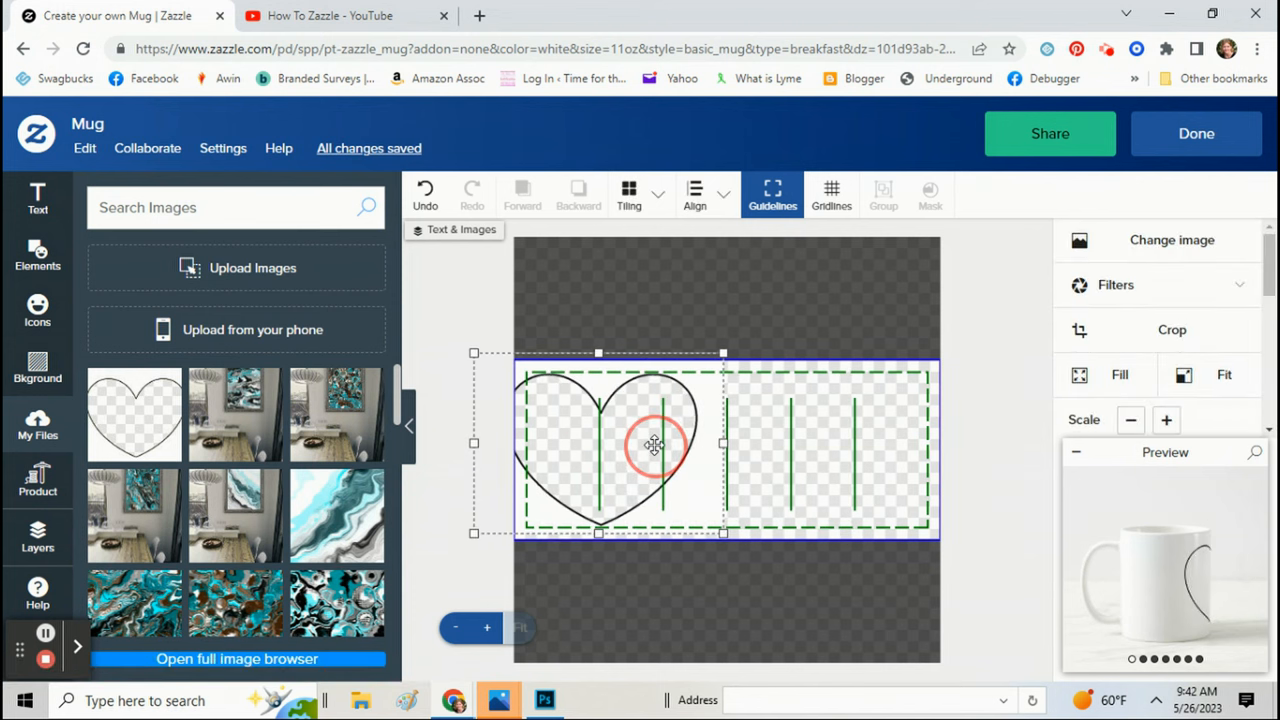
left_click(1132, 420)
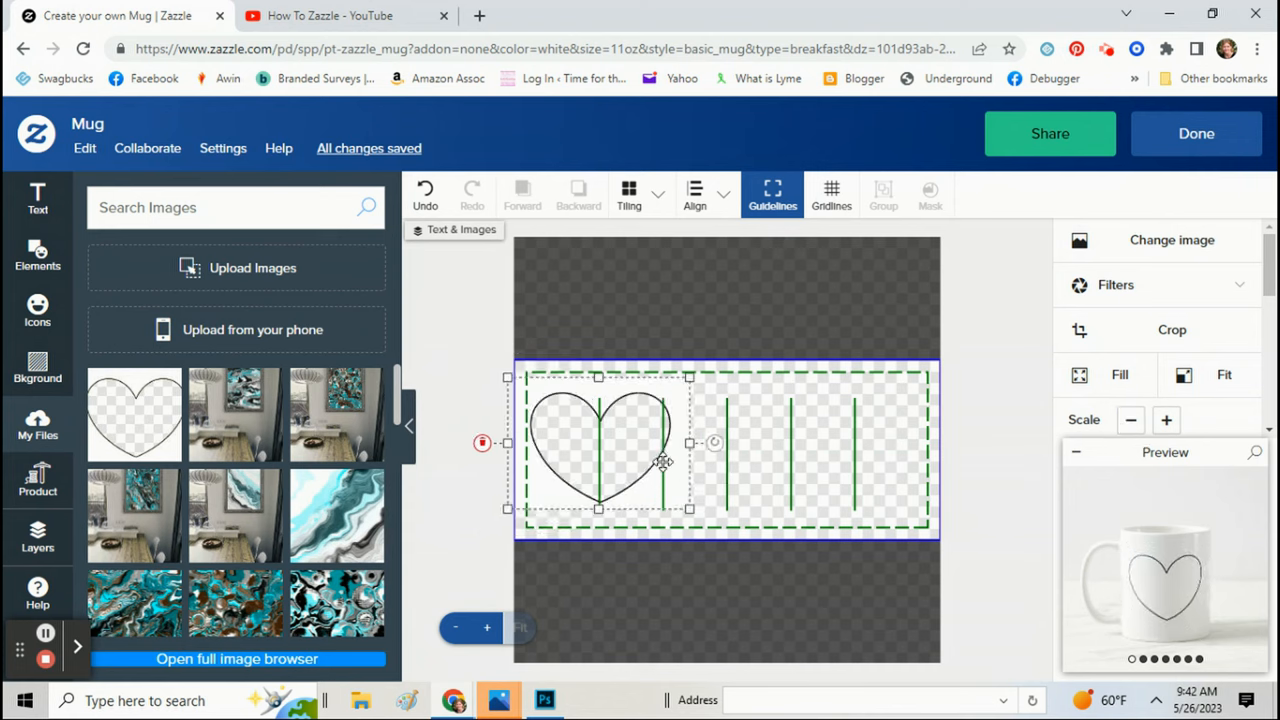
left_click(236, 412)
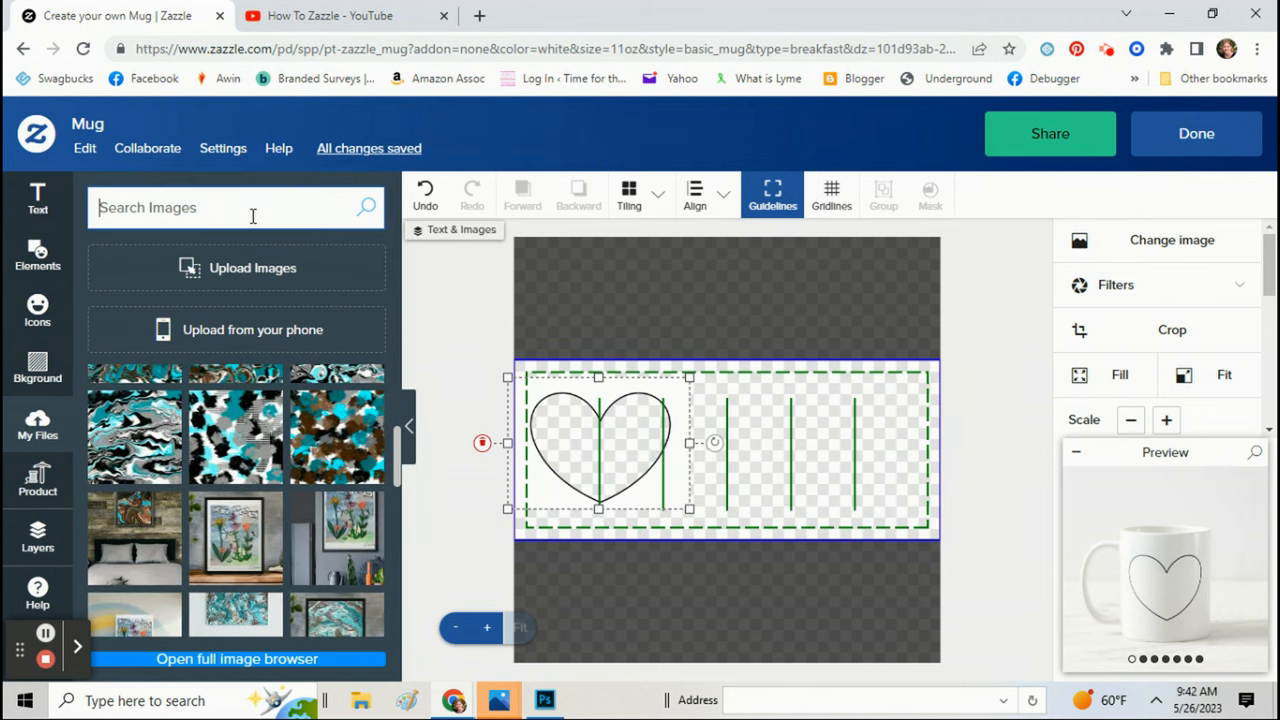
- Search 'dog', add the bulldog-with-Easter-eggs stock photo and fit it over the heart area
type("dog")
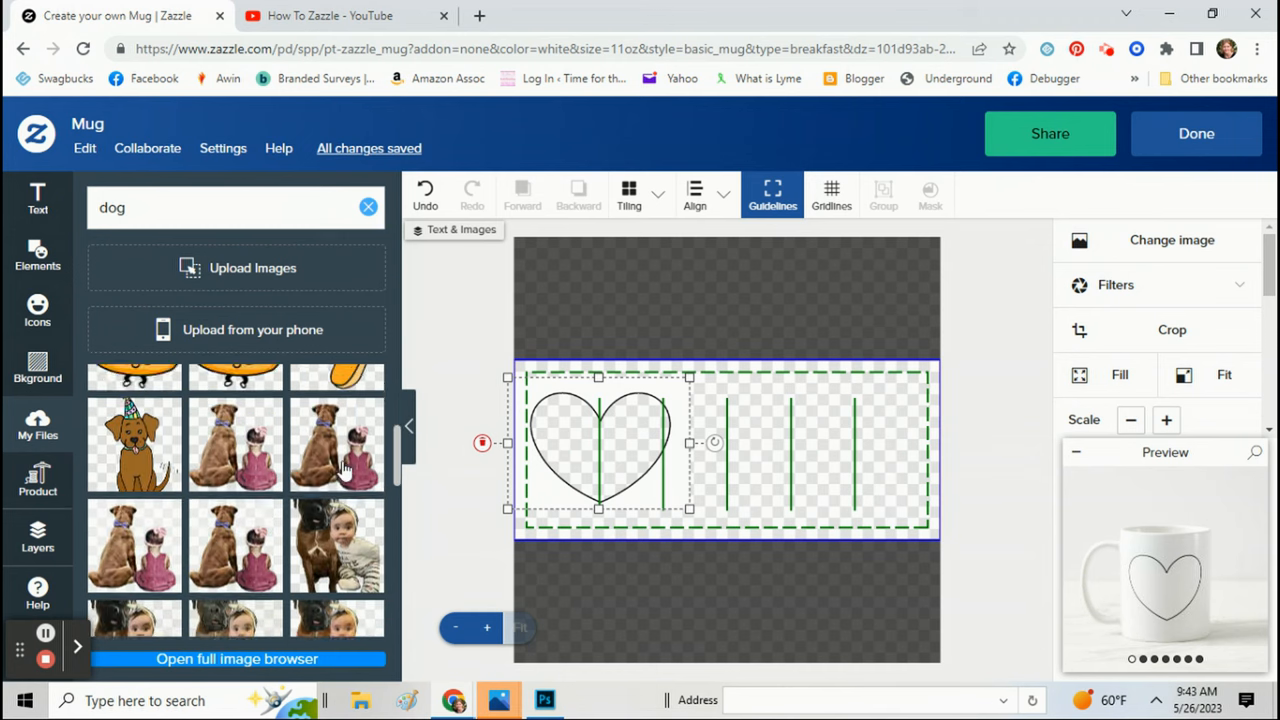
scroll("down", 3)
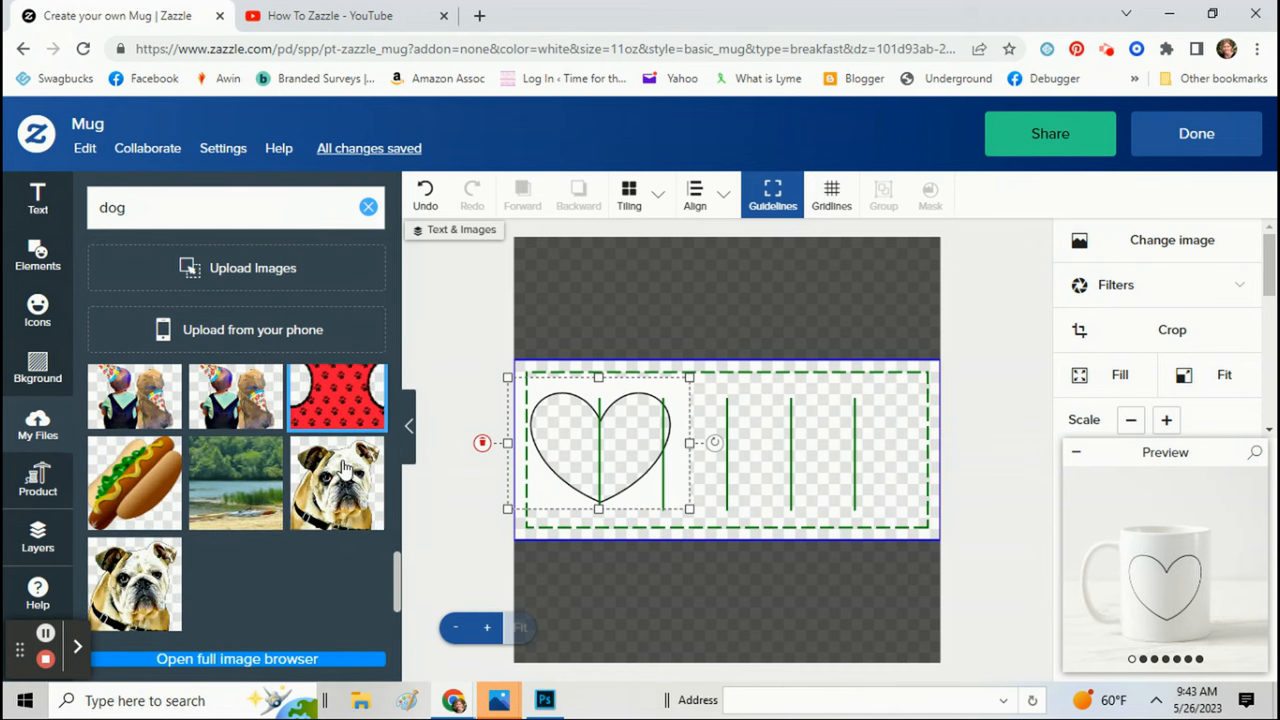
scroll("down", 3)
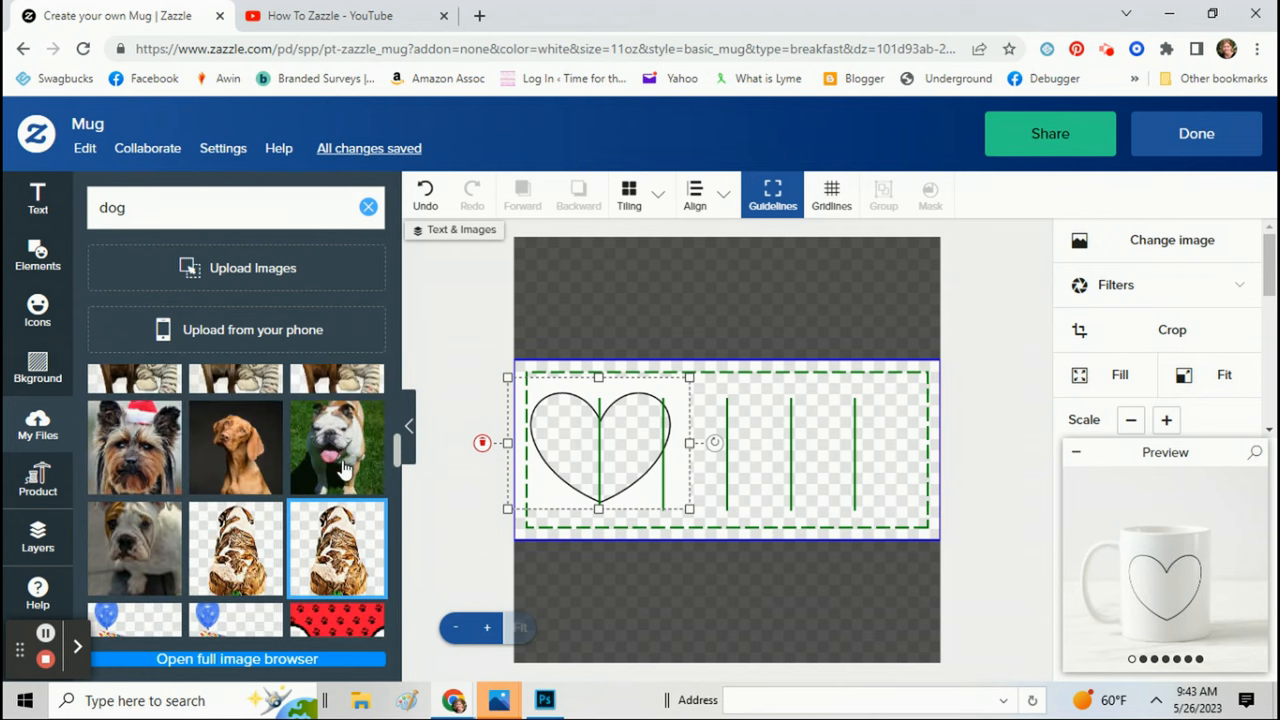
scroll("down", 3)
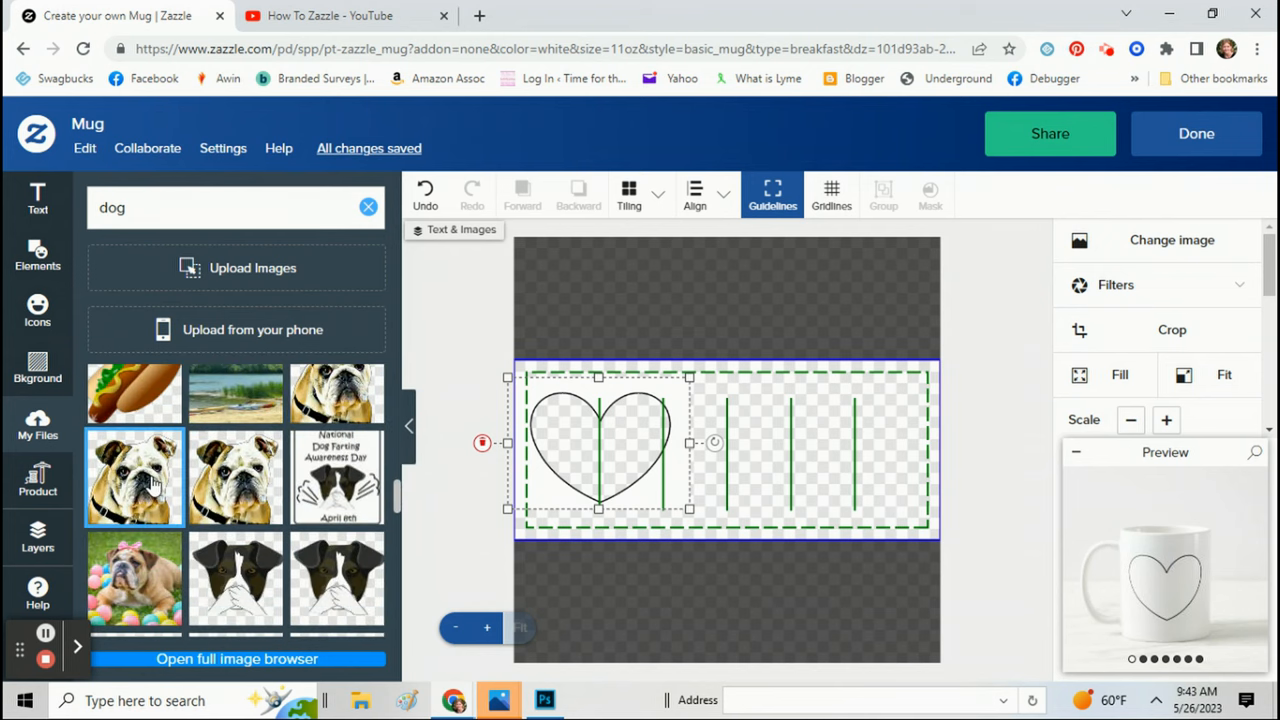
left_click(134, 578)
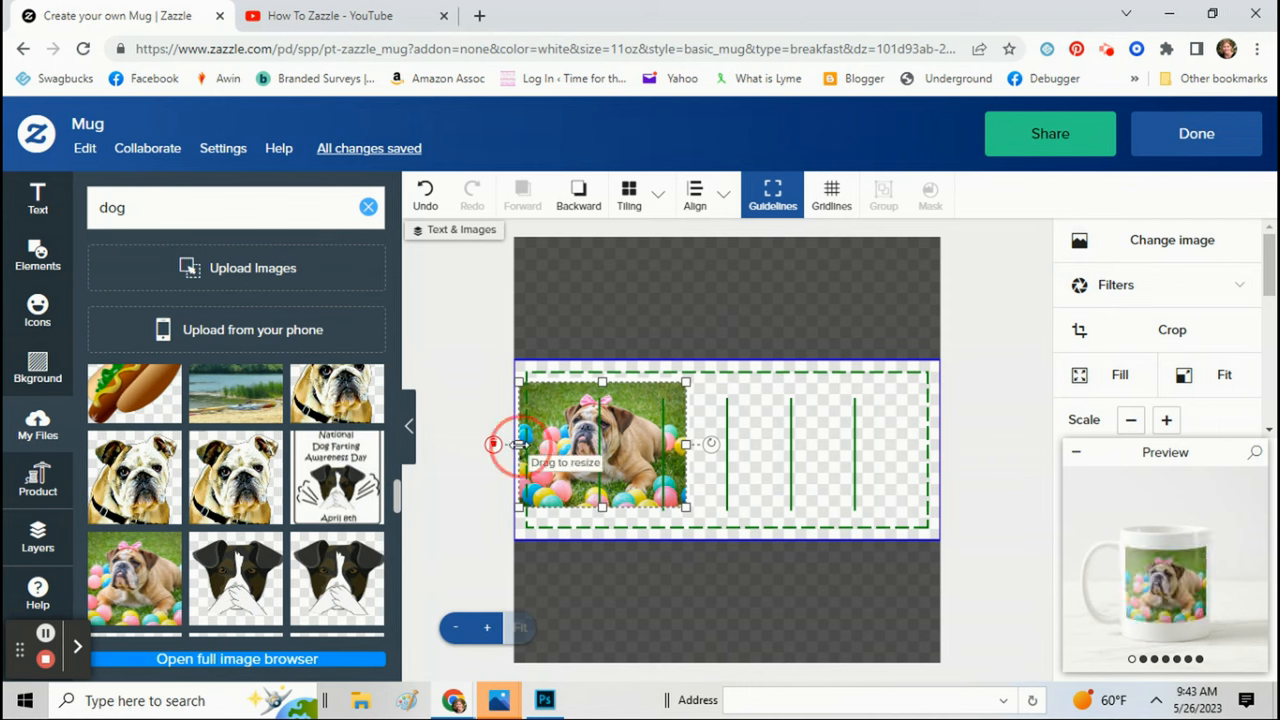
left_click_drag(518, 444, 536, 444)
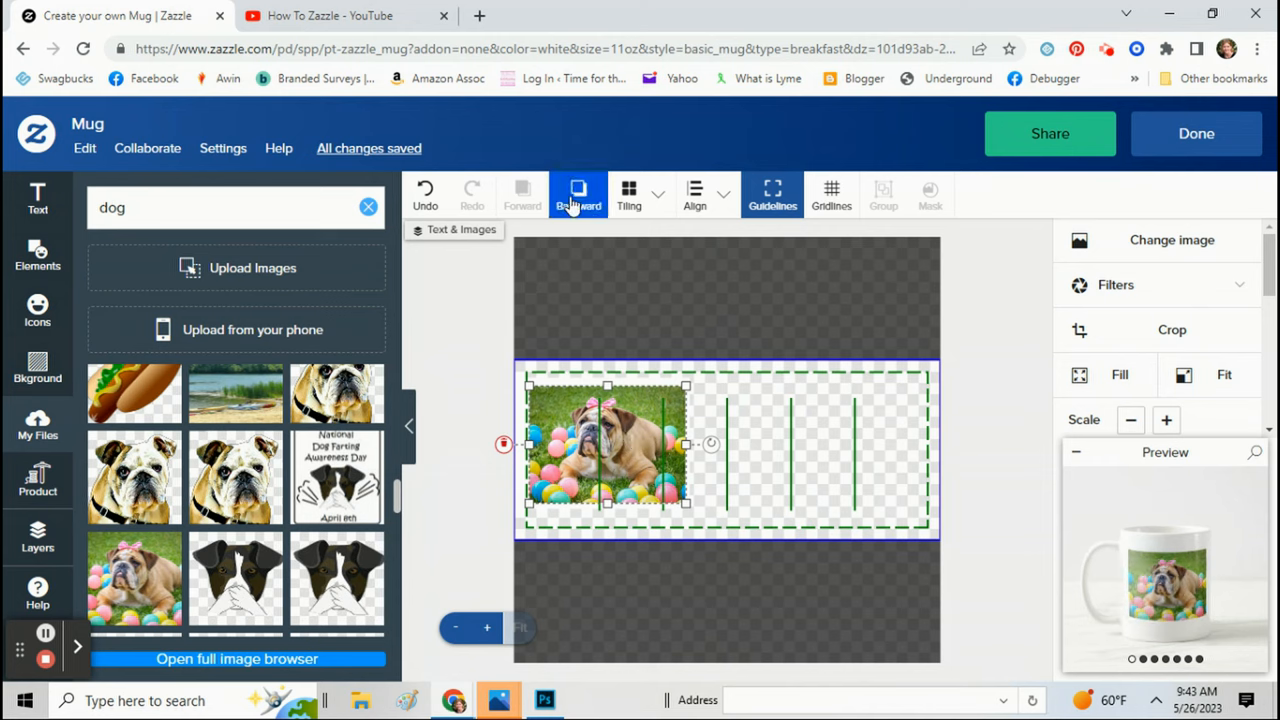
mouse_move(618, 424)
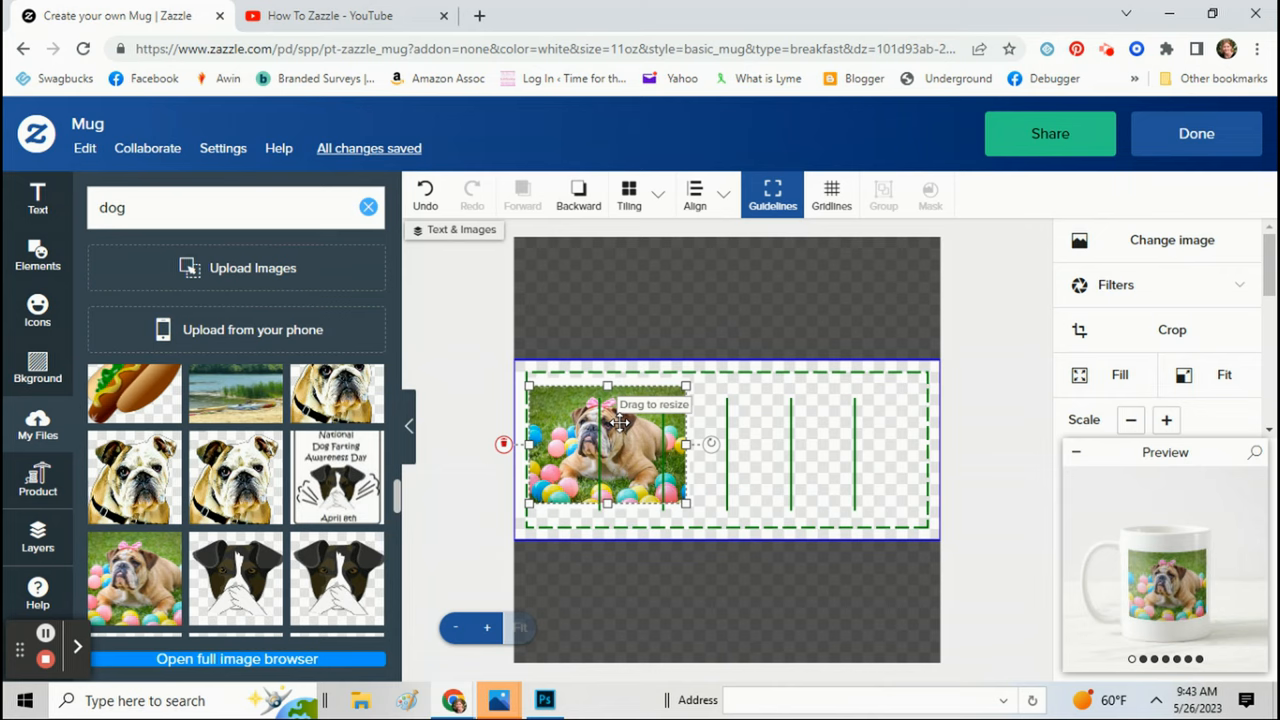
mouse_move(636, 442)
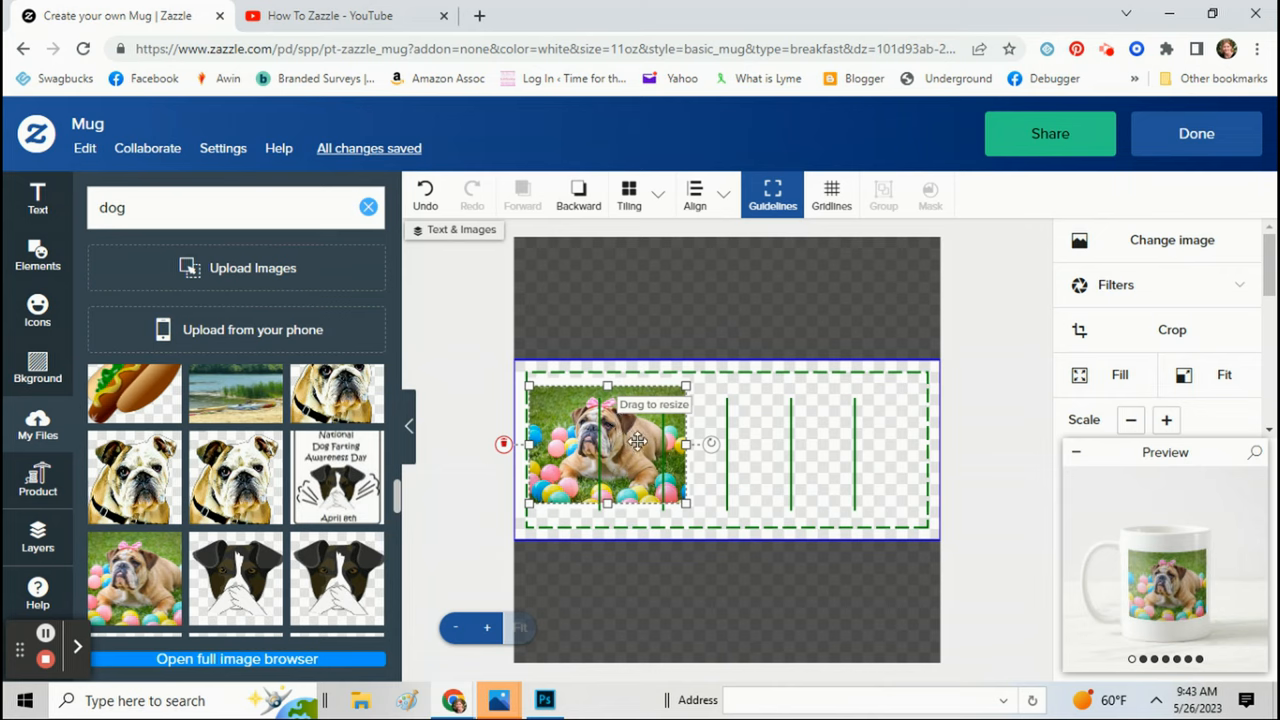
- Make the bulldog photo a template image and send it behind the heart outline
left_click(1136, 368)
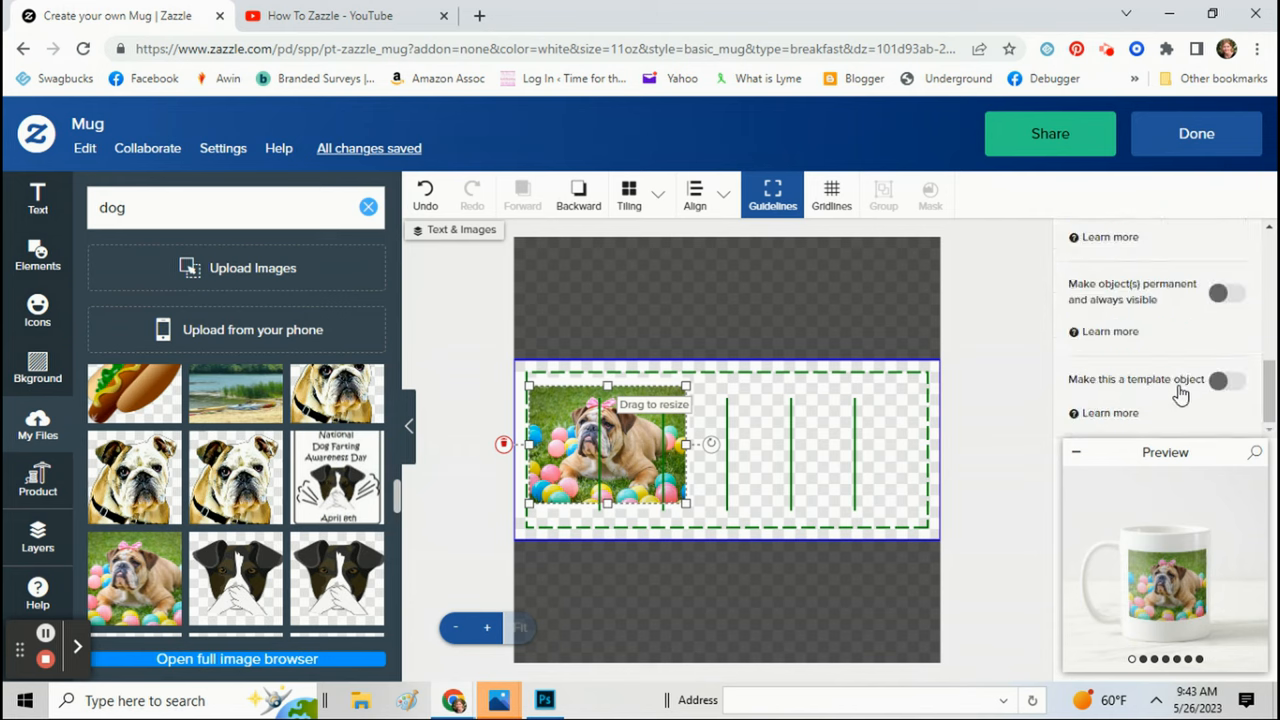
left_click(1228, 380)
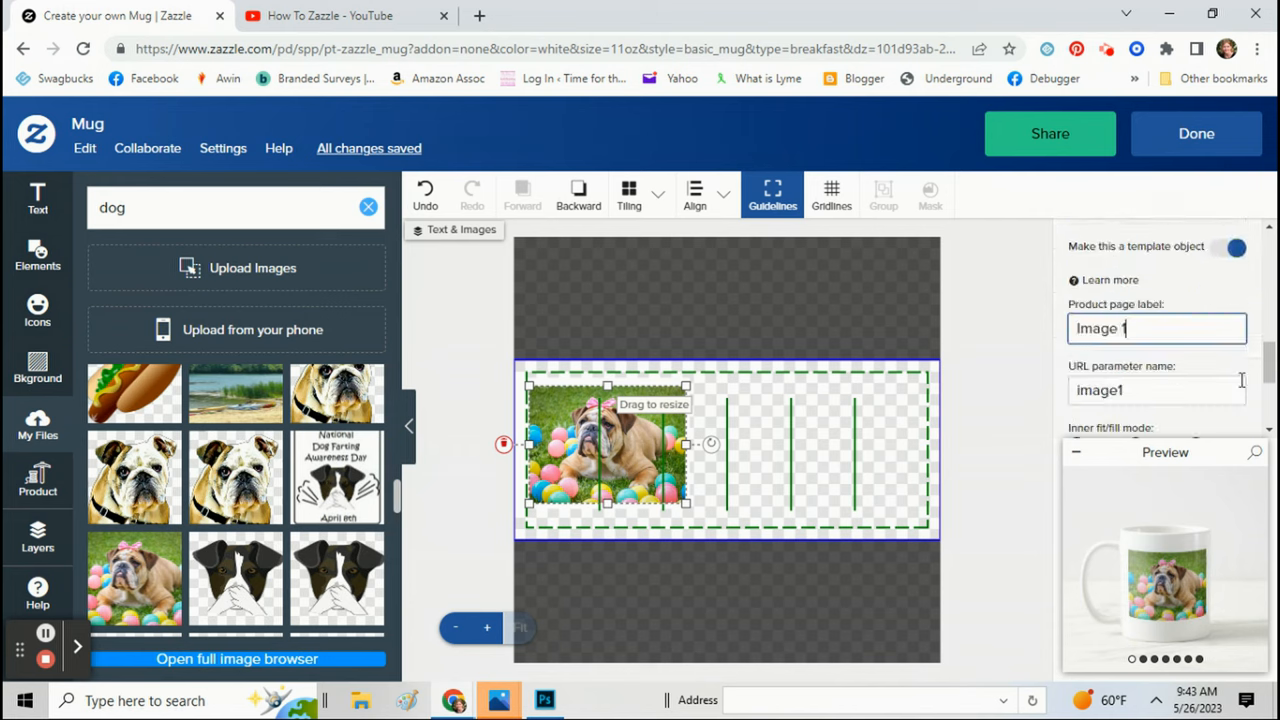
mouse_move(692, 384)
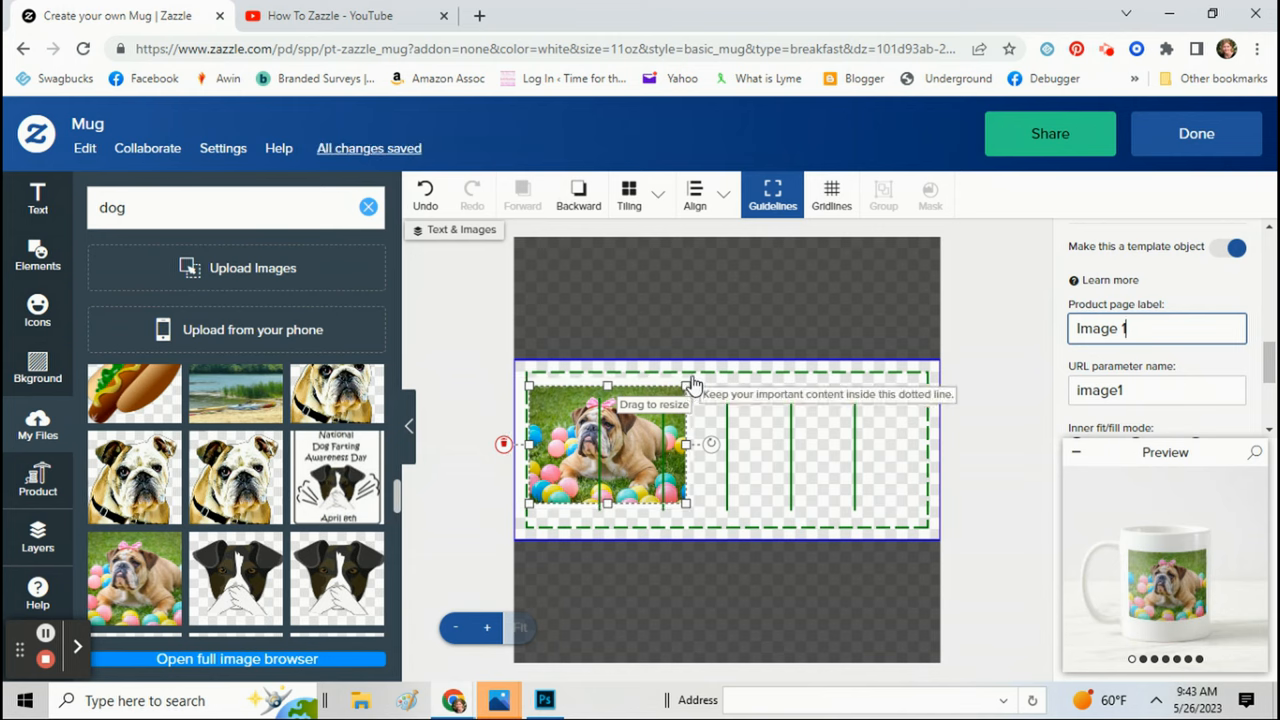
left_click(578, 190)
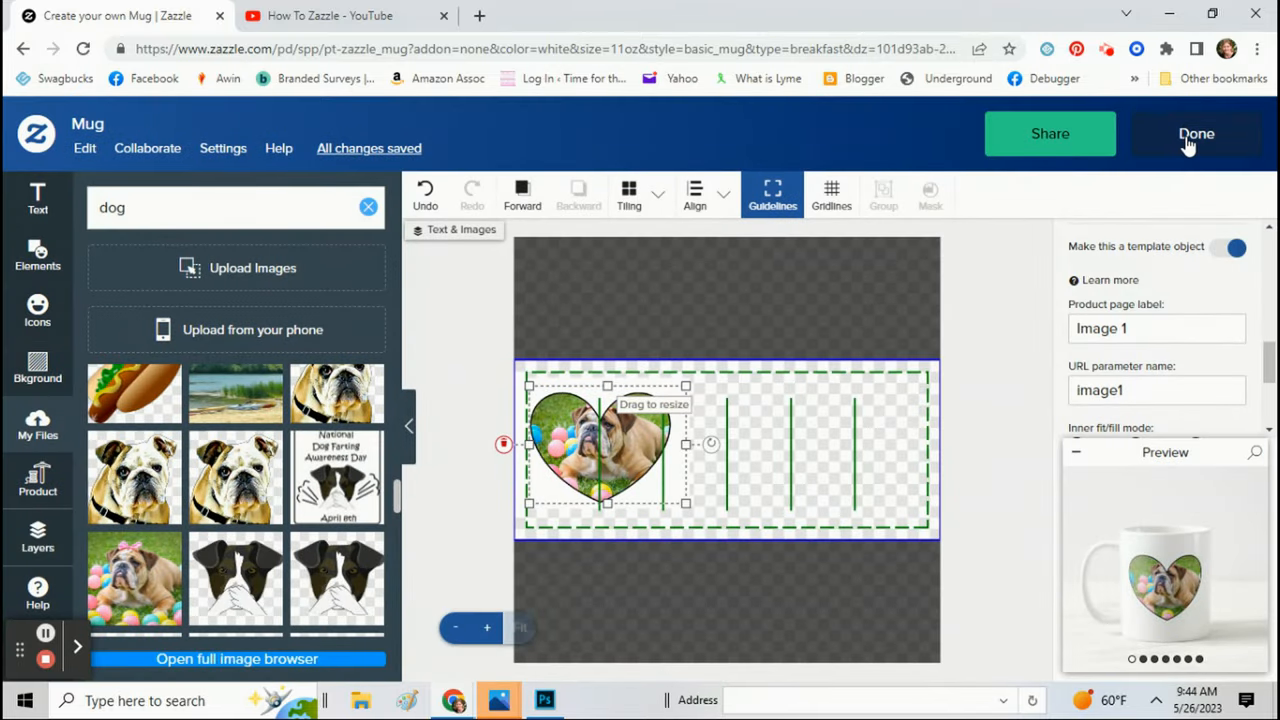
left_click(1196, 132)
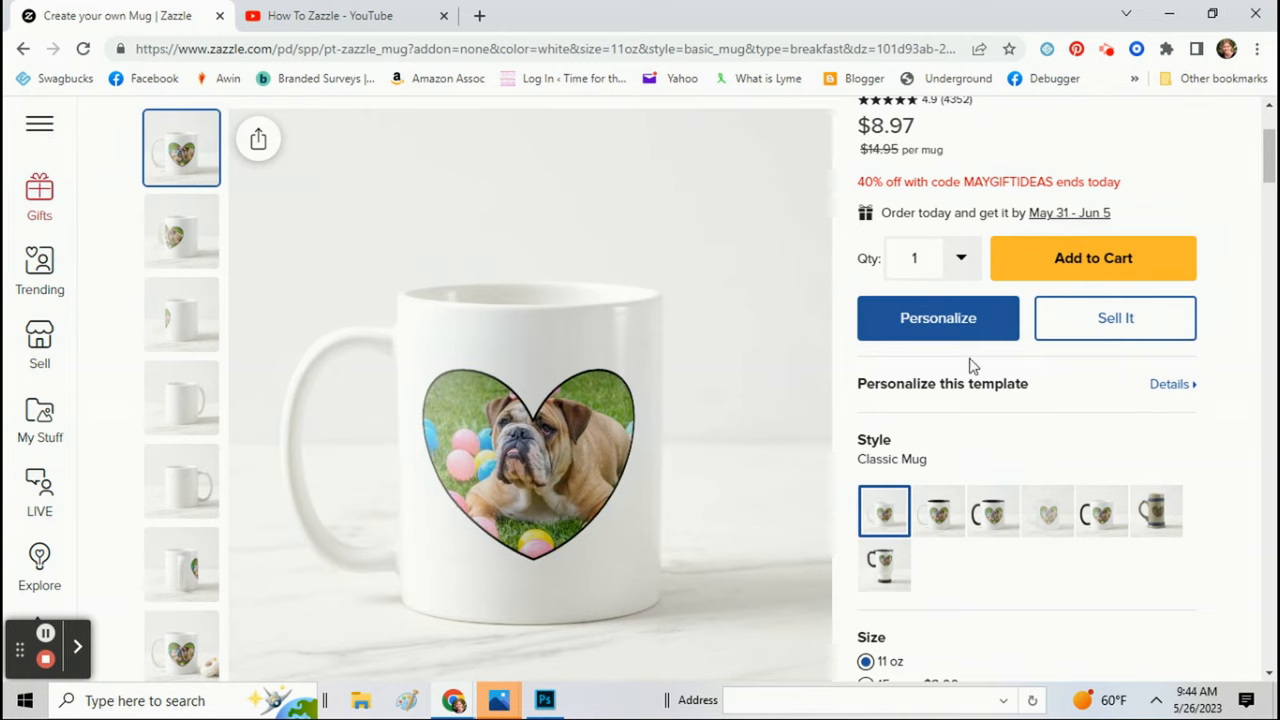
mouse_move(924, 330)
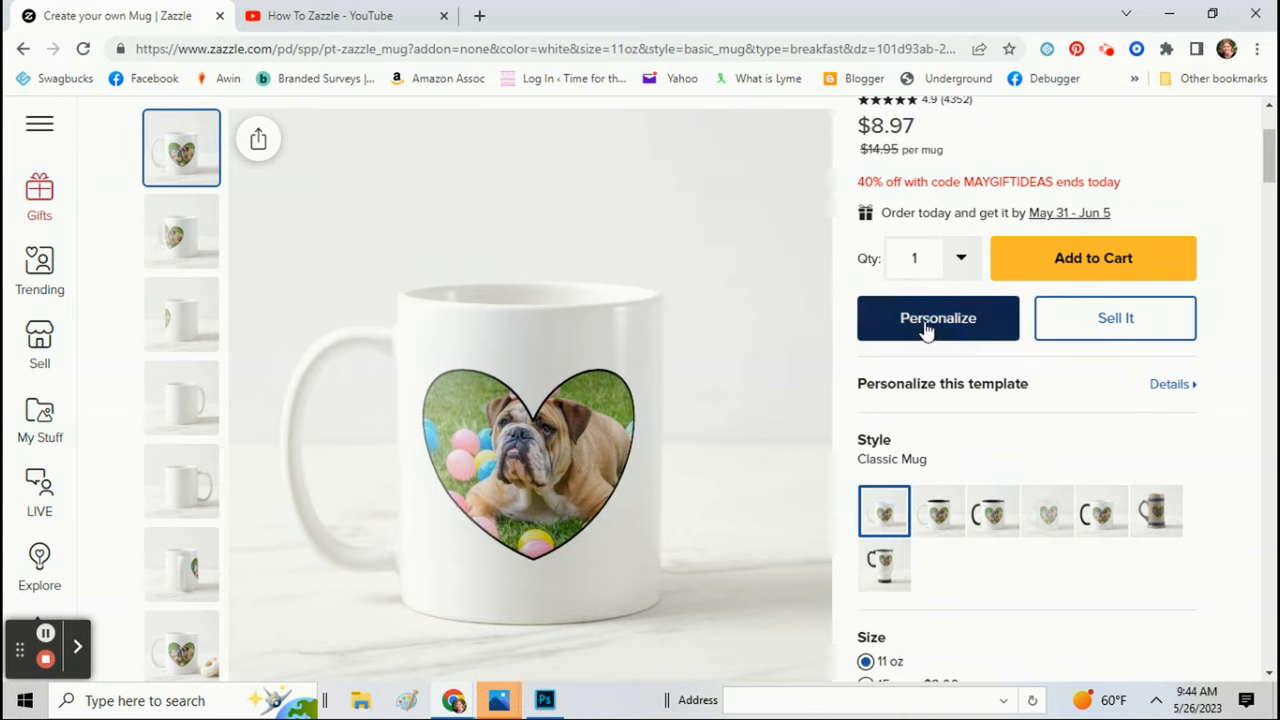
left_click(936, 318)
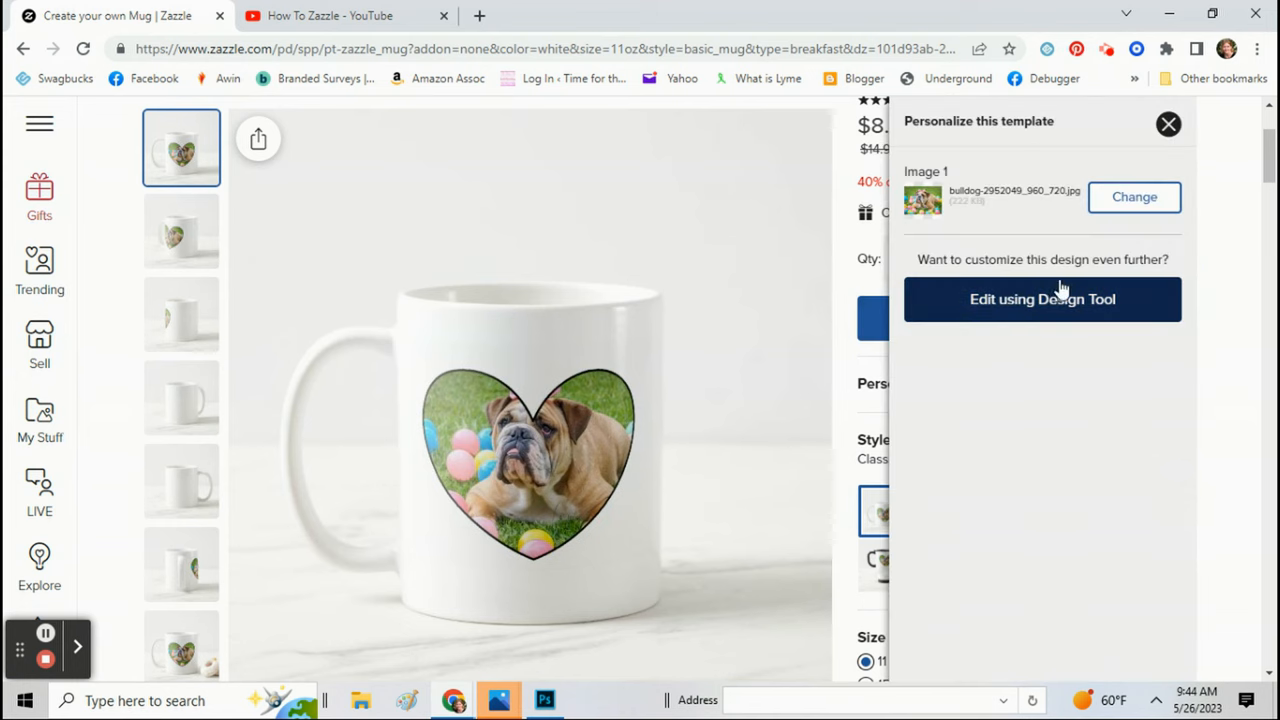
left_click(1042, 300)
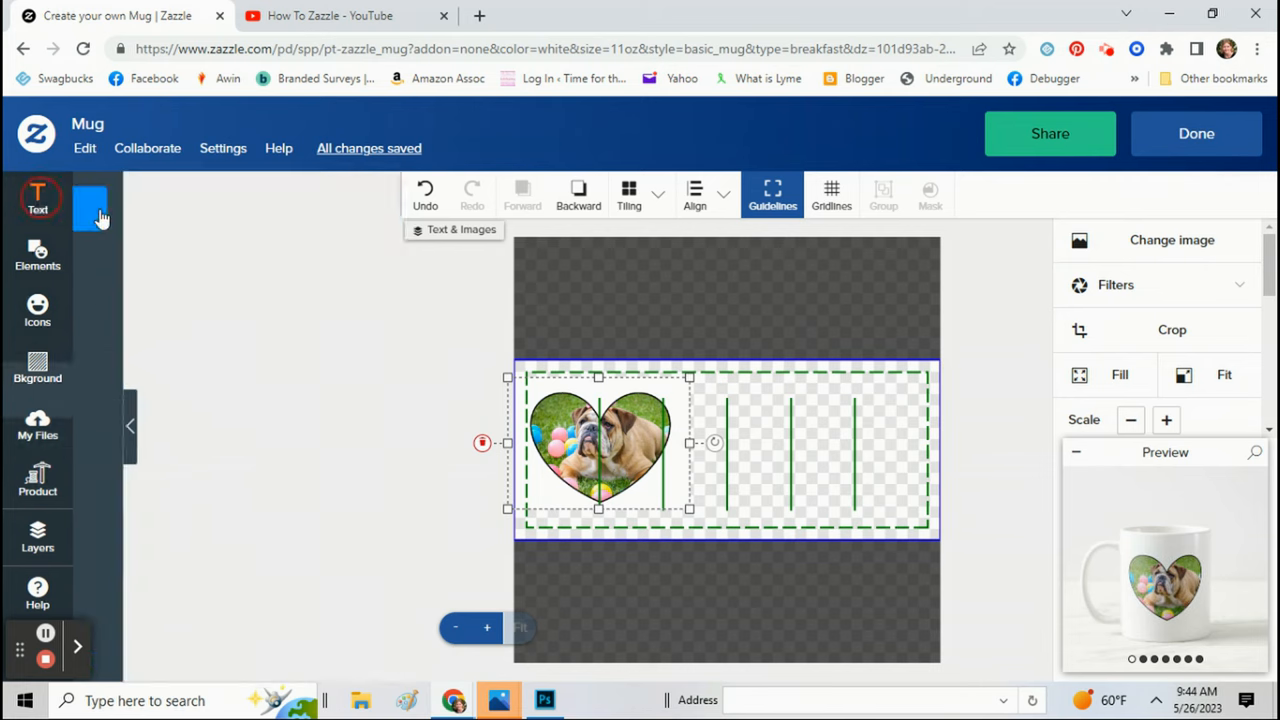
- Add the text 'I Love' and move it above the heart photo
left_click(36, 198)
type("I L")
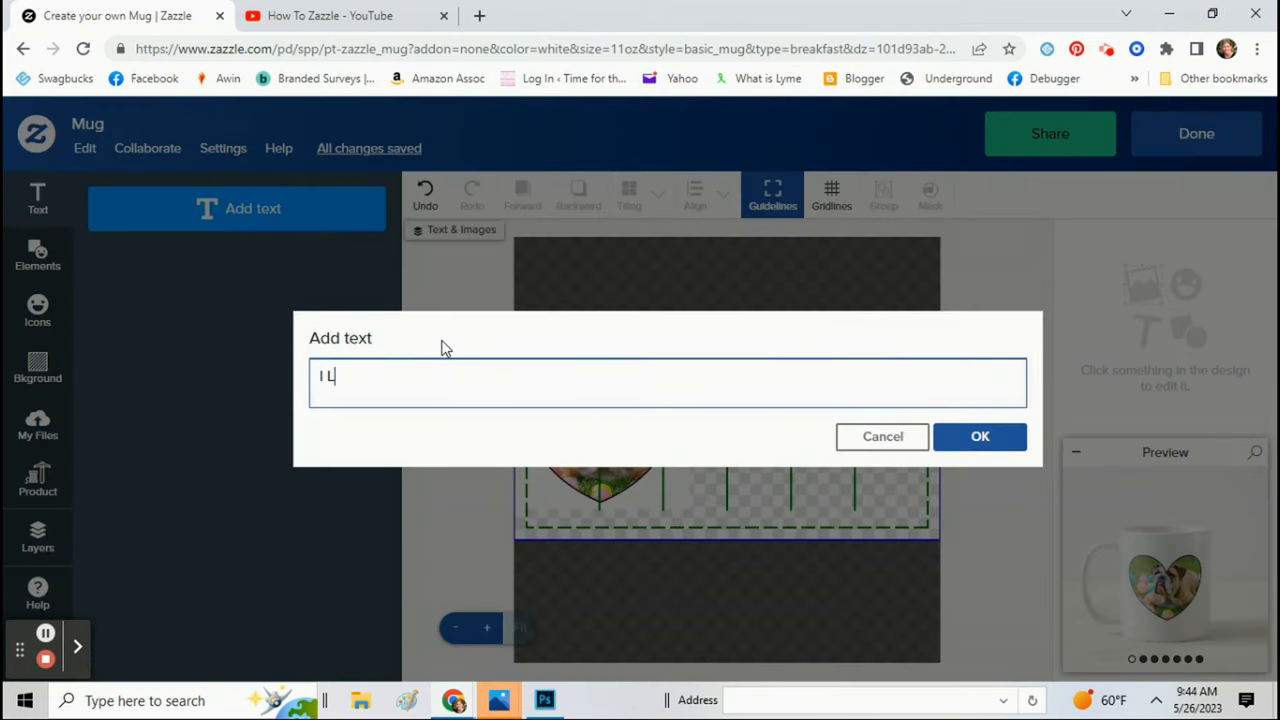
type("ove")
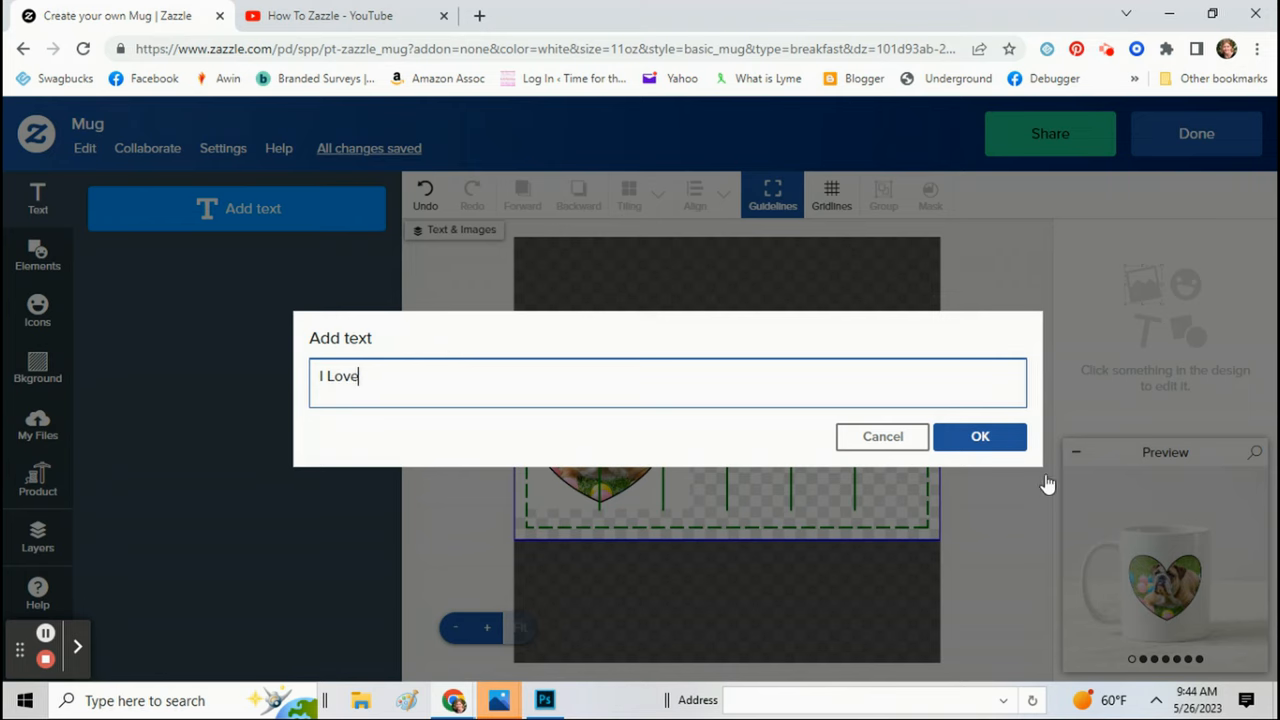
left_click(980, 436)
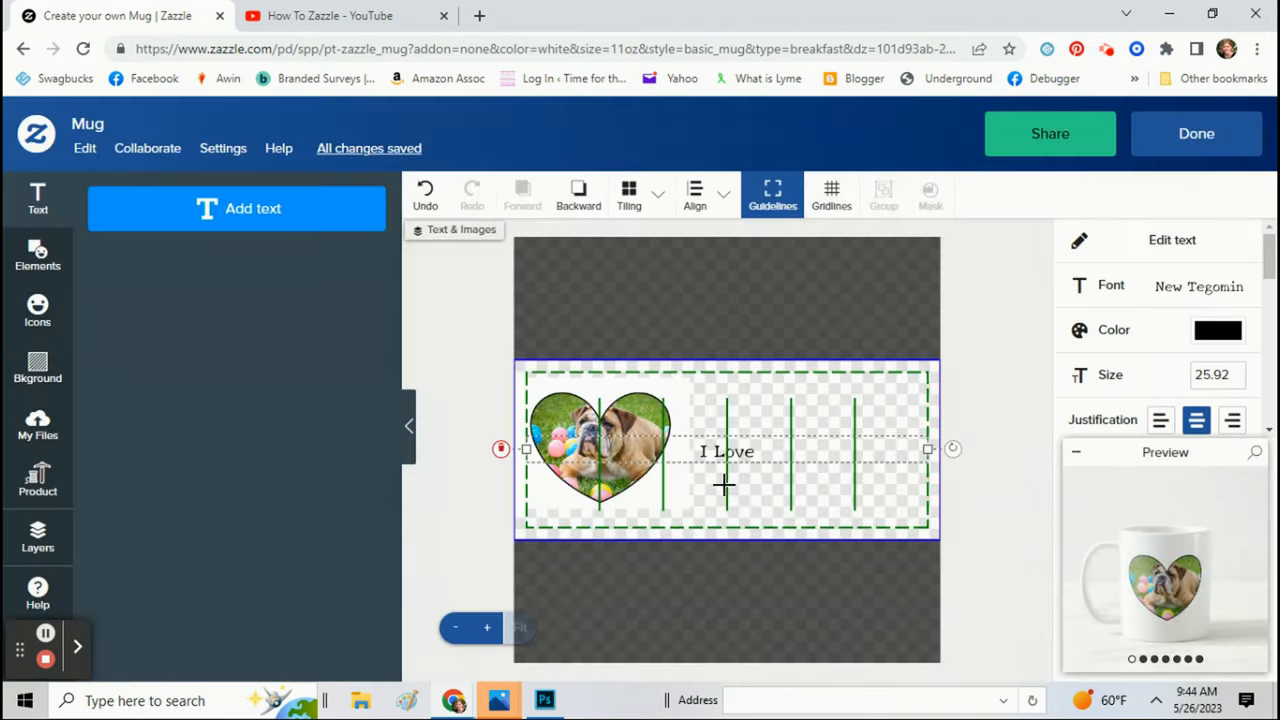
left_click_drag(726, 452, 596, 384)
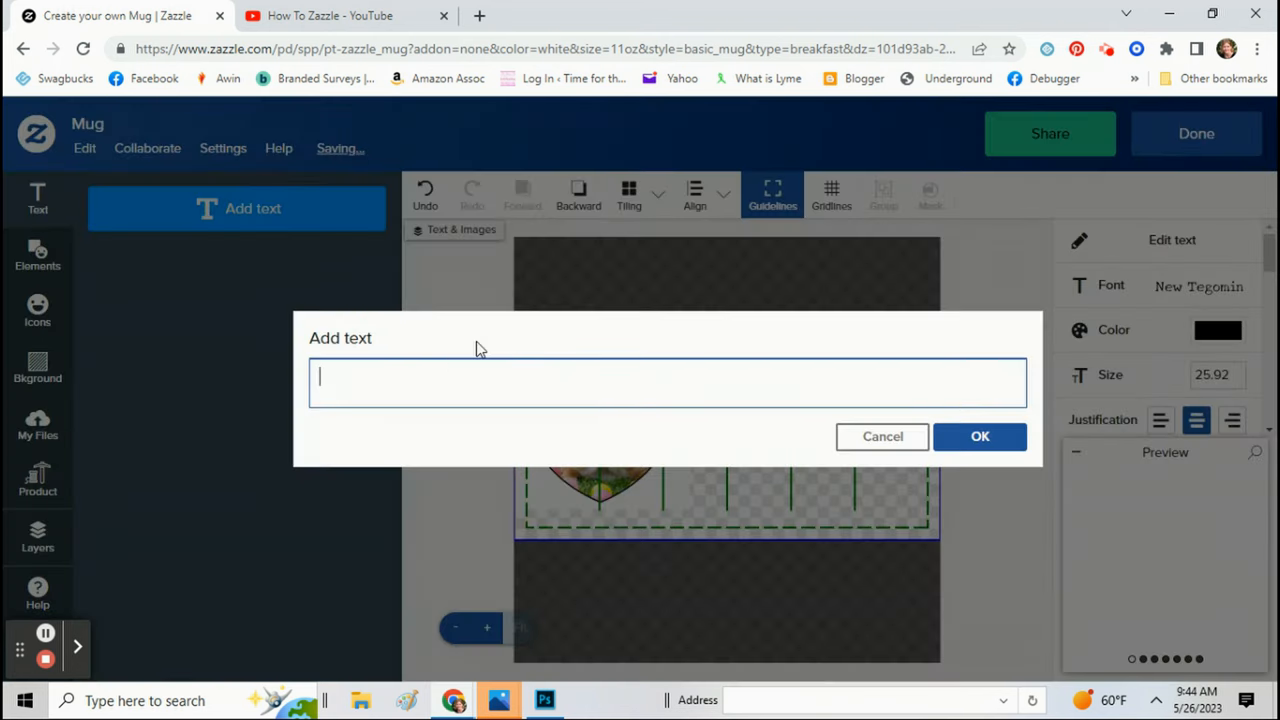
- Add the text 'Casey' and place it below the heart photo
type("Case")
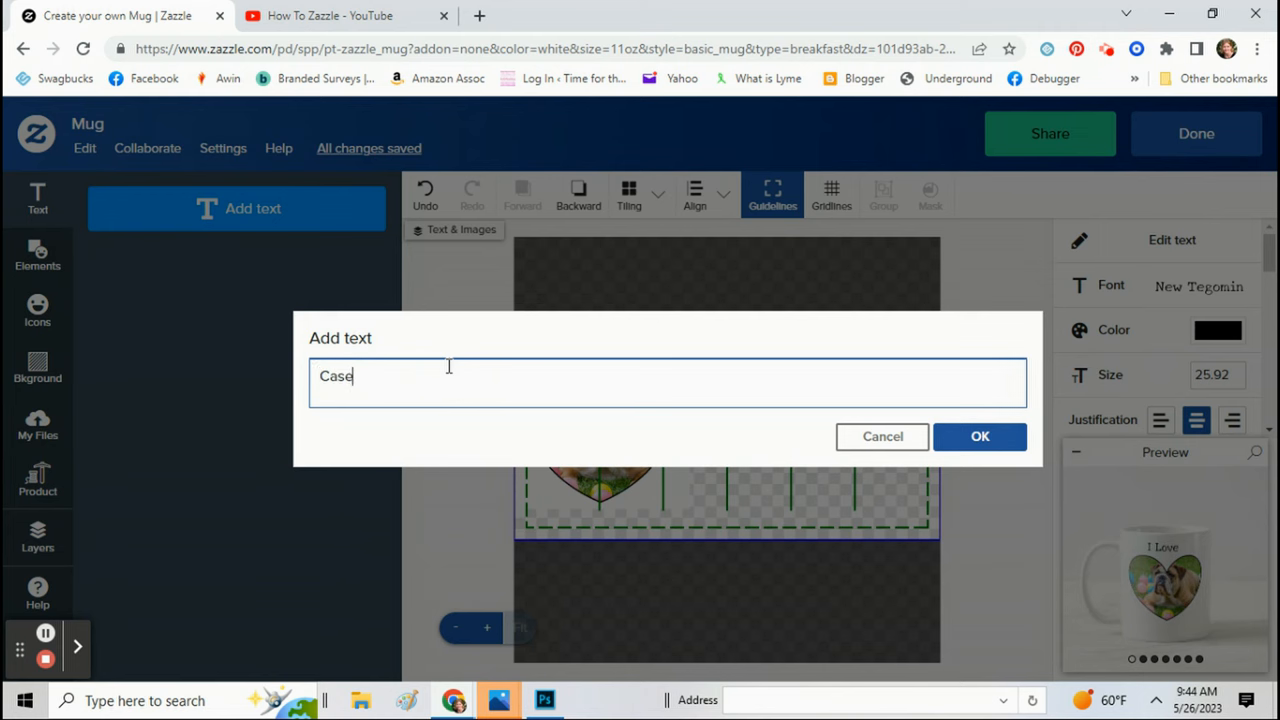
type("y")
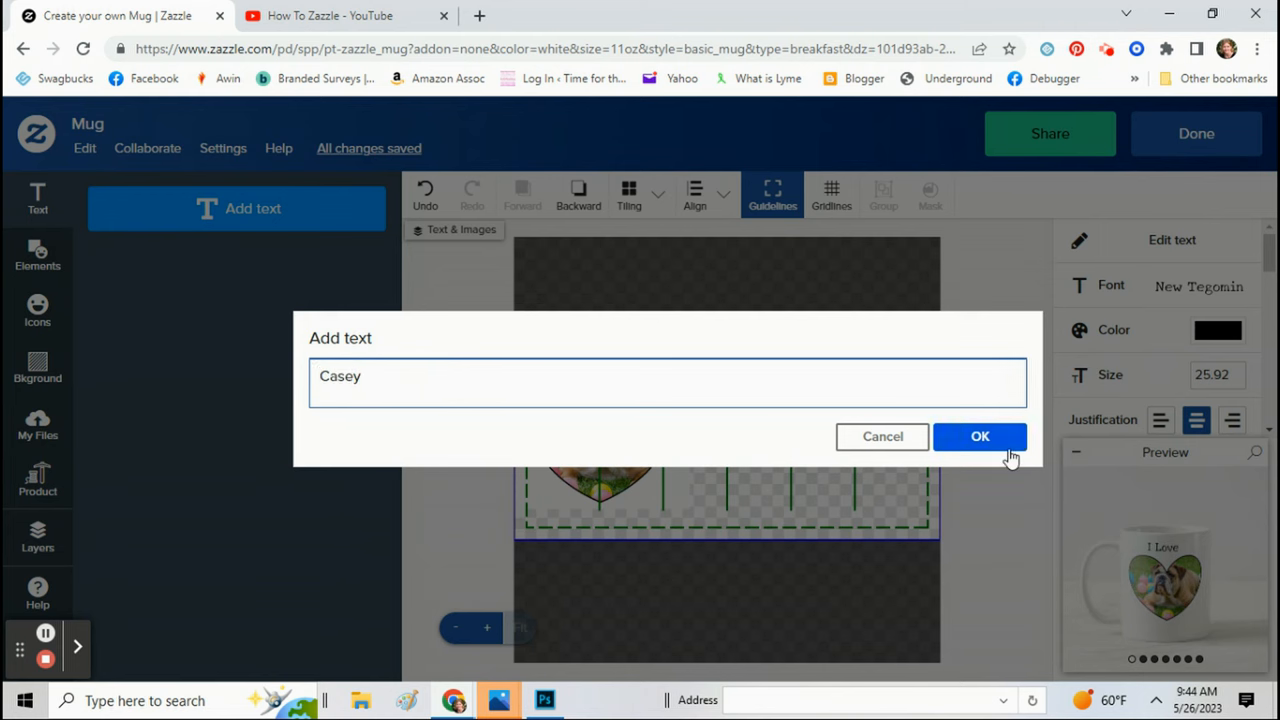
left_click(980, 436)
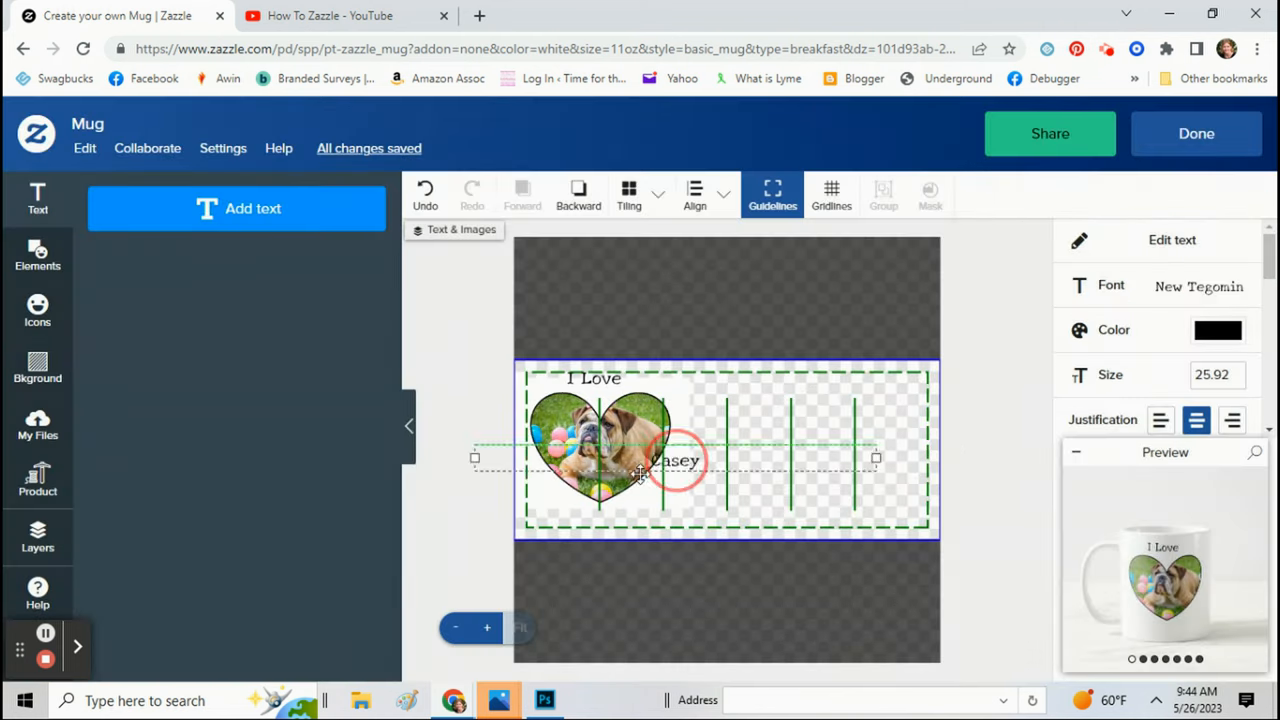
left_click_drag(676, 460, 600, 512)
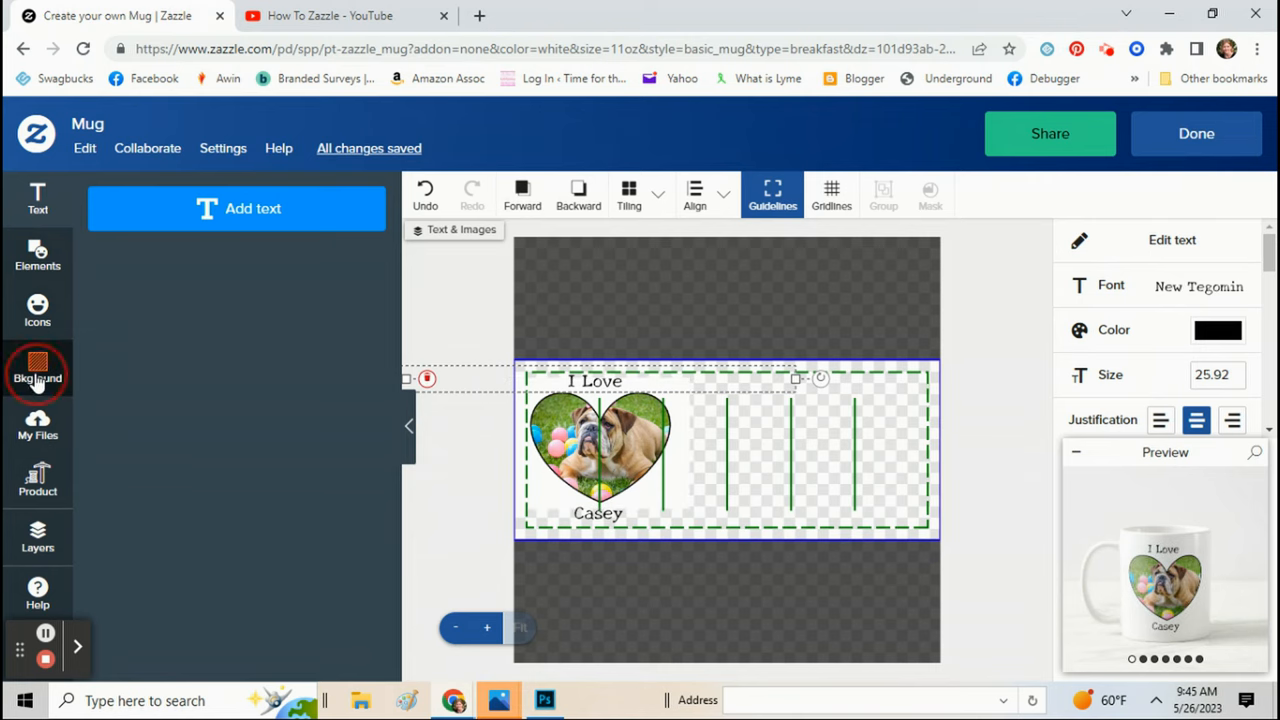
- Check the background options, then finish editing to view the mug on the product page
left_click(36, 370)
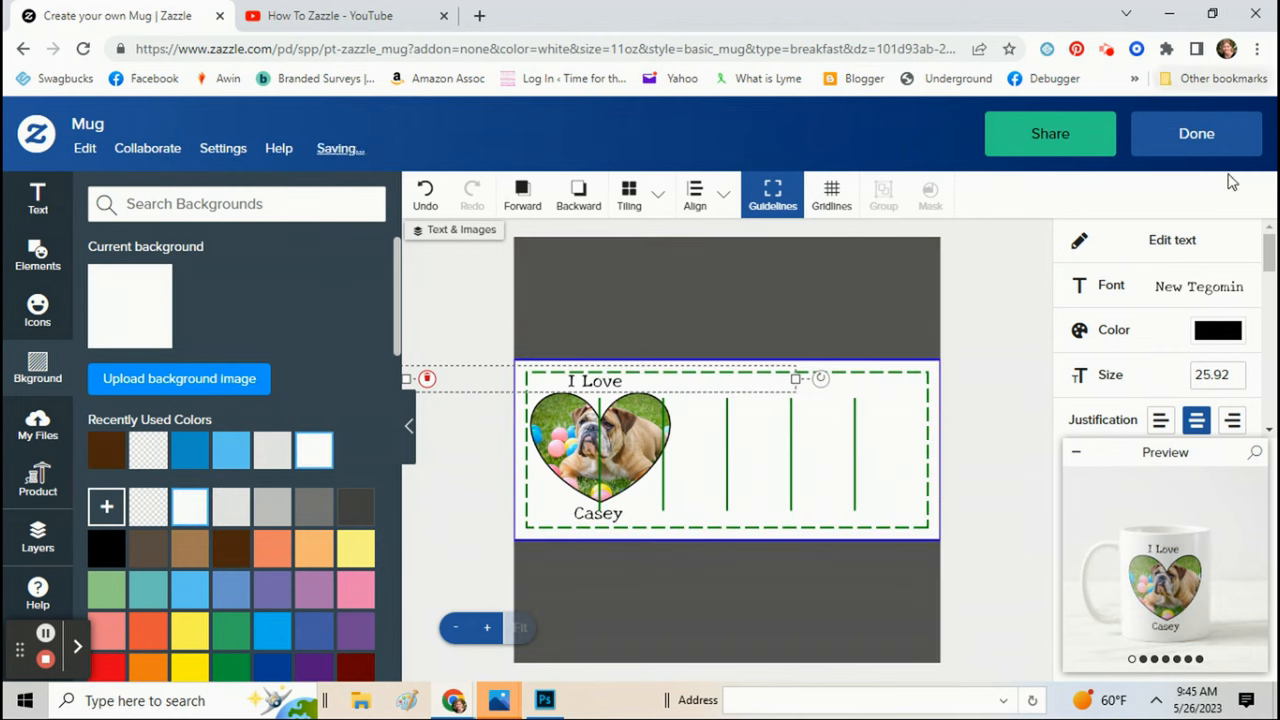
left_click(1196, 132)
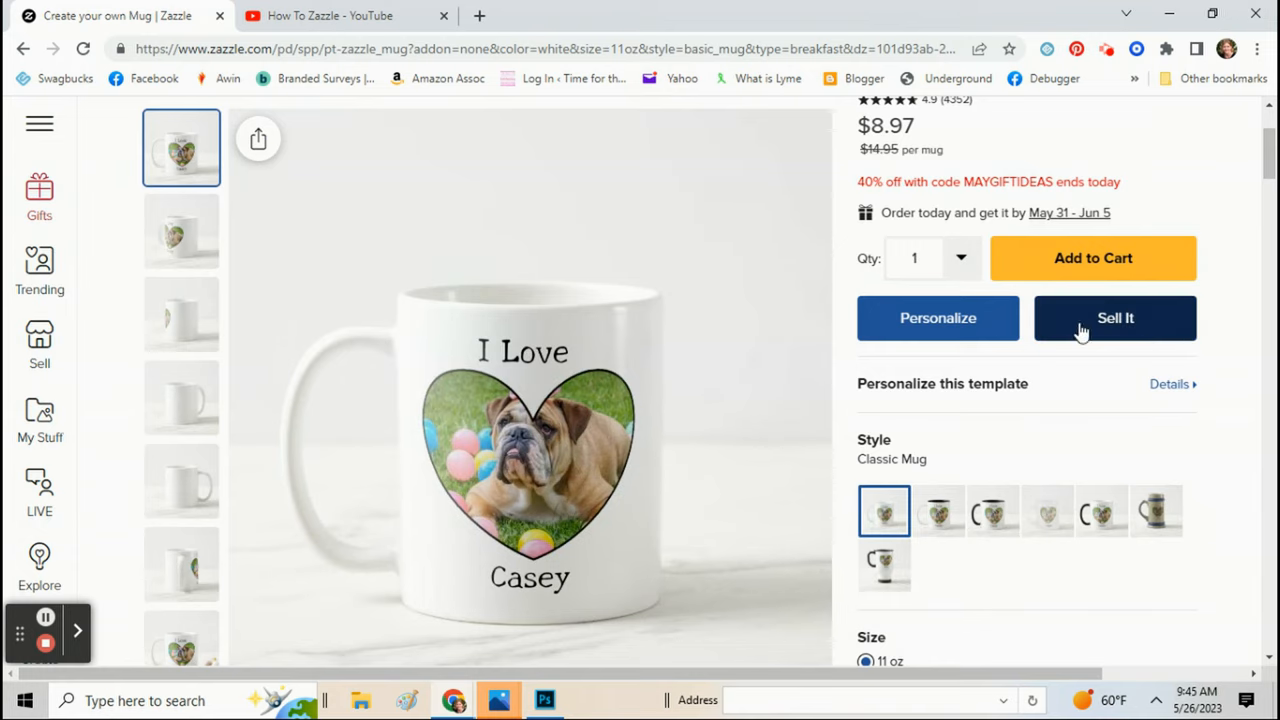
mouse_move(1144, 332)
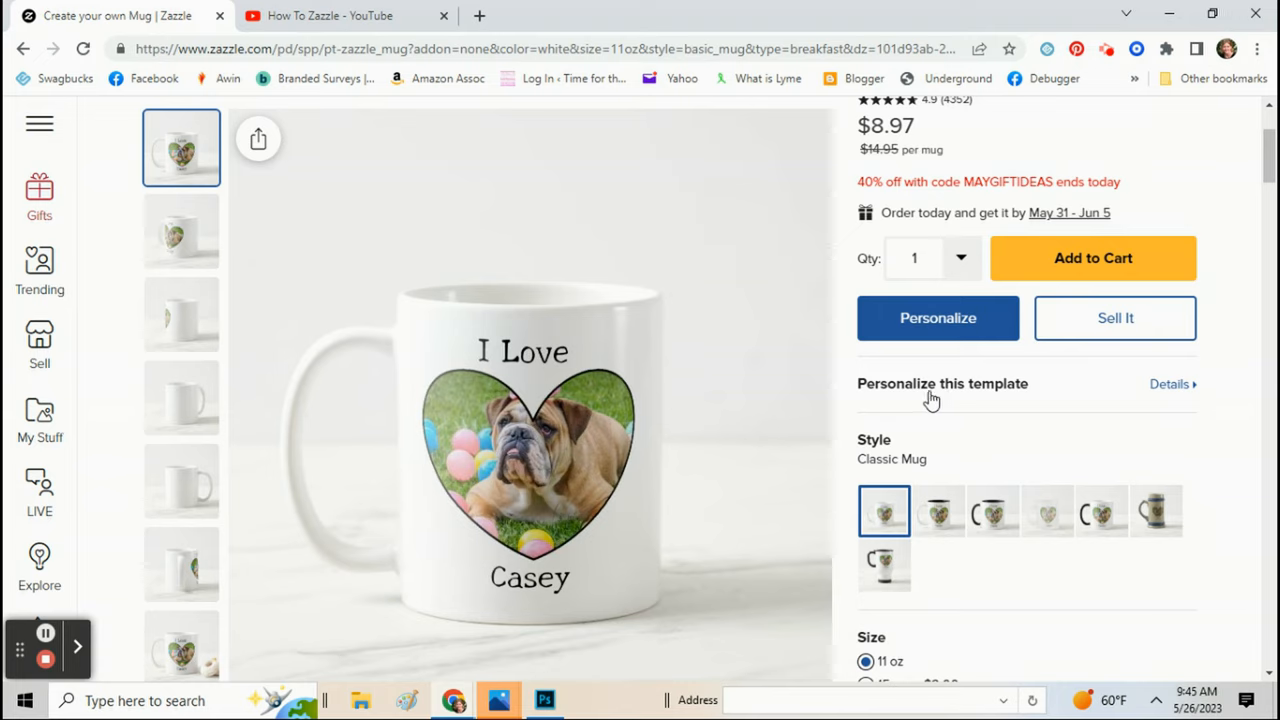
- Review the personalization fields (Text 1 'I Love', Image 1), then return to the design tool
left_click(938, 318)
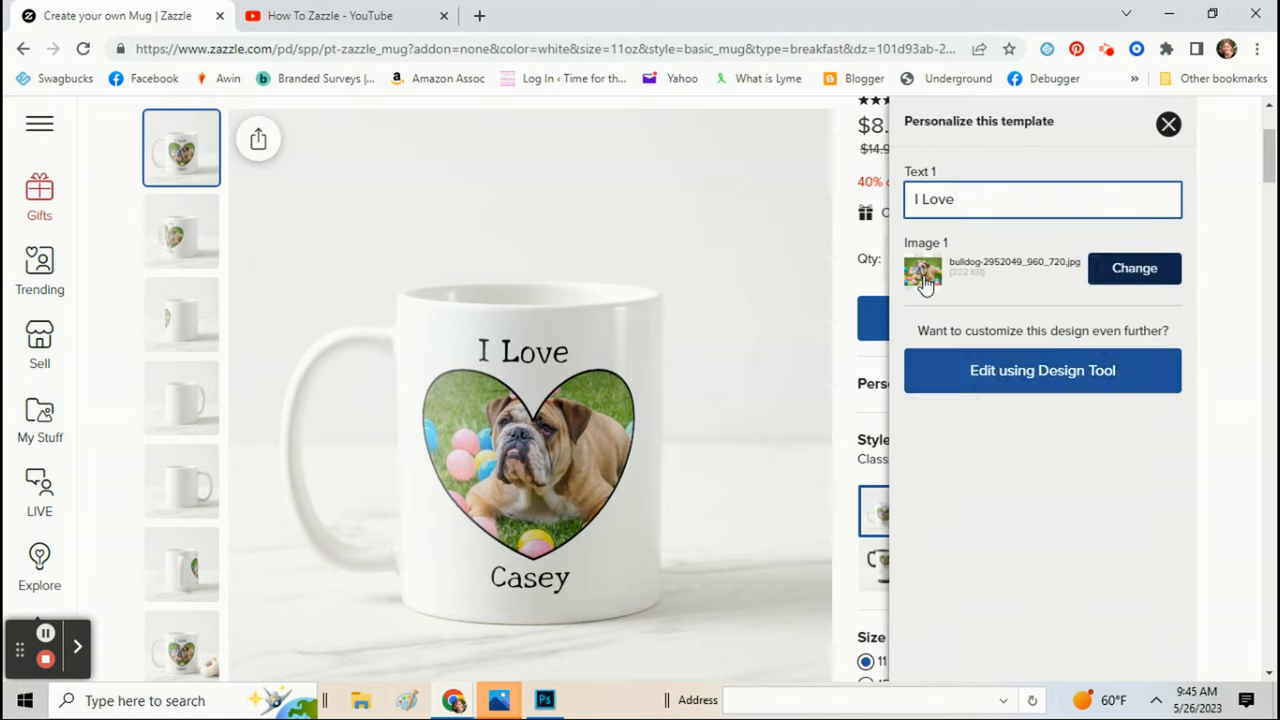
mouse_move(978, 302)
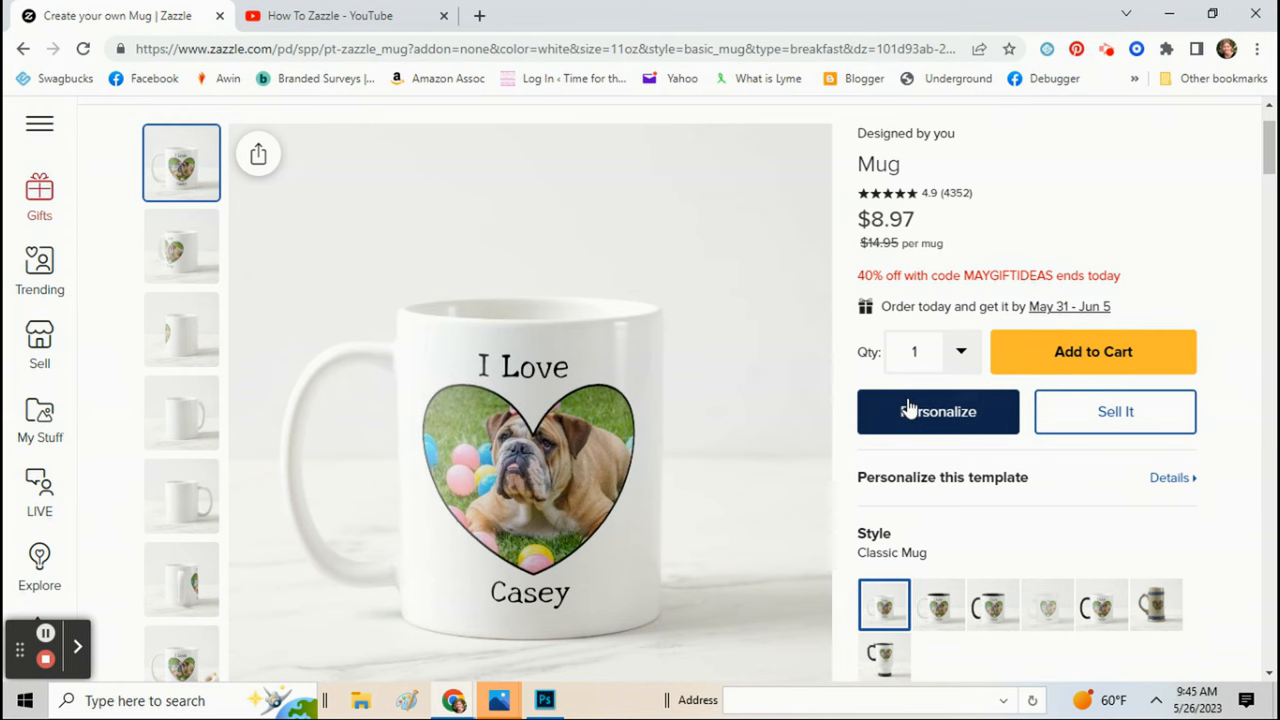
left_click(936, 412)
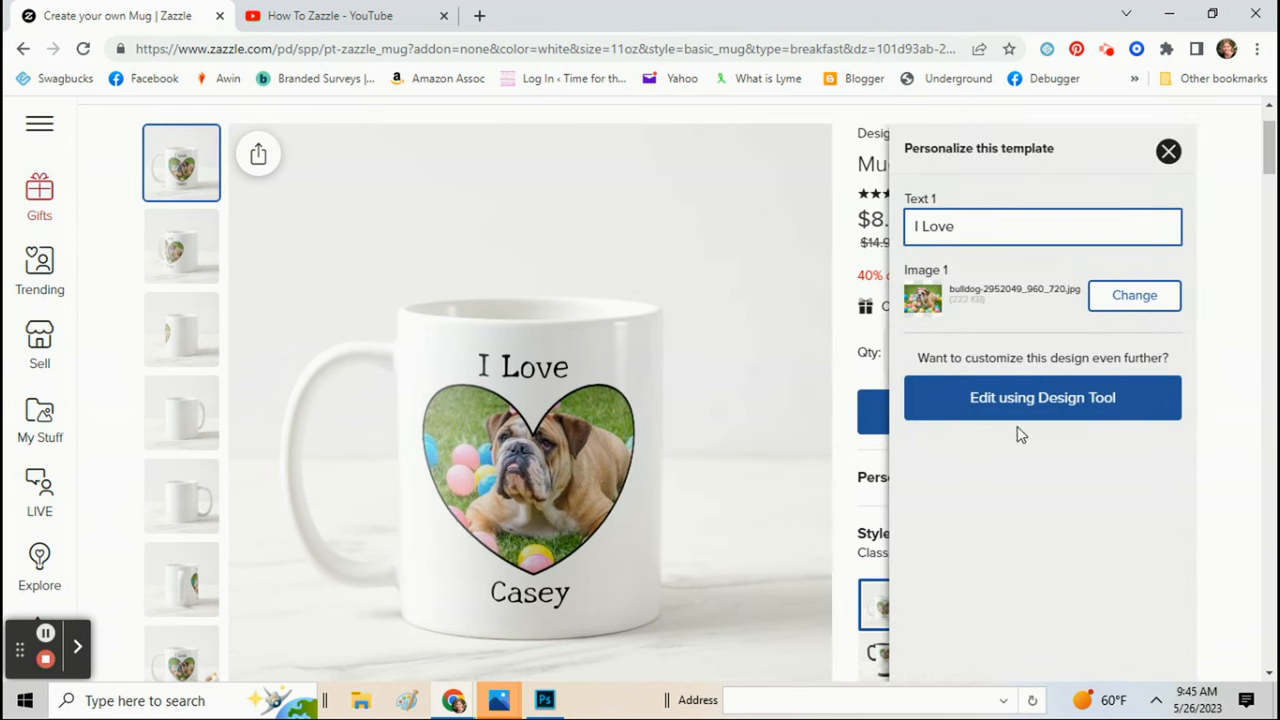
left_click(1042, 396)
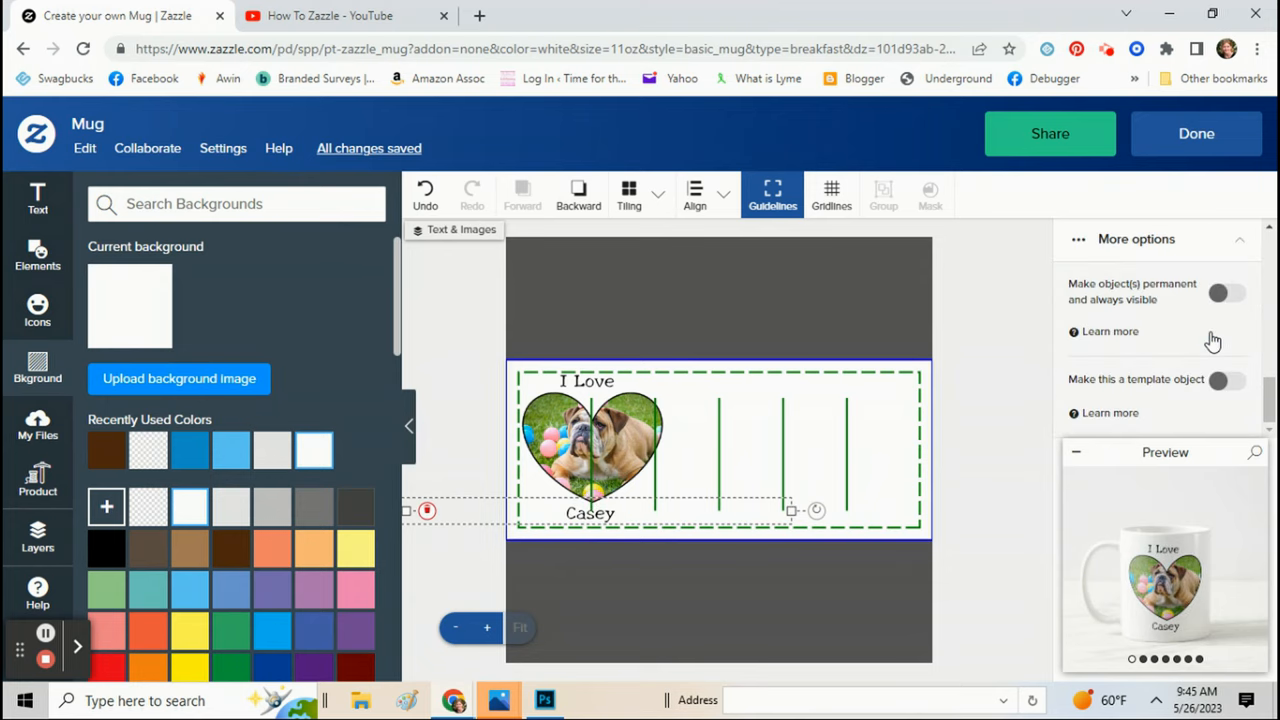
- Make 'Casey' a template text field and return to the product page
left_click(1228, 380)
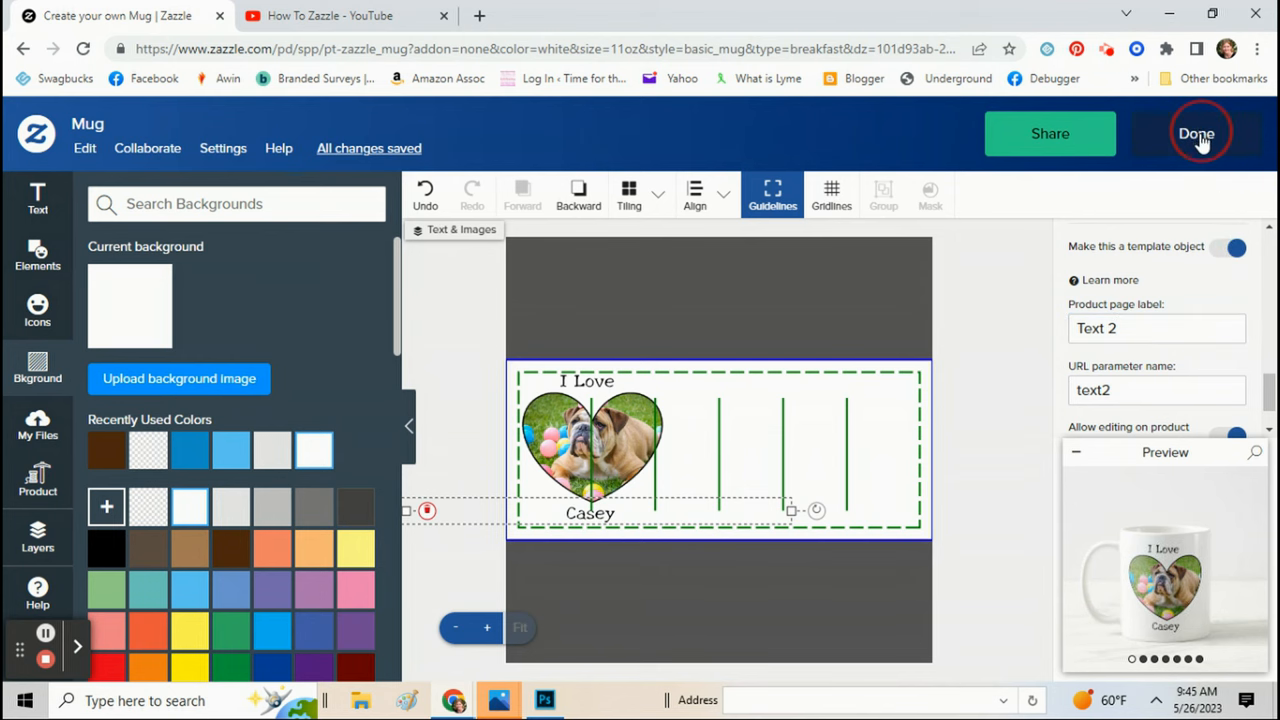
left_click(1196, 132)
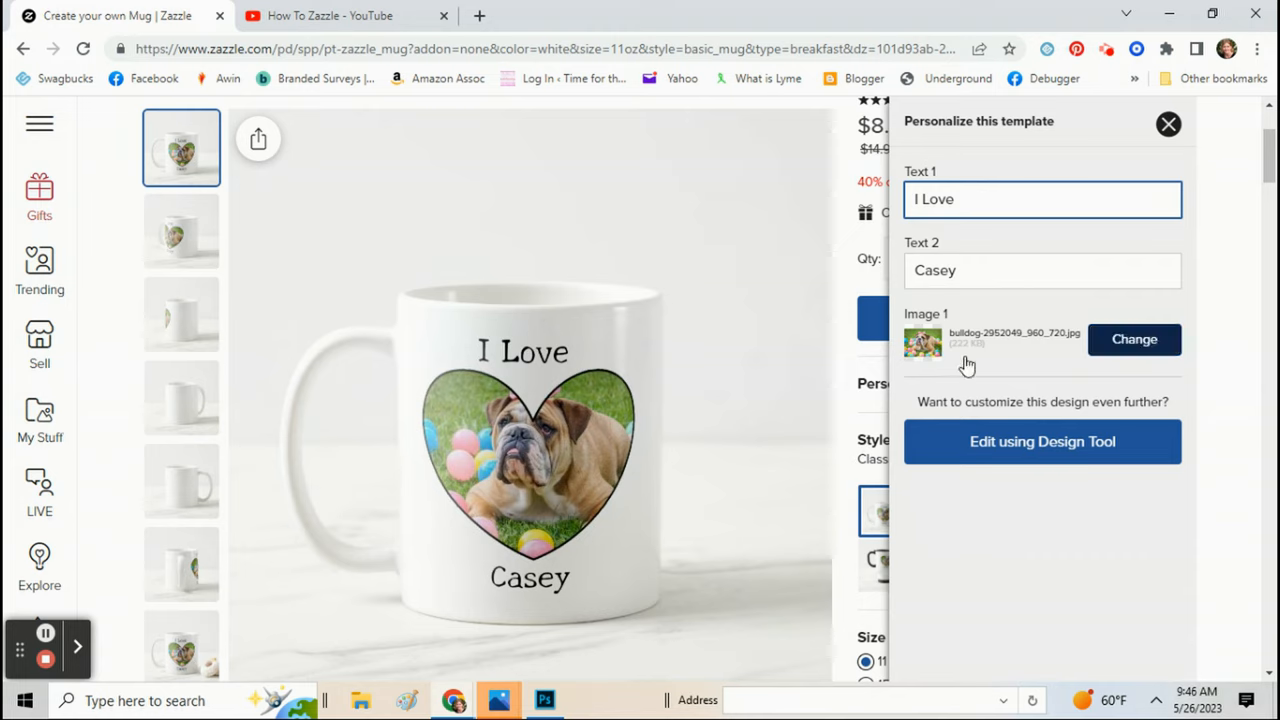
- Test the Text 2 field by changing 'Casey' to 'Brady' and back, then close the personalize panel
triple_click(1042, 270)
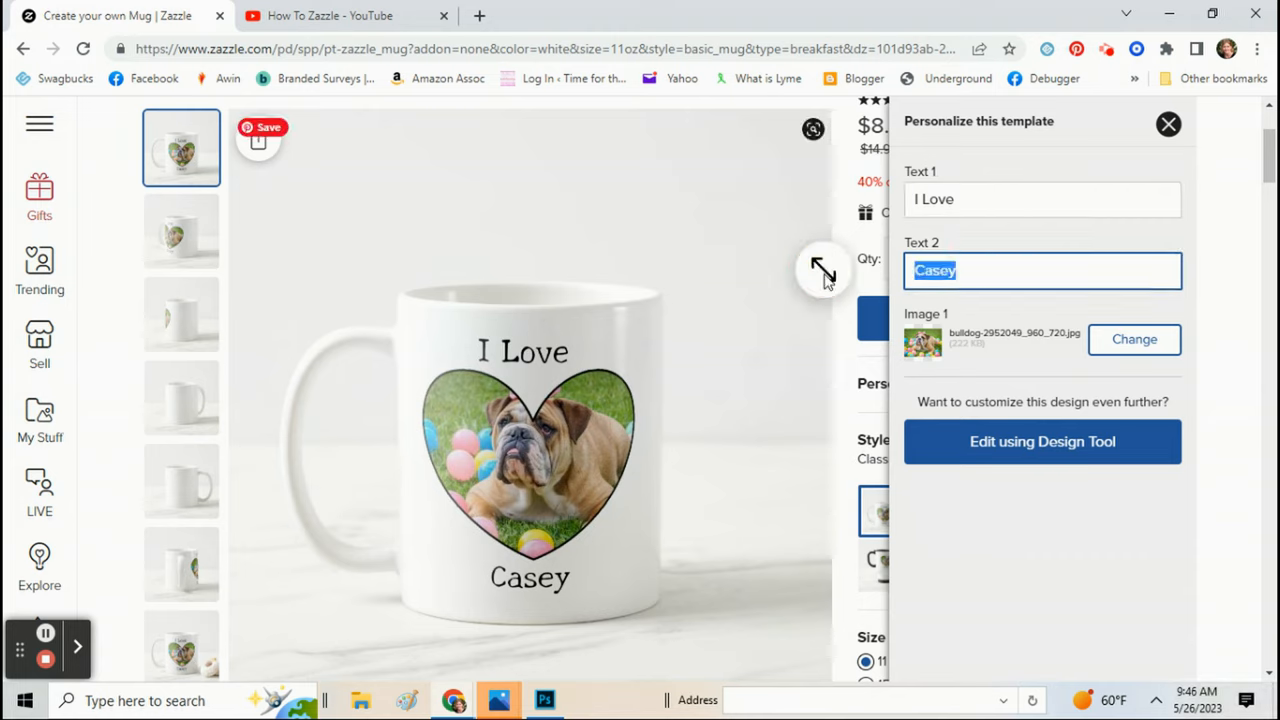
type("Brady")
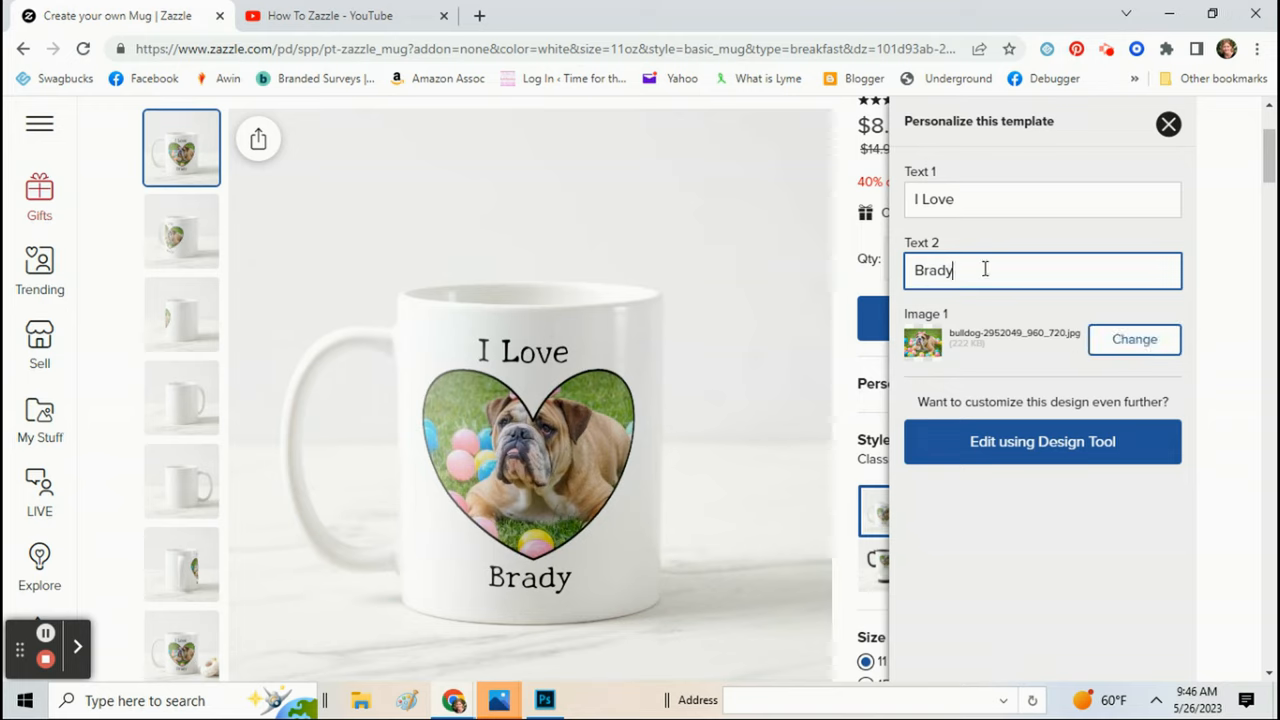
type("Case")
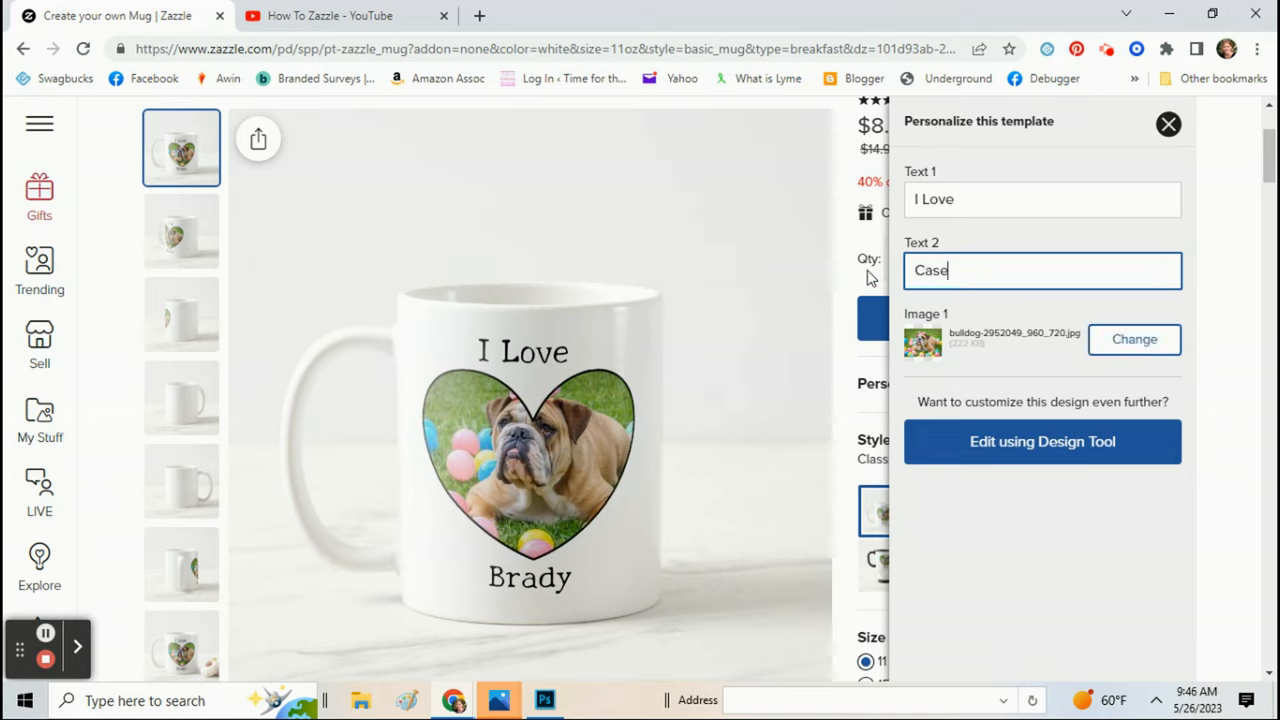
type("Casey")
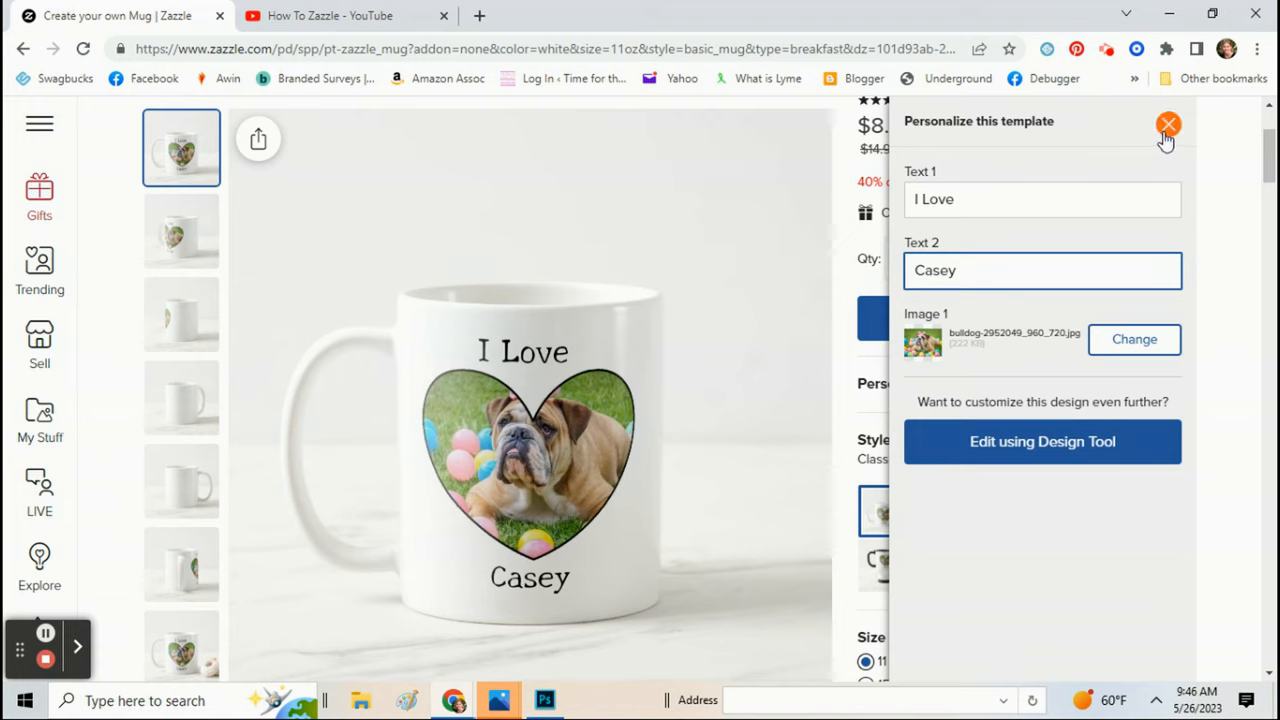
left_click(1168, 124)
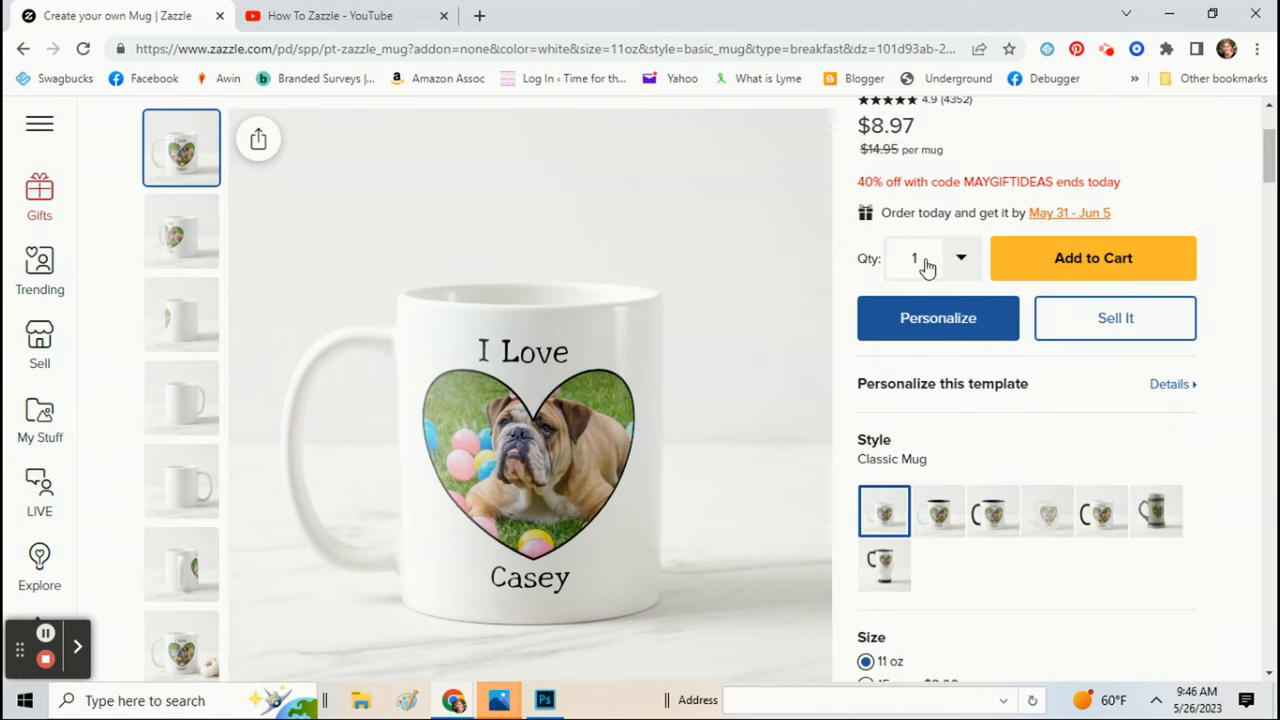